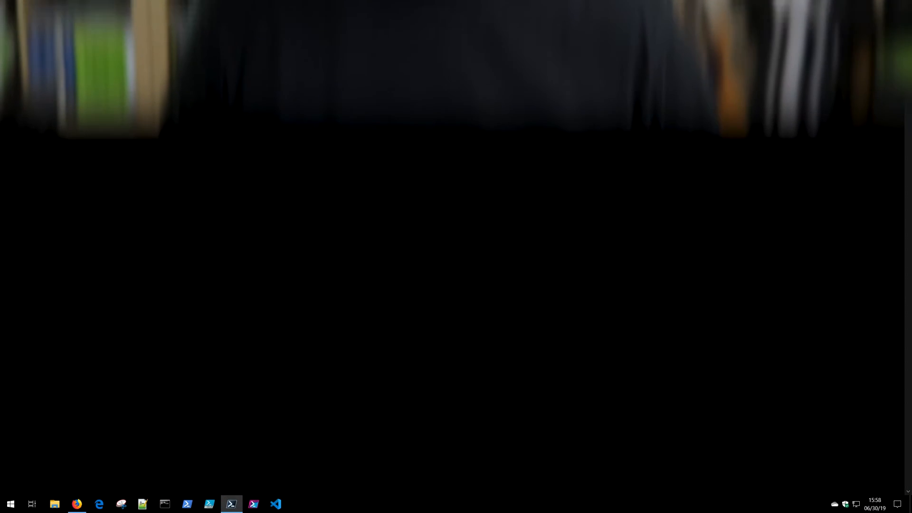
Run Get-Process to list every running process in the console.
left_click(231, 504)
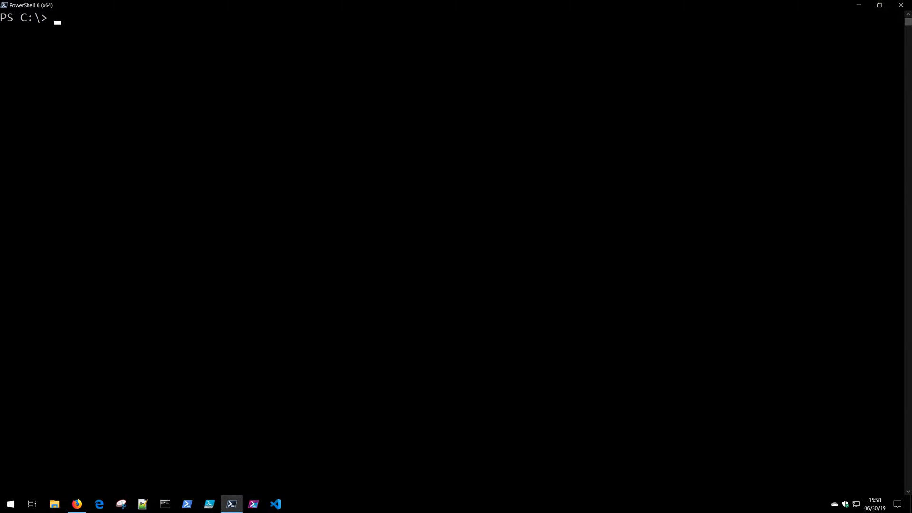
mouse_move(627, 186)
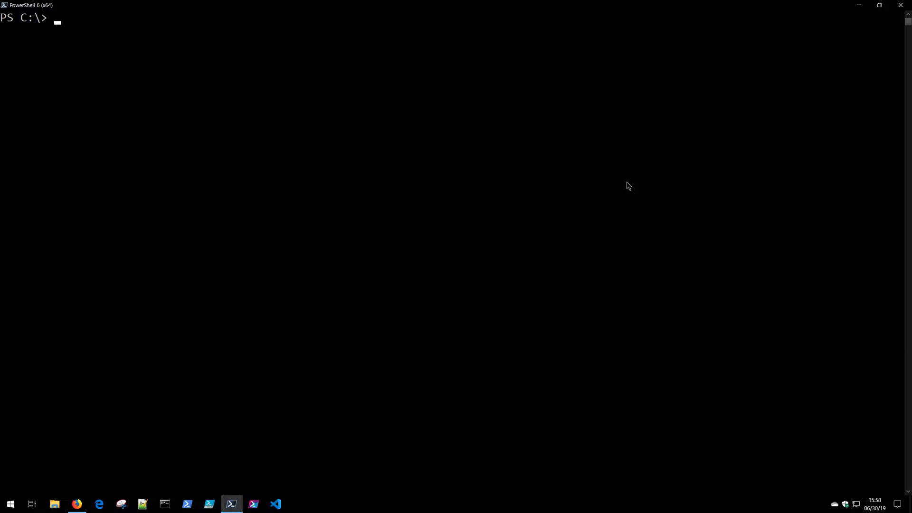
type("Get-pr")
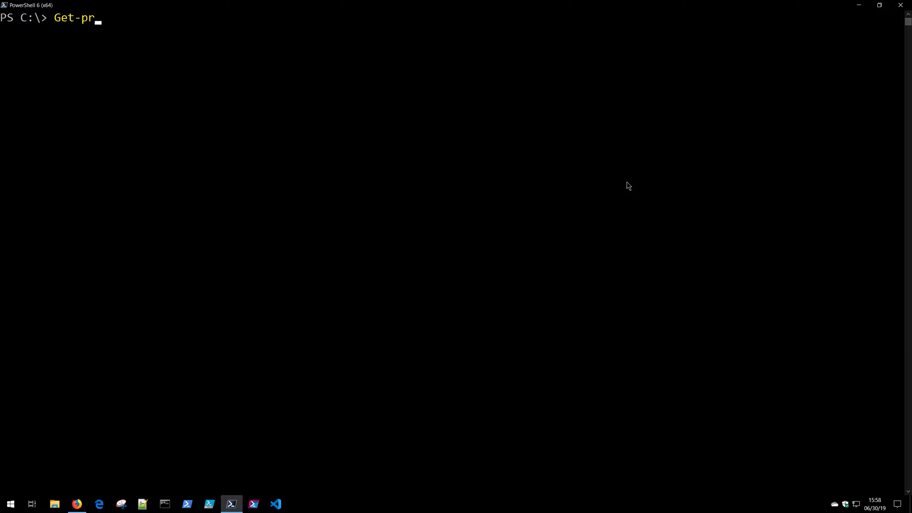
key("Return")
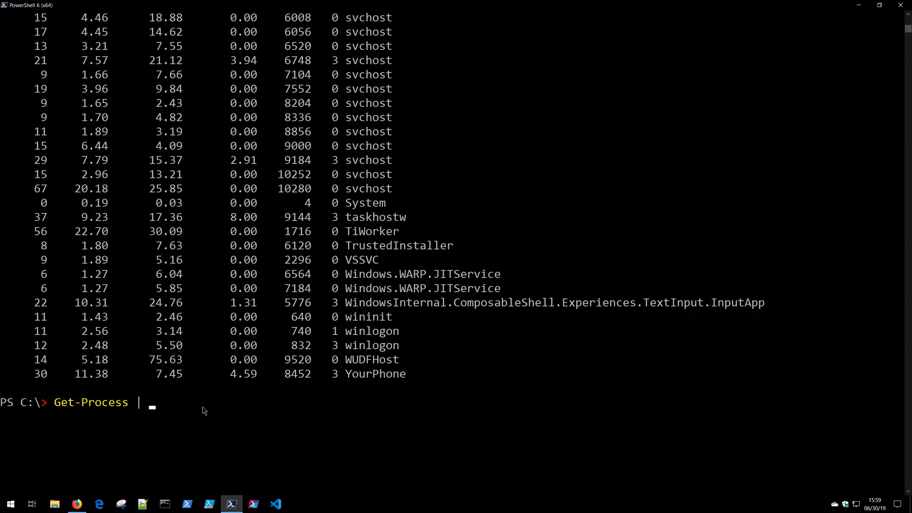
Compose Get-Process | Sort-Object Id, highlighting the Get-Process part.
type("Sort-Object")
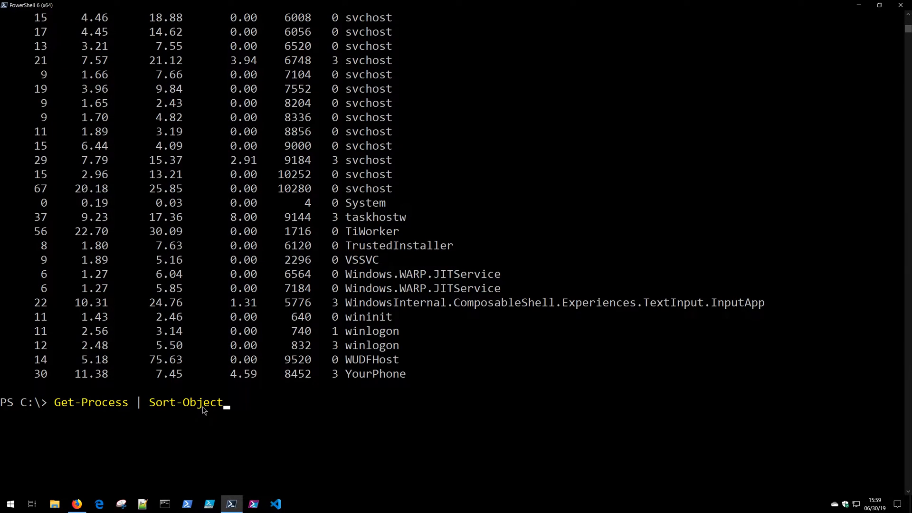
double_click(91, 402)
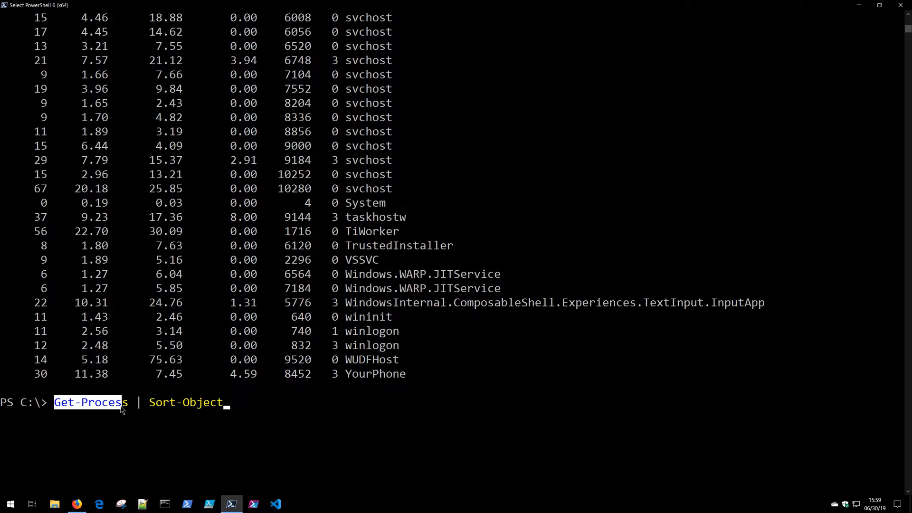
mouse_move(136, 411)
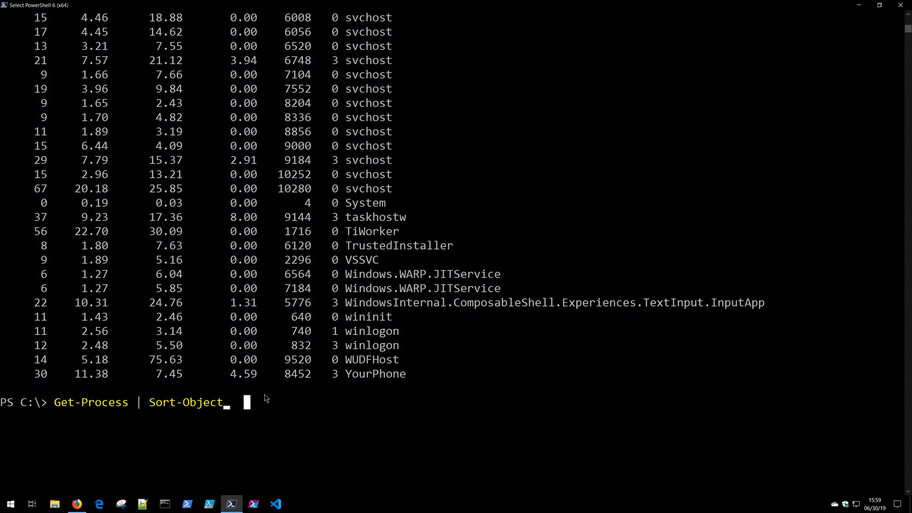
Run the process list sorted by Id and point out the lowest Id in the output.
type("Id")
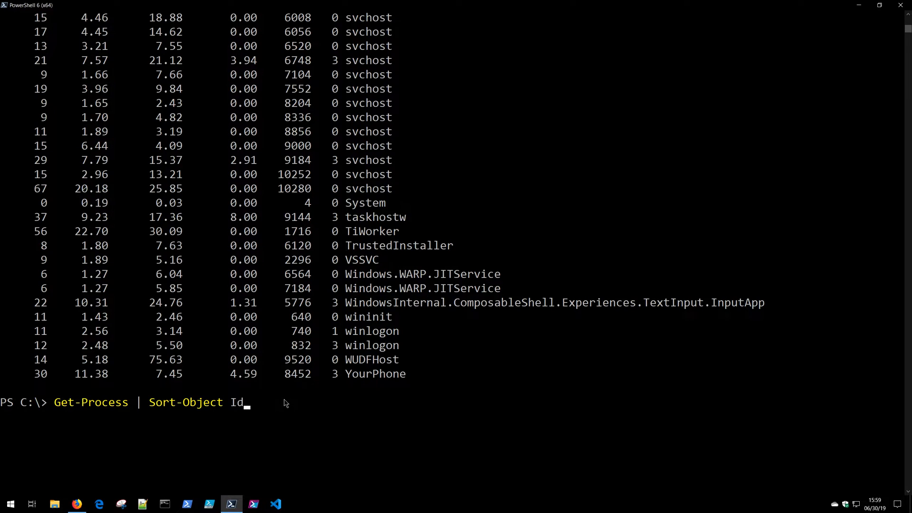
key("Return")
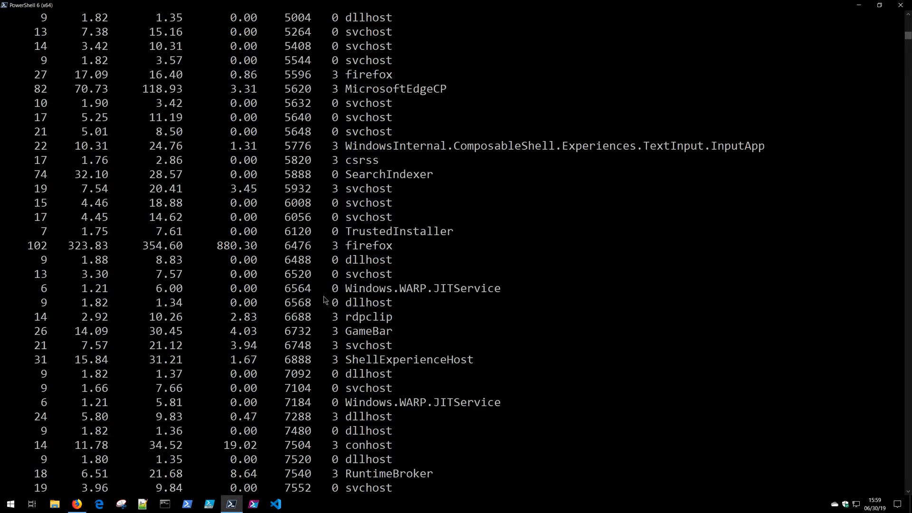
scroll("up", 3)
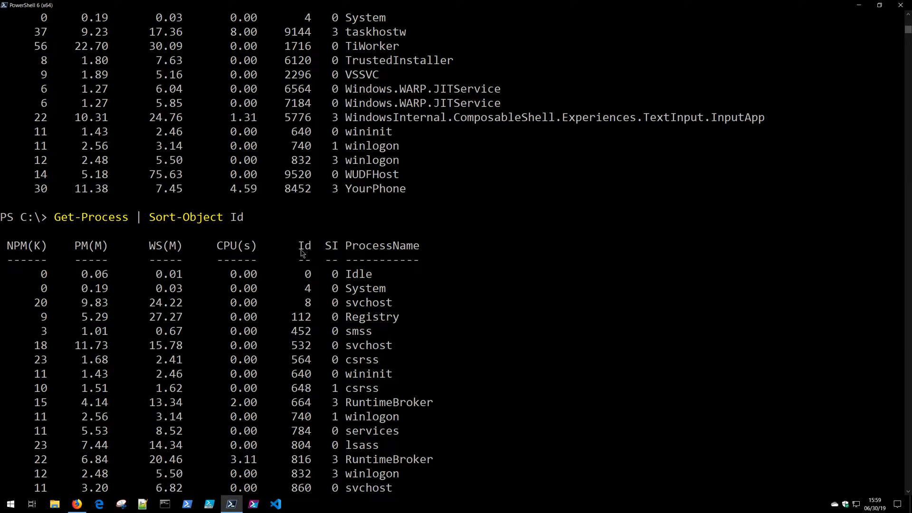
left_click(266, 245)
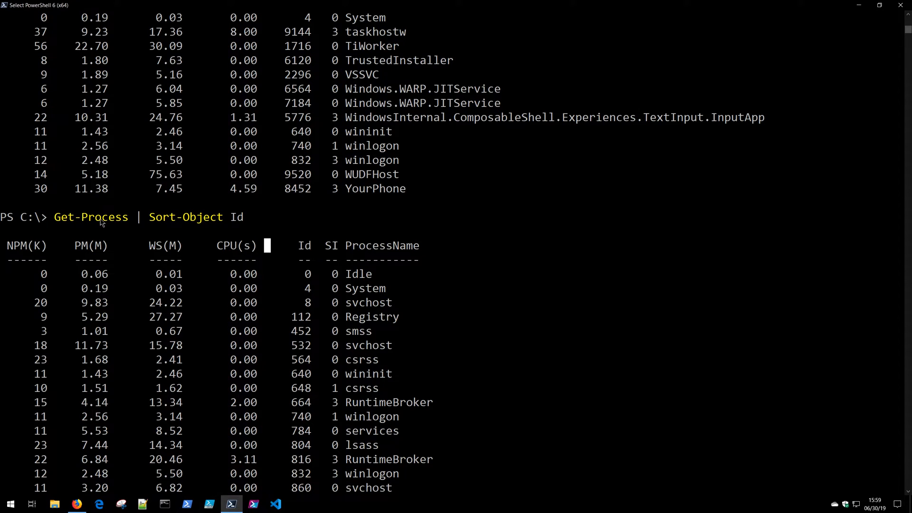
double_click(185, 217)
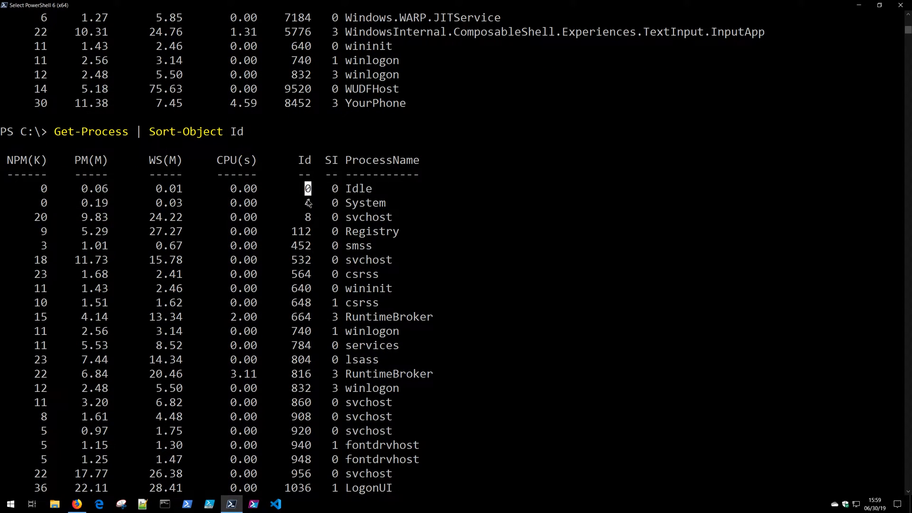
Rerun Get-Process | Sort-Object Id for a second sorted listing.
scroll("down", 3)
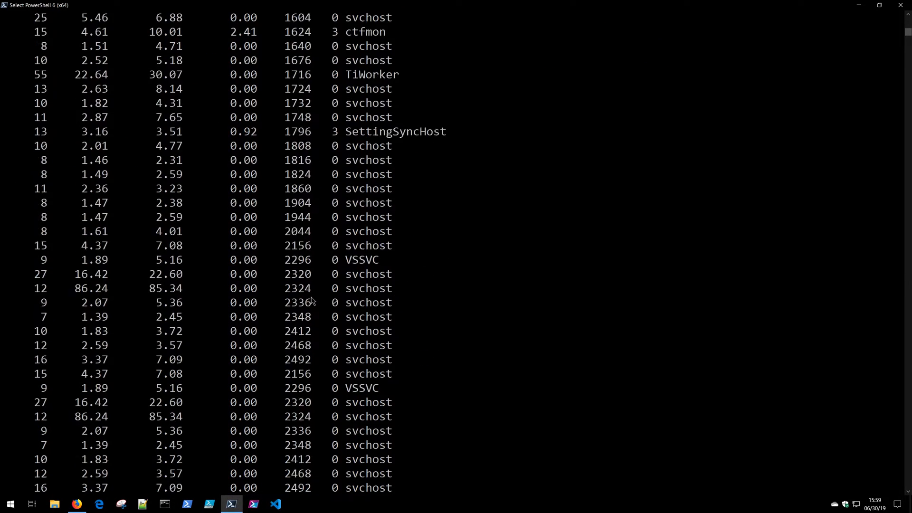
scroll("down", 3)
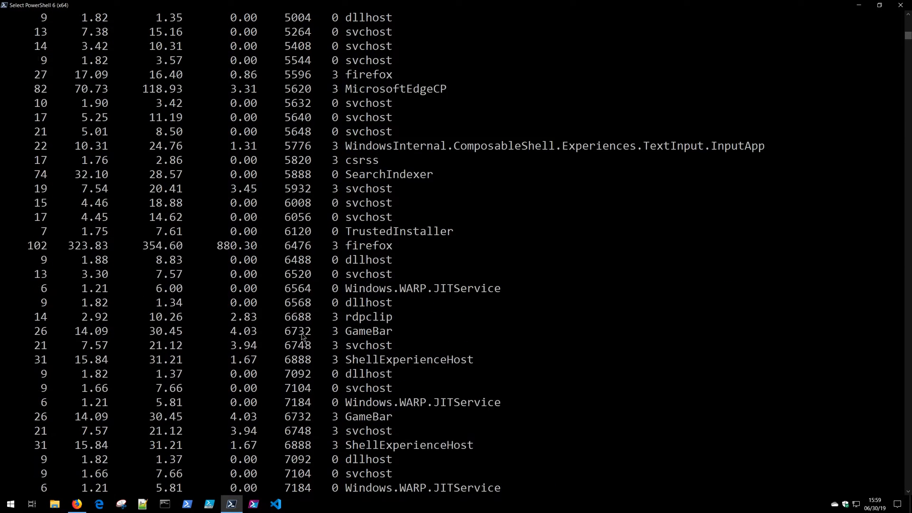
type("Get-Process | Sort-Object Id")
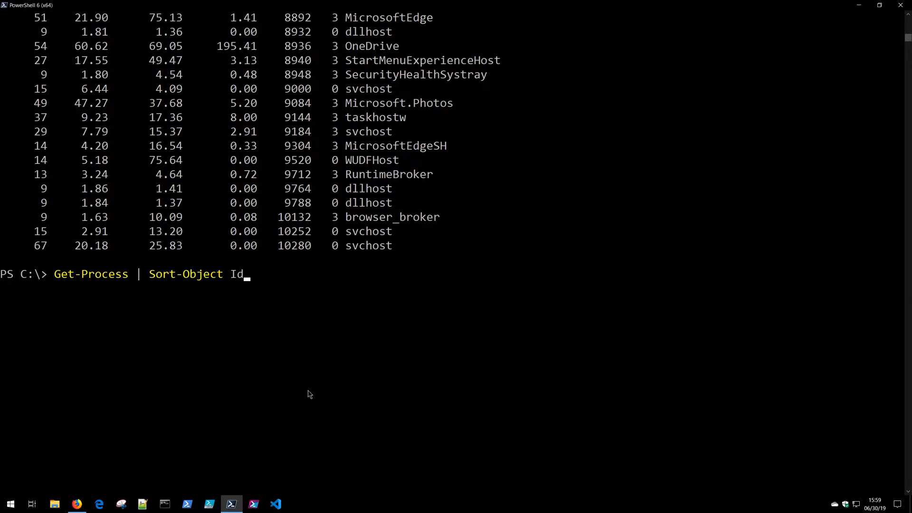
key("Return")
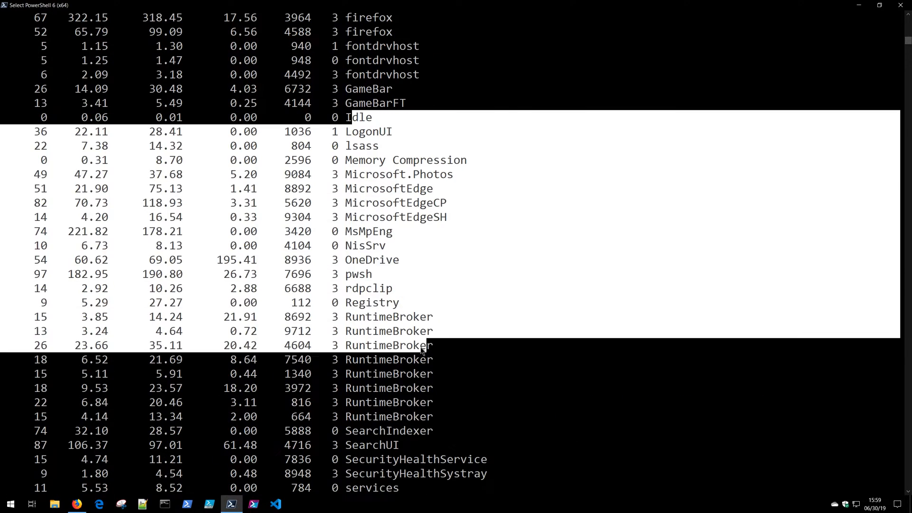
Clear the console and launch Notepad from the Start menu.
type("cls")
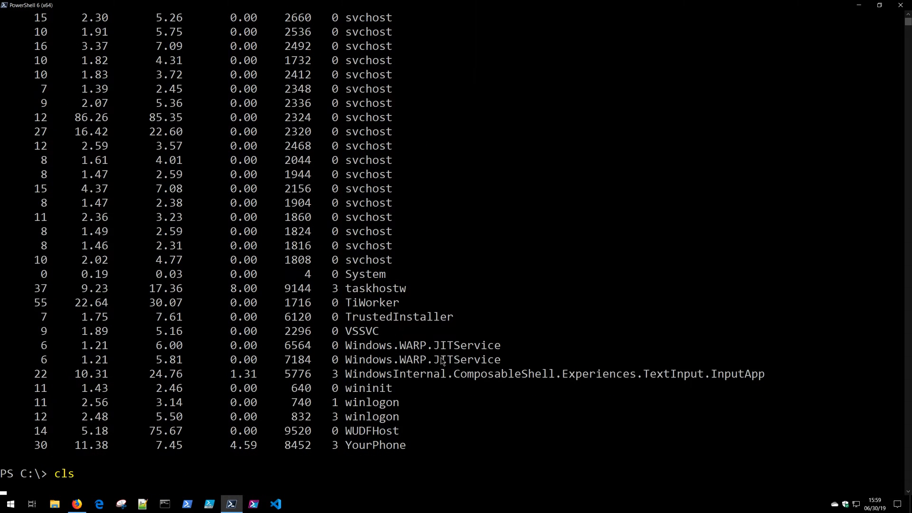
left_click(10, 503)
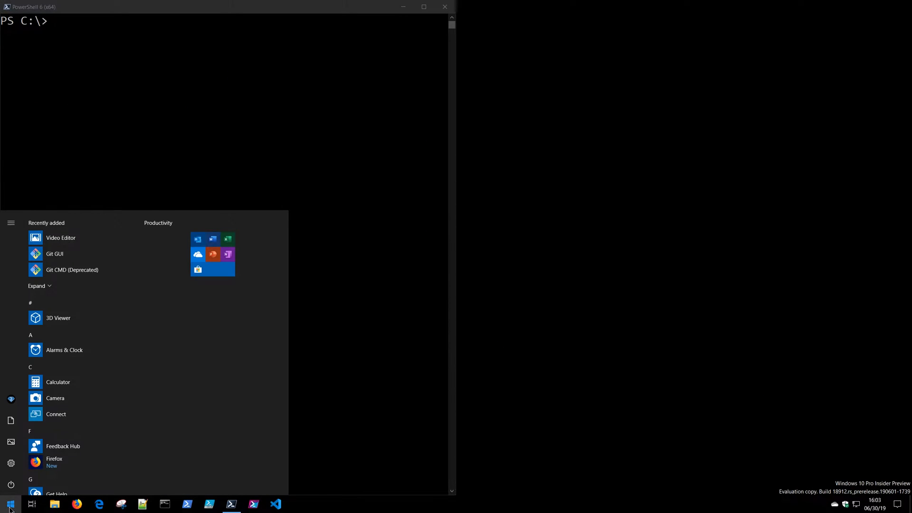
type("not")
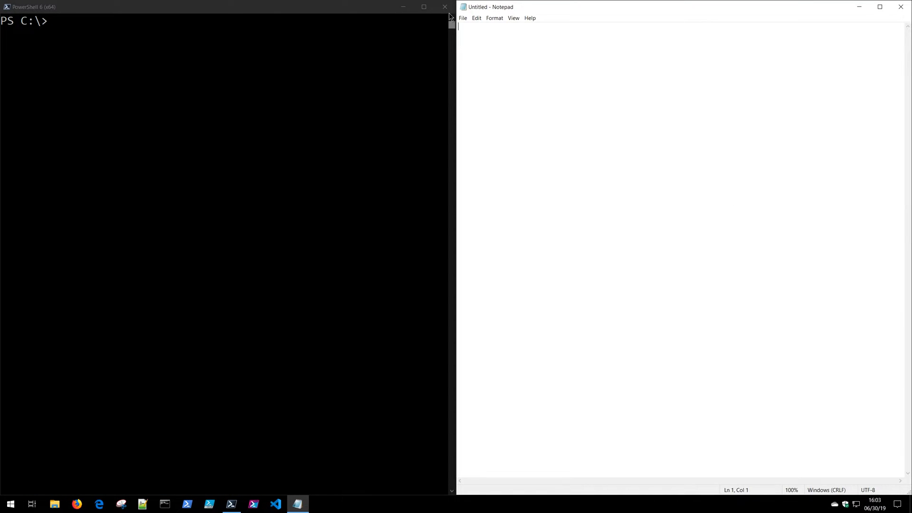
Run Get-Process notepad to look up the Notepad process.
type("get")
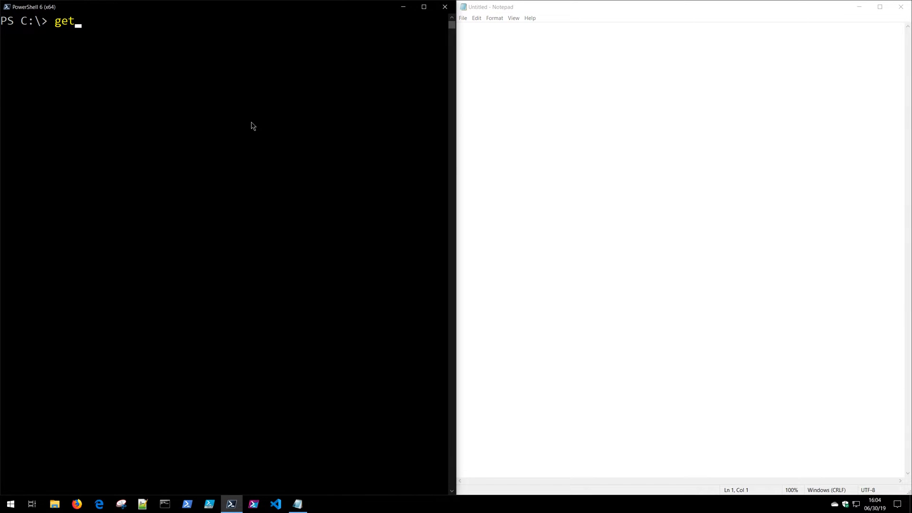
type("-process note")
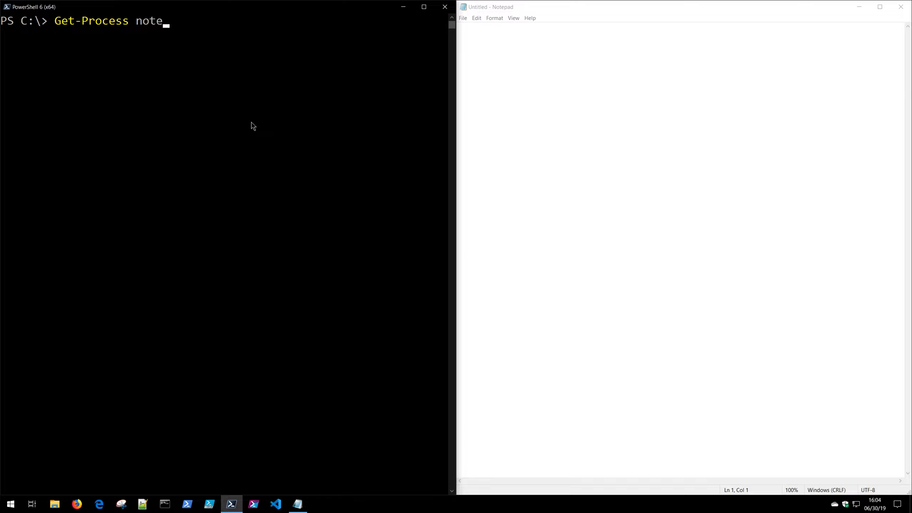
key("Return")
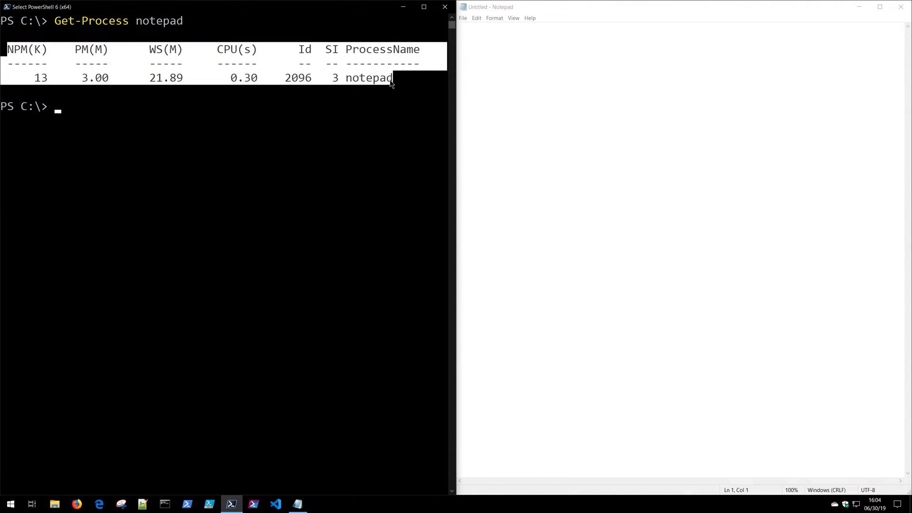
mouse_move(285, 142)
type("Get-Process notepad |")
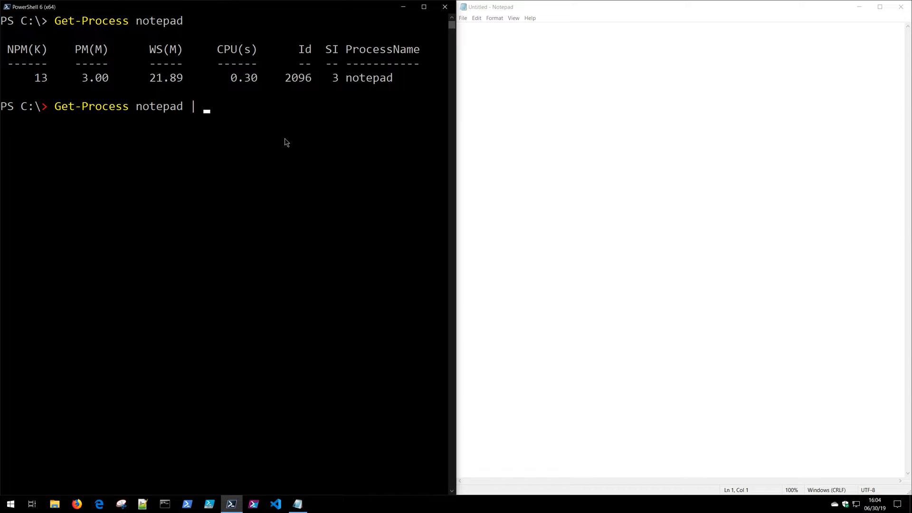
Compose Get-Process notepad | Stop-Process and highlight the Get-Process notepad part.
type("stop-o")
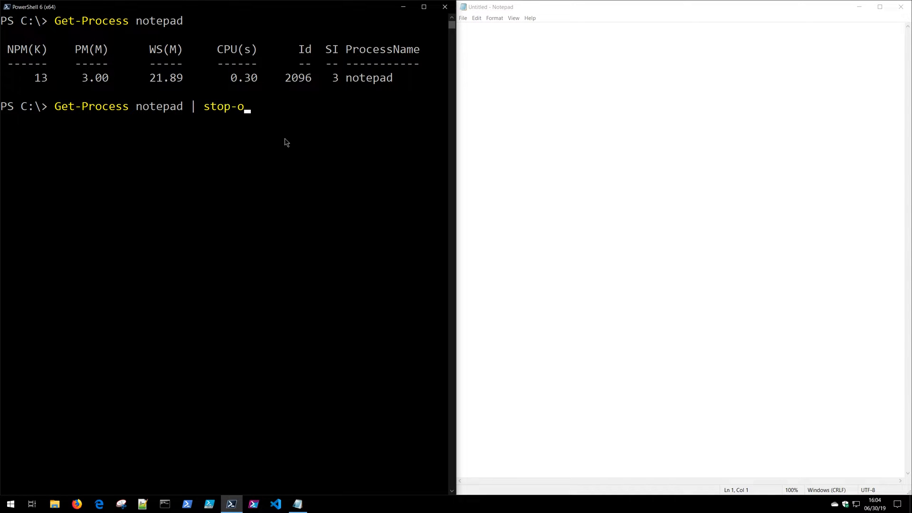
key("Tab")
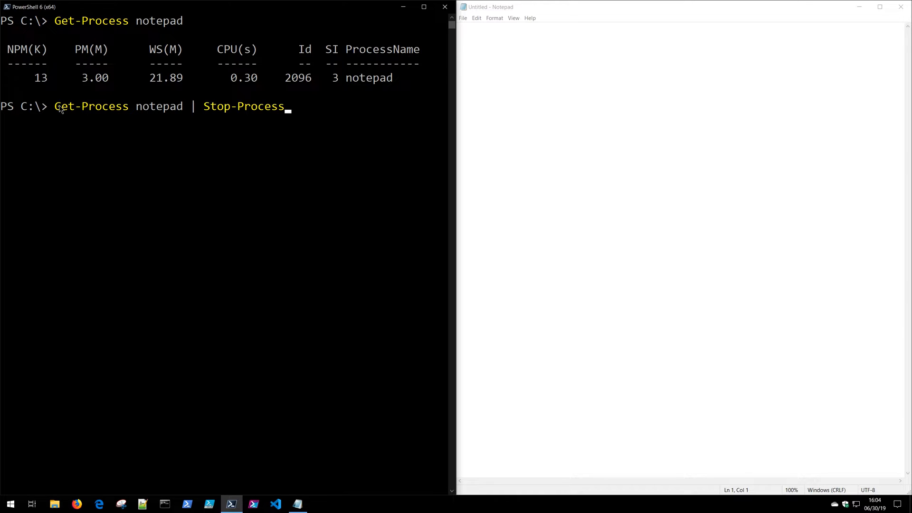
left_click(58, 107)
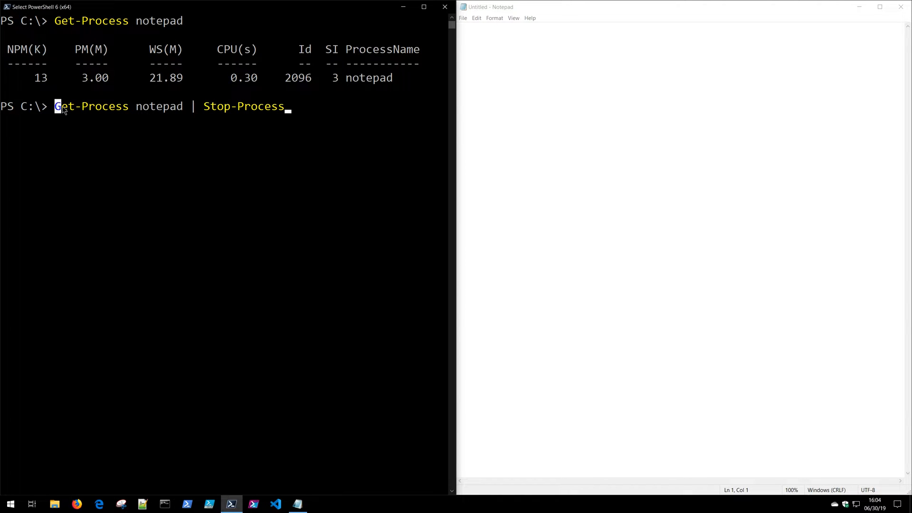
left_click_drag(54, 105, 183, 105)
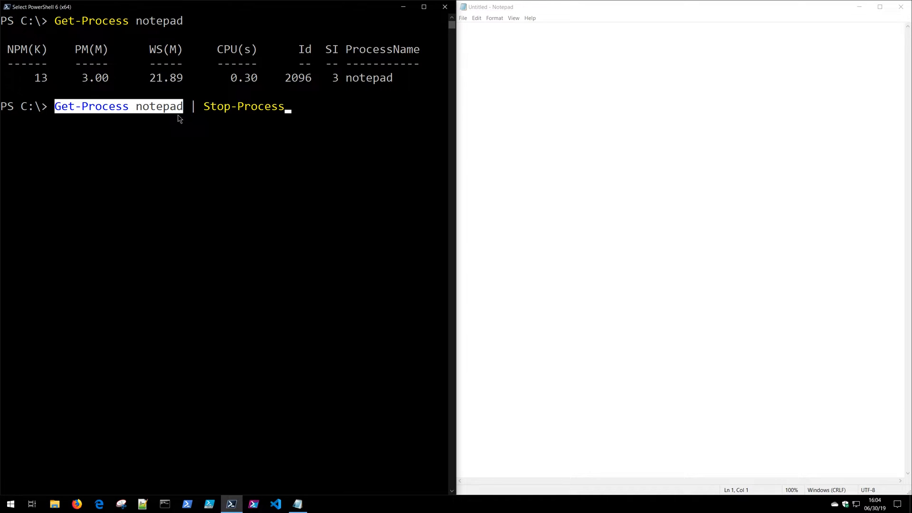
mouse_move(213, 113)
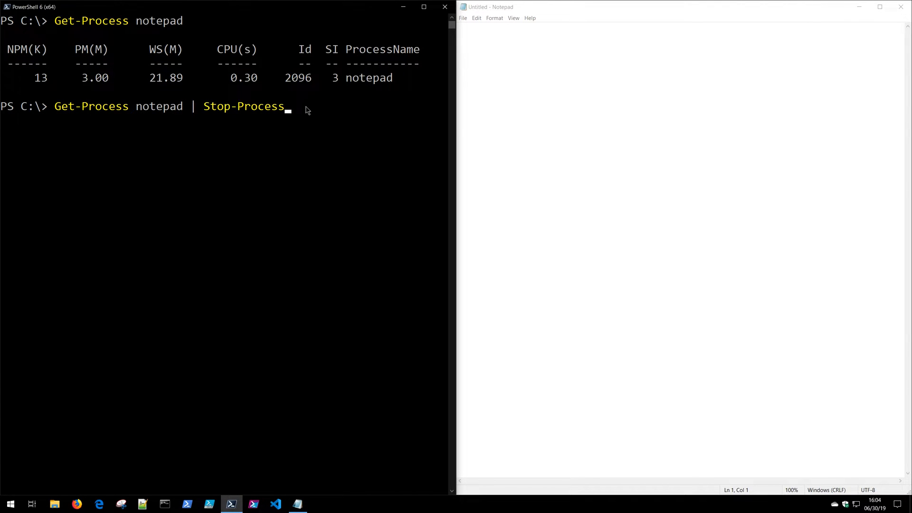
Run the pipeline so Stop-Process closes the Notepad window.
key("Return")
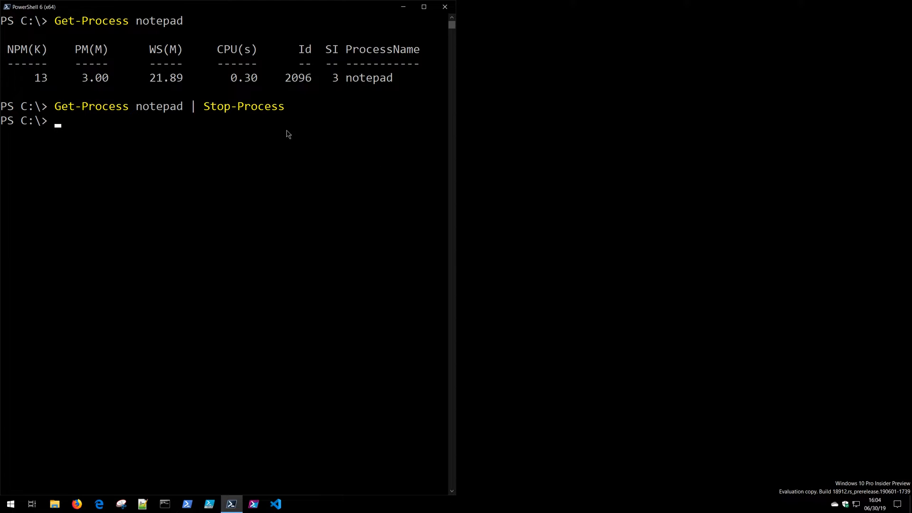
mouse_move(286, 142)
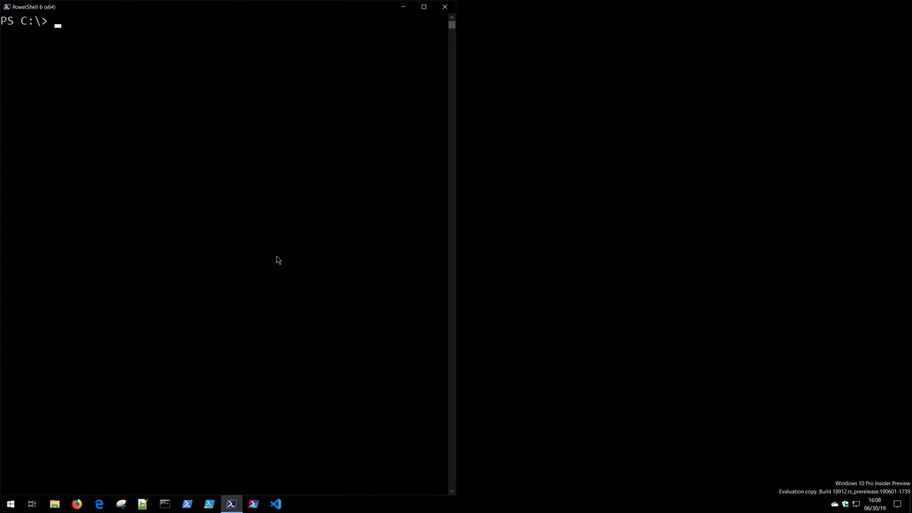
Run Get-Help Stop-Process -Full to display the full help.
type("g")
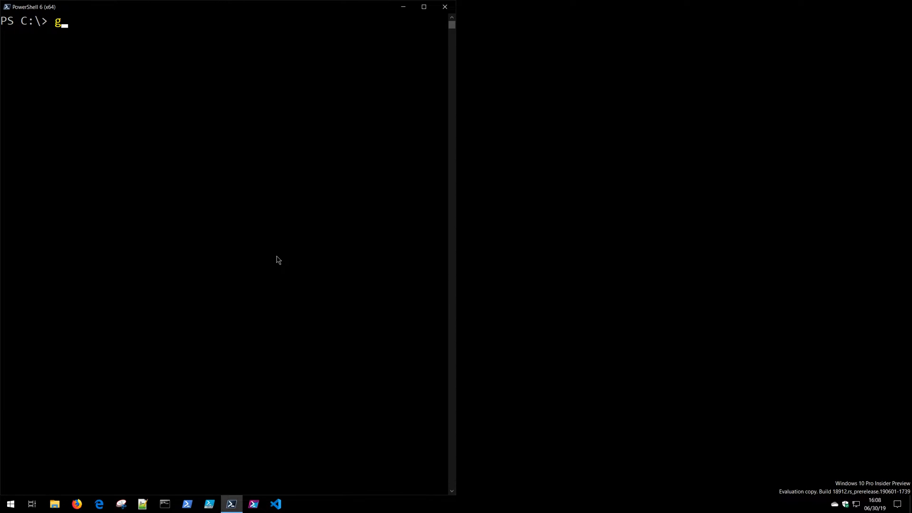
type("et-he")
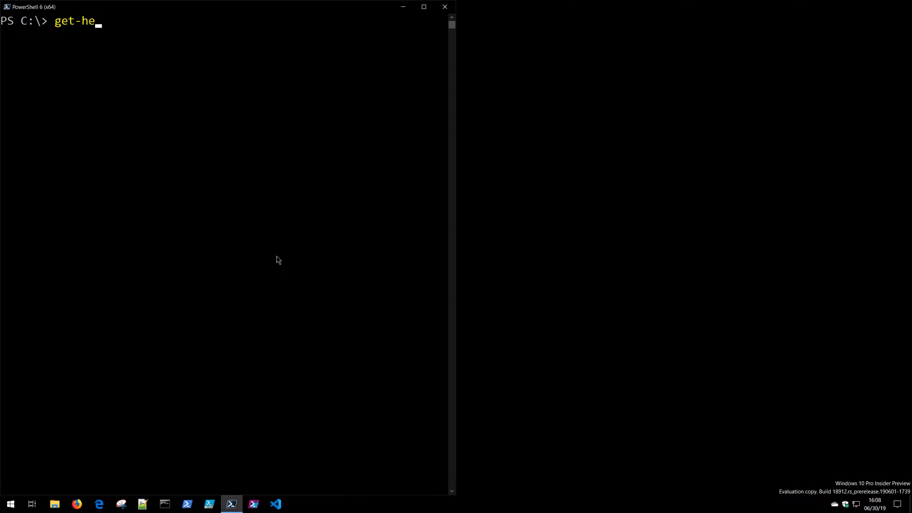
key("Tab")
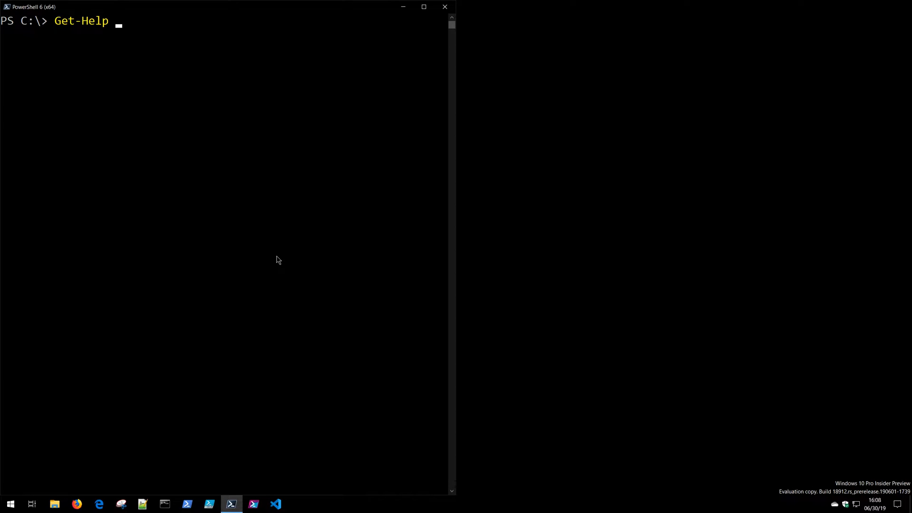
type("stop")
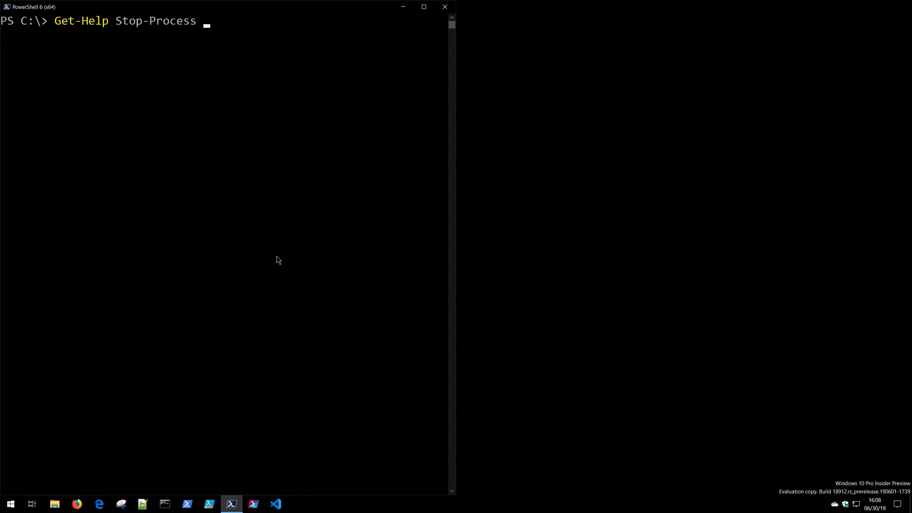
type("-Full")
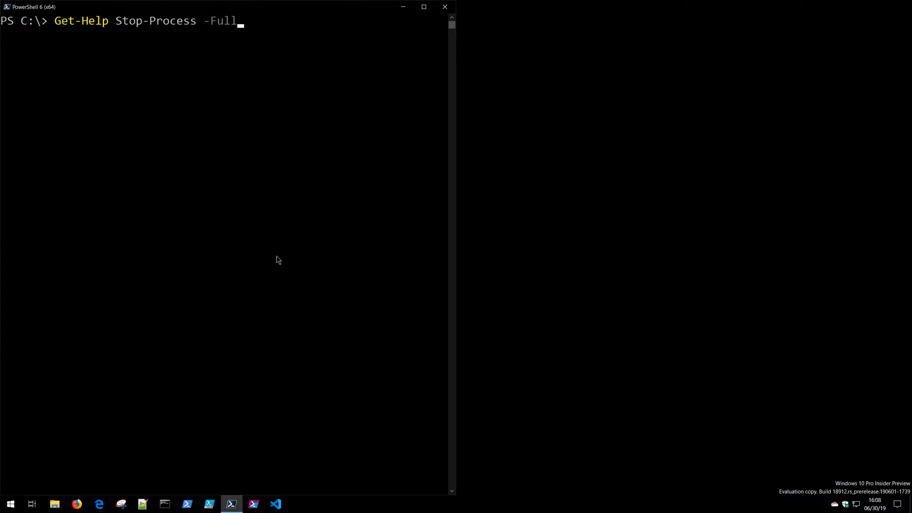
key("Return")
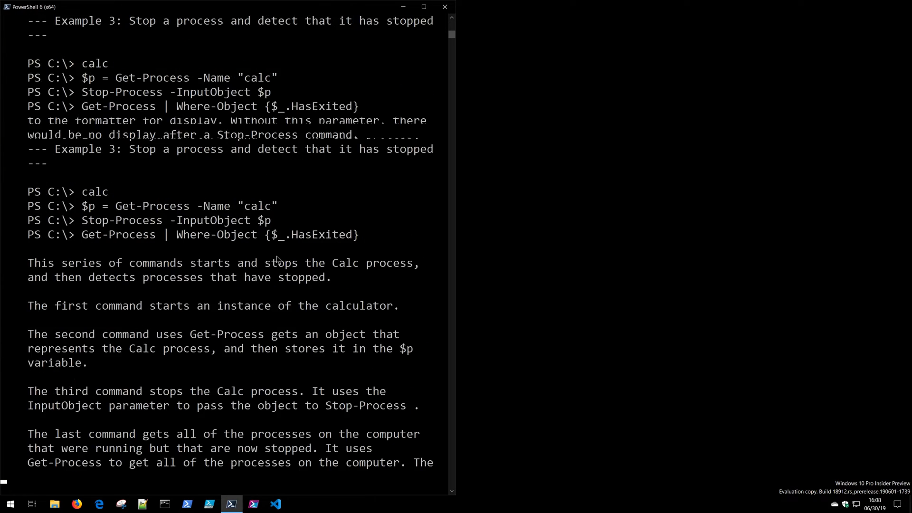
Scroll through the help examples and parameters such as -Confirm and -WhatIf.
scroll("down", 3)
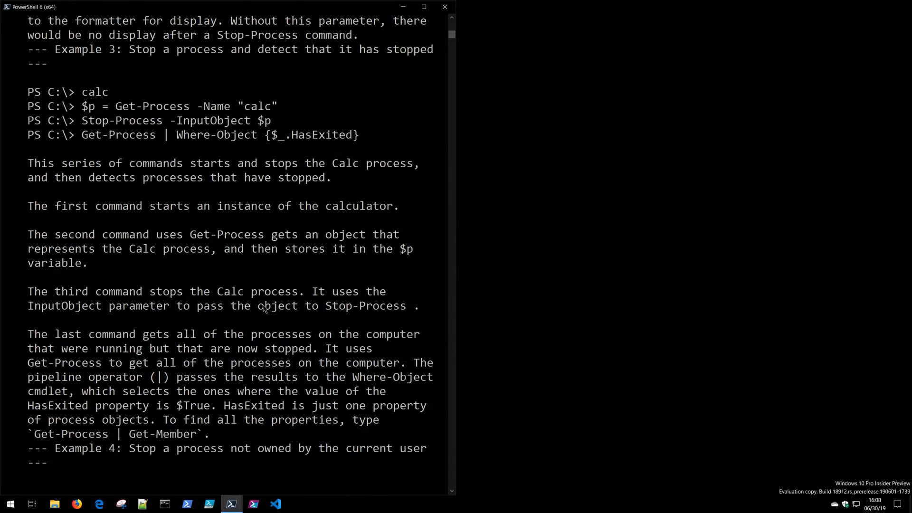
scroll("up", 3)
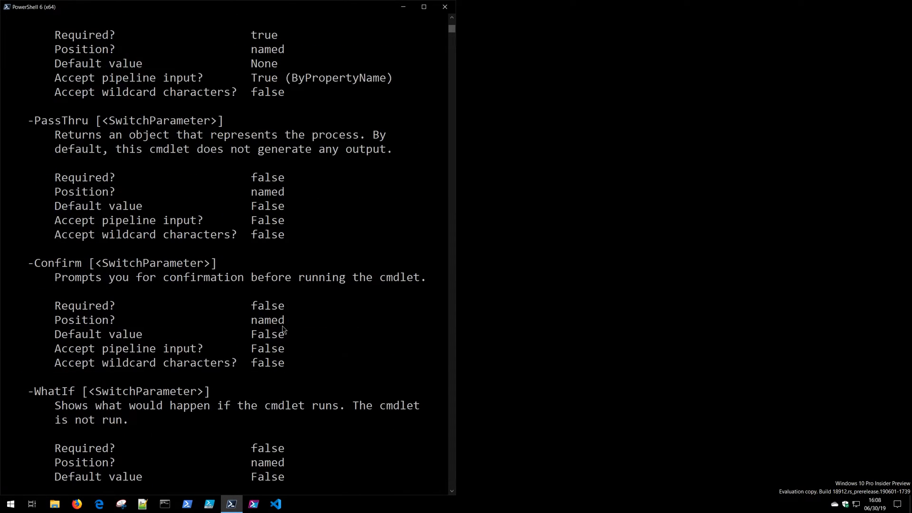
scroll("up", 3)
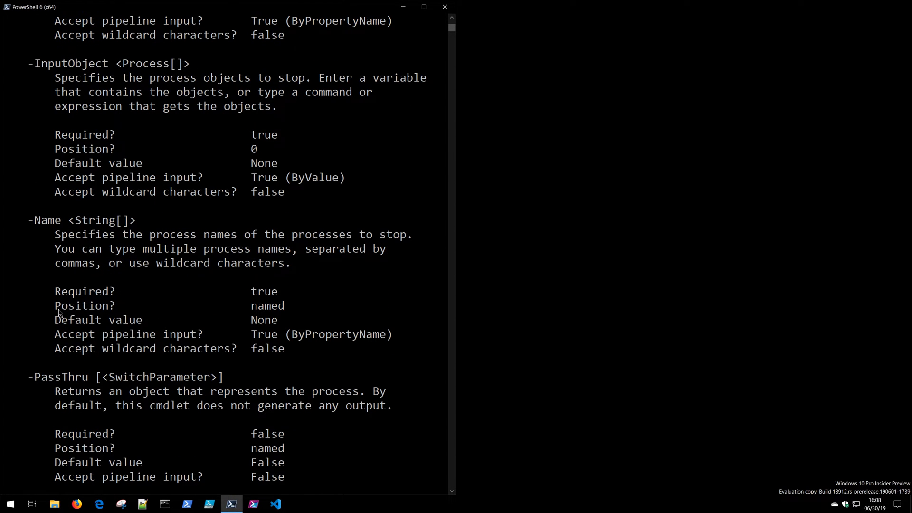
double_click(81, 219)
type("g")
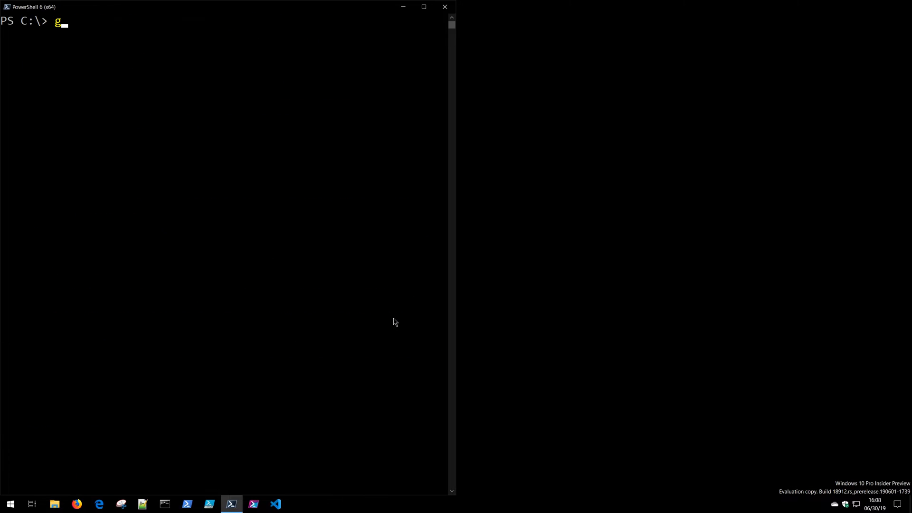
Run Get-Service -Name BITS | Stop-Process, getting a cannot-find-process error, then clear with cls.
type("Get-Service -")
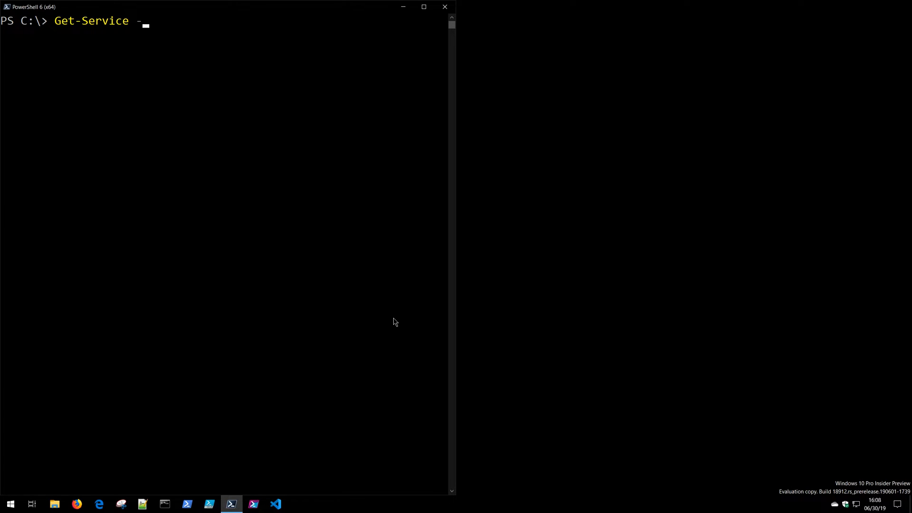
type("Name BITS |")
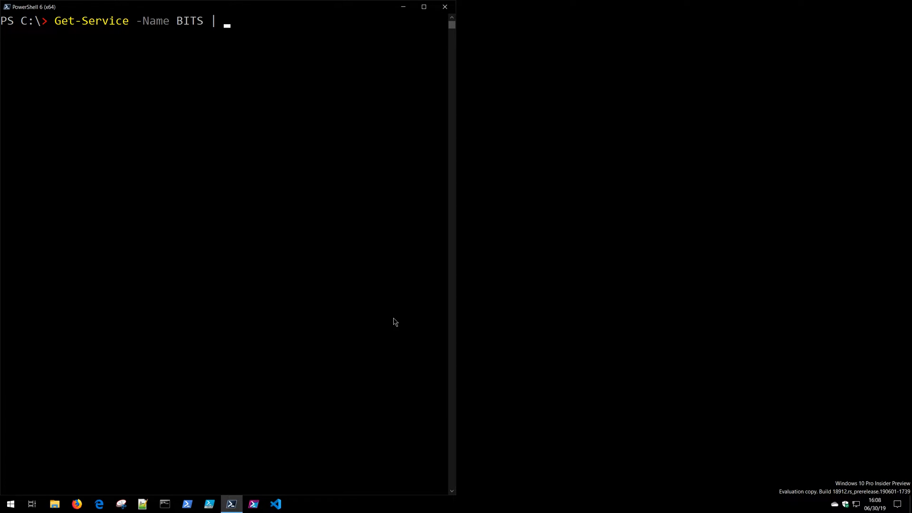
type("Stop-Process")
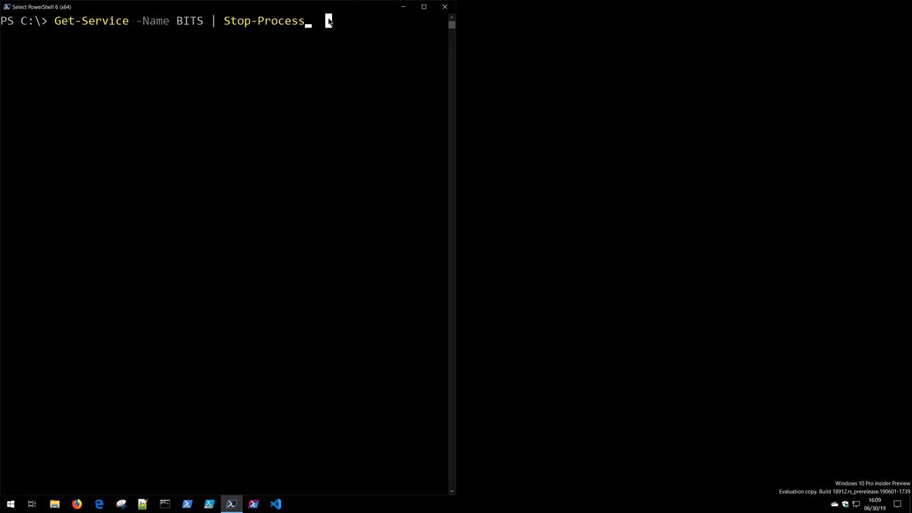
key("Return")
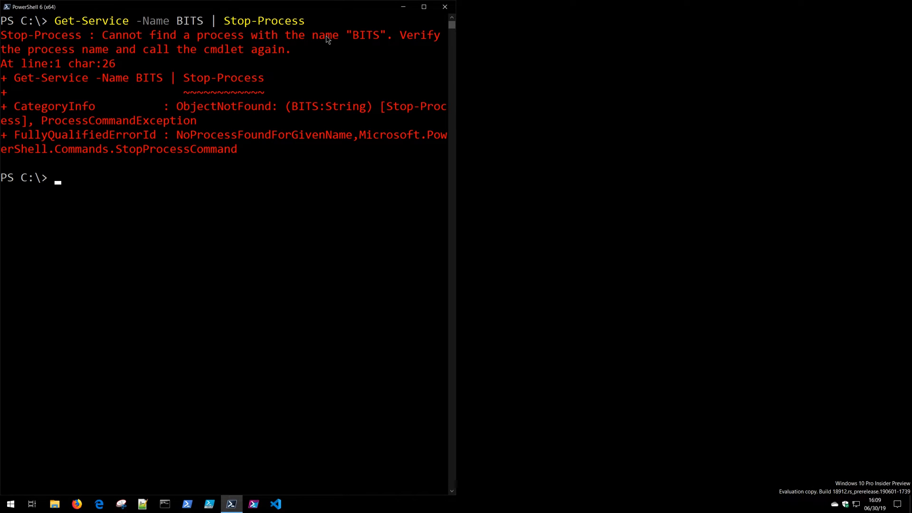
left_click(105, 35)
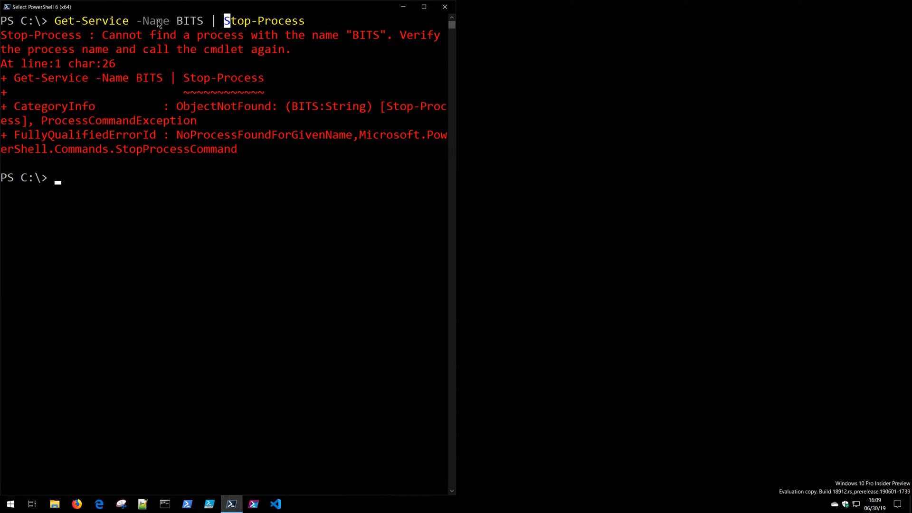
type("cls")
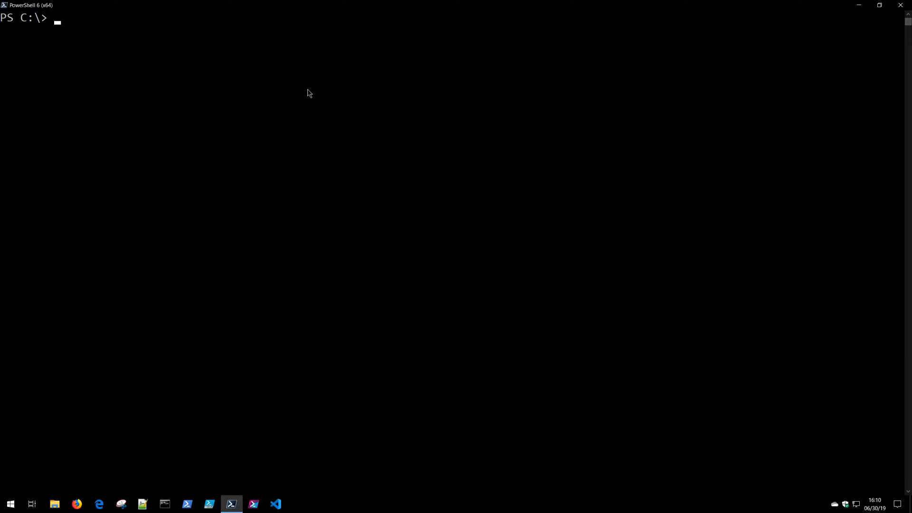
Write $psitem at the cleared prompt, then start a new command with get-.
type("$psit")
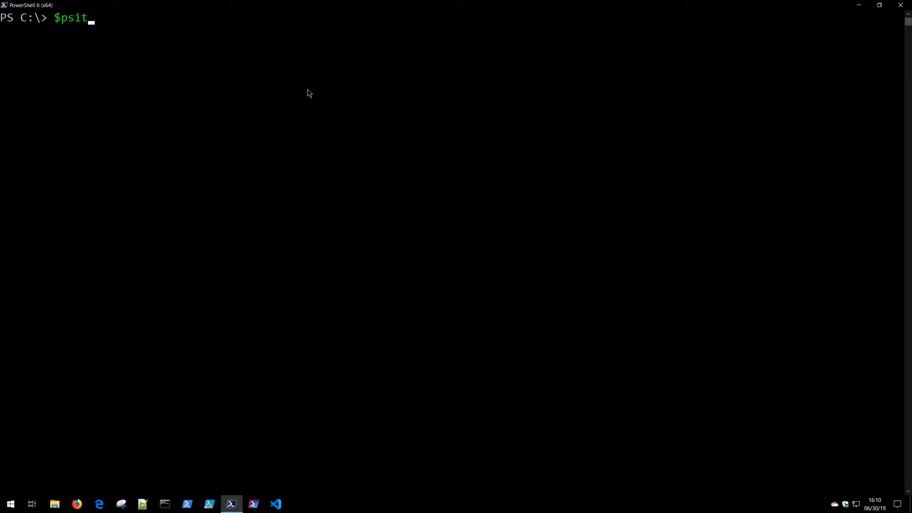
type("em")
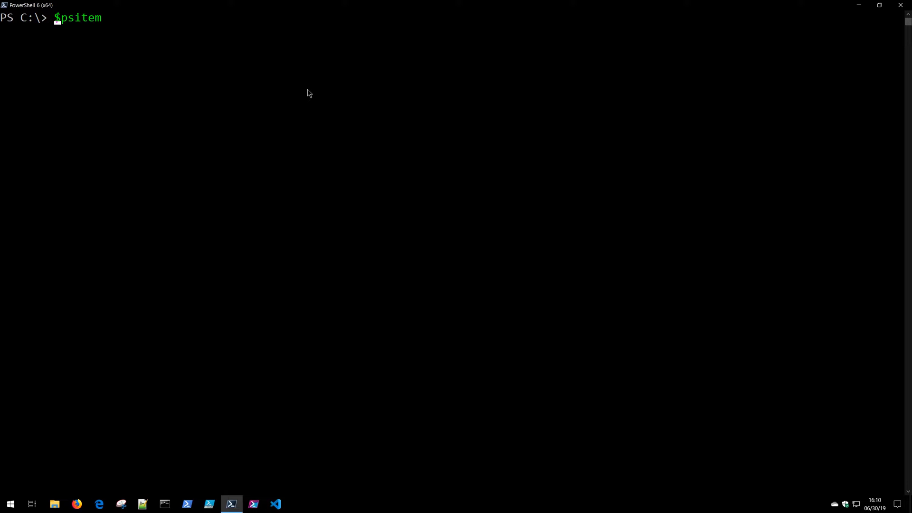
type("get-")
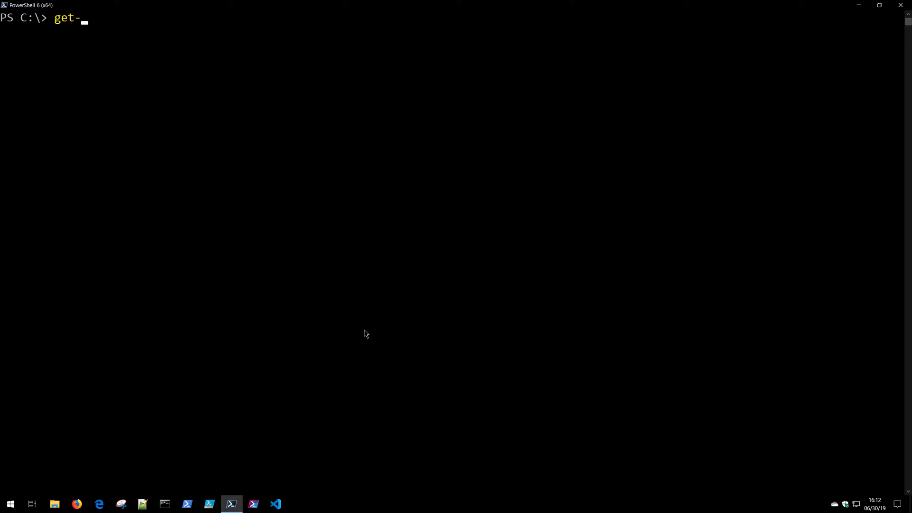
Run Get-Process, then Get-Process | ForEach-Object {$PSItem}, highlighting its parts.
type("Process")
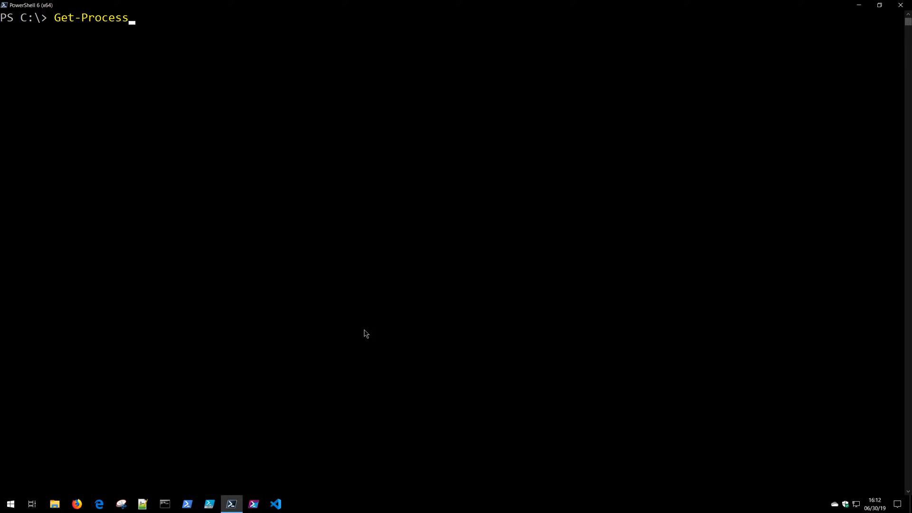
key("Return")
type("Get-Process ")
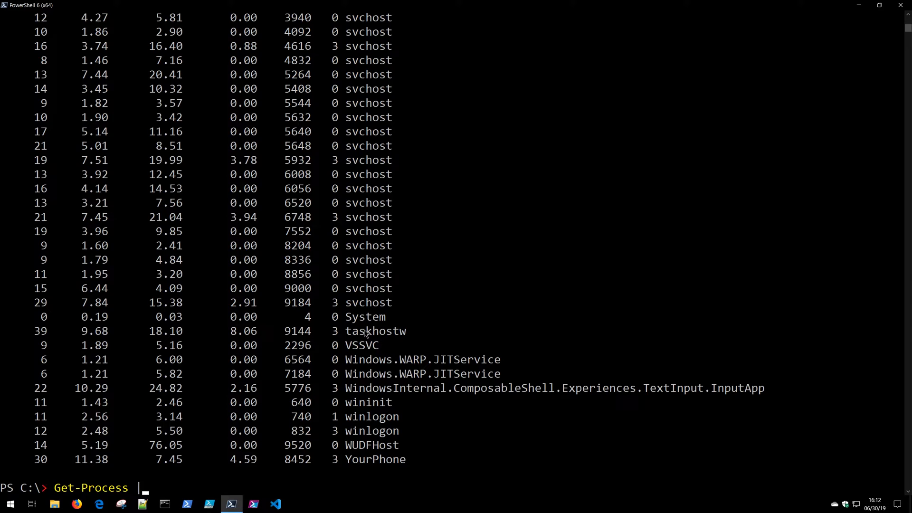
type("| Foreach")
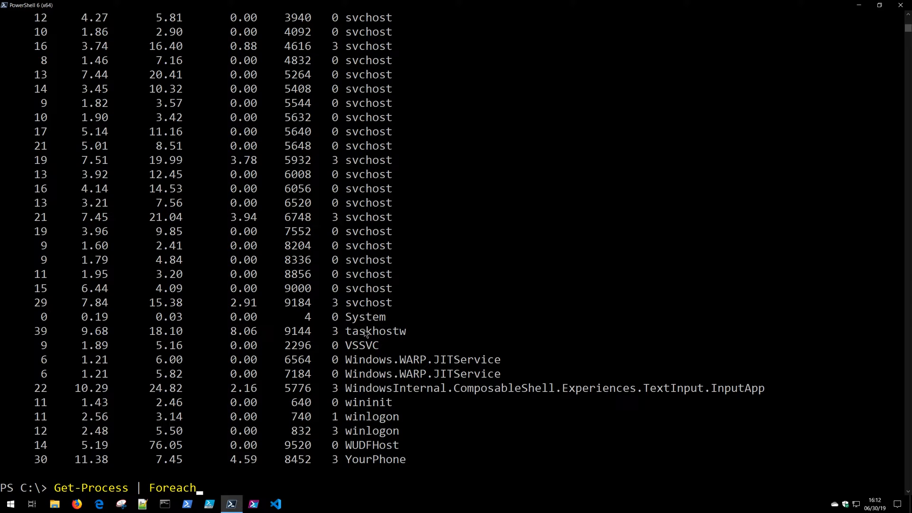
type("-Object {$")
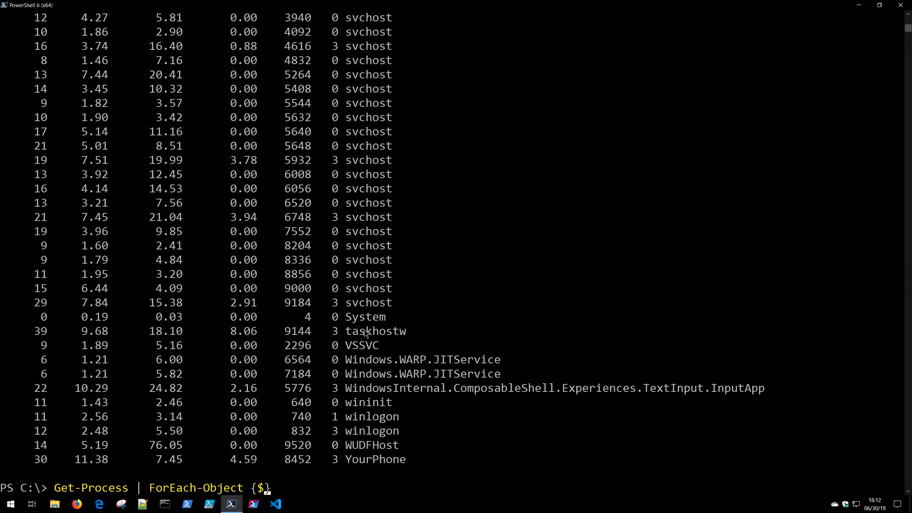
type("PSi")
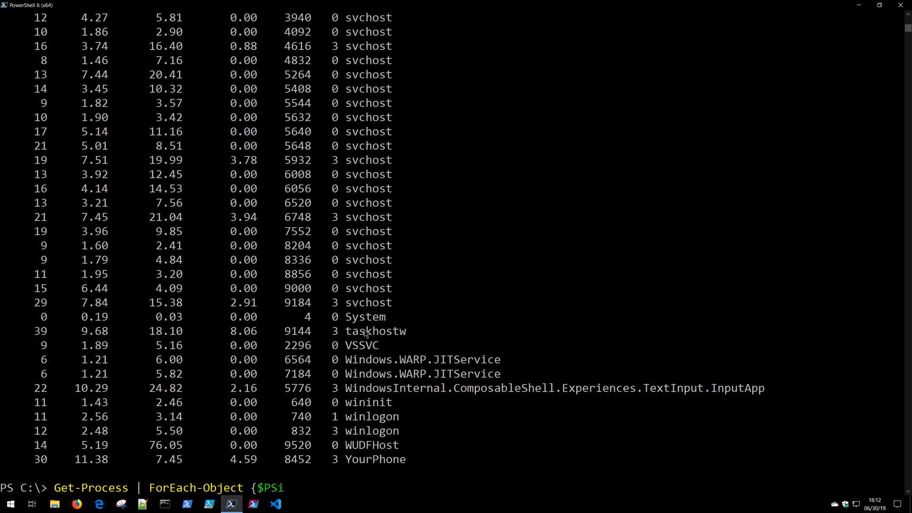
type("tem}")
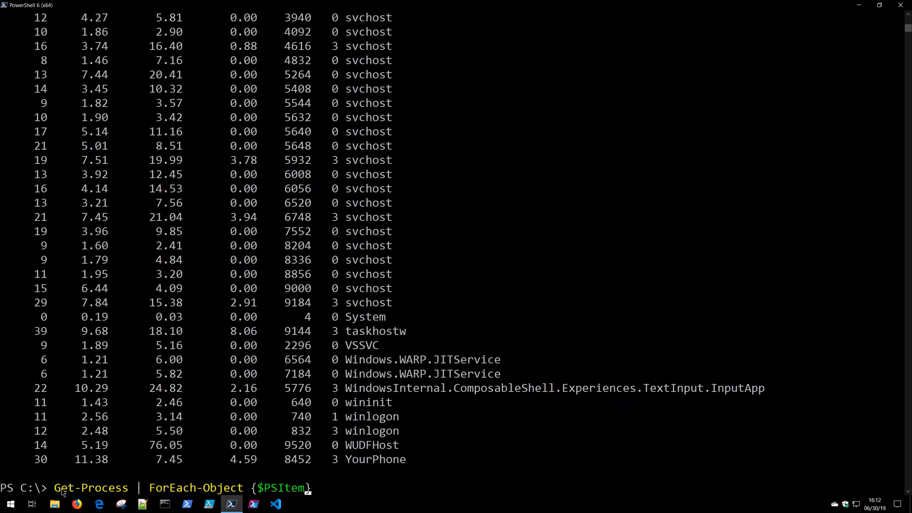
double_click(91, 488)
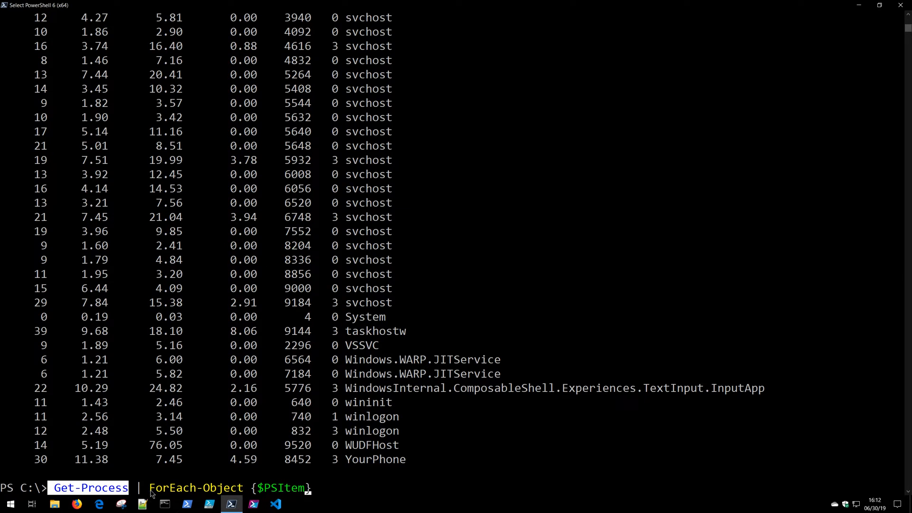
double_click(196, 487)
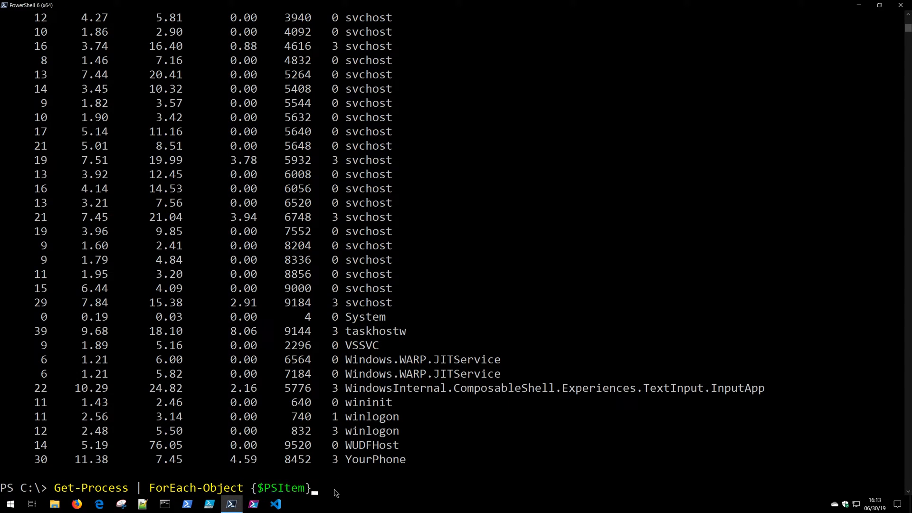
key("Return")
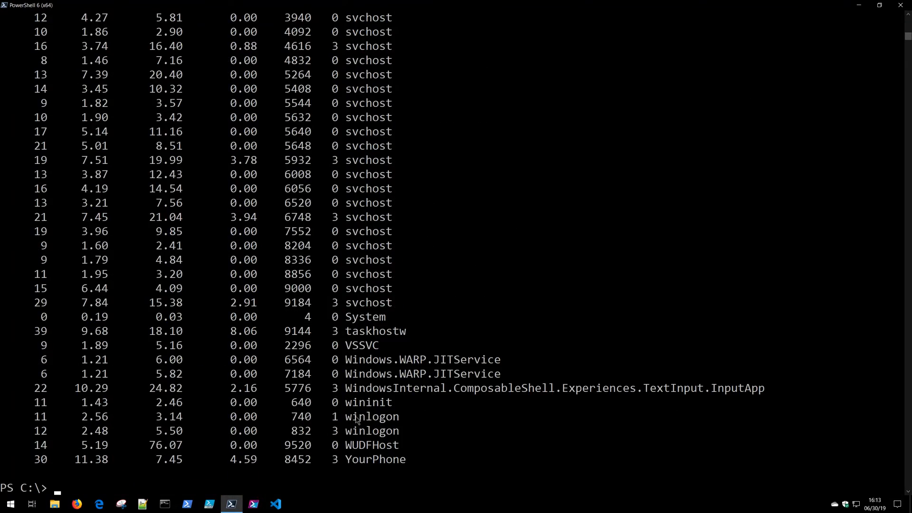
Rerun the ForEach-Object pipeline, highlight ForEach-Object and review the full process table.
scroll("up", 3)
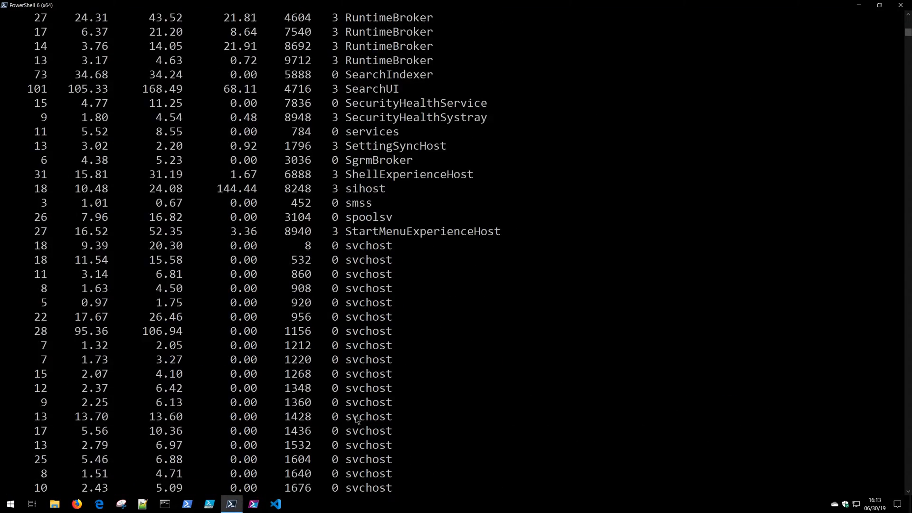
key("Return")
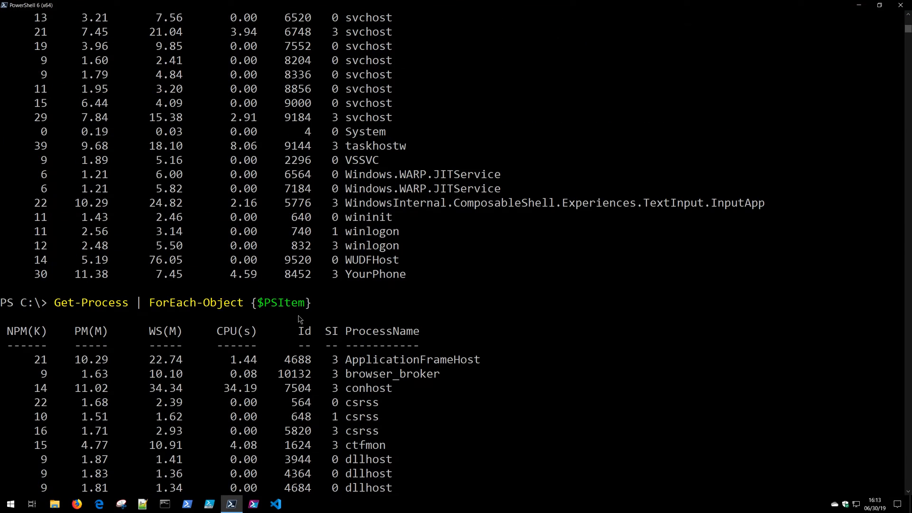
double_click(91, 302)
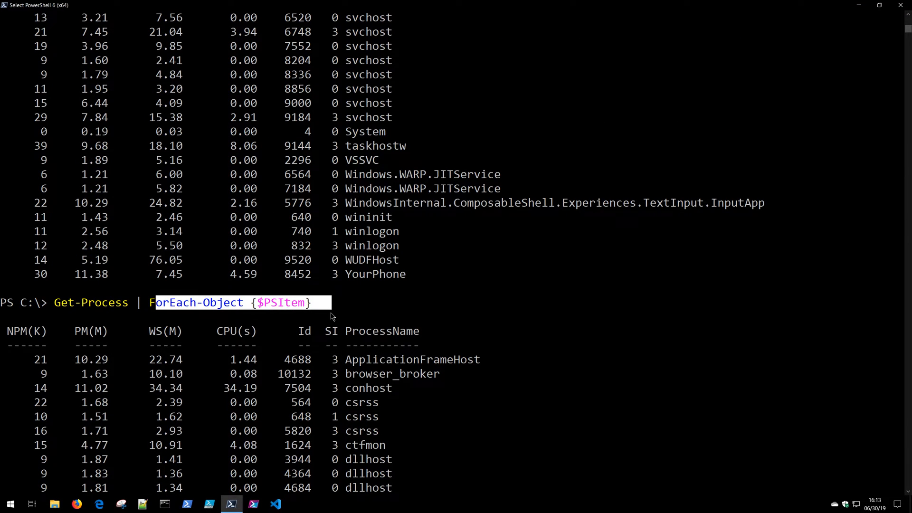
scroll("down", 3)
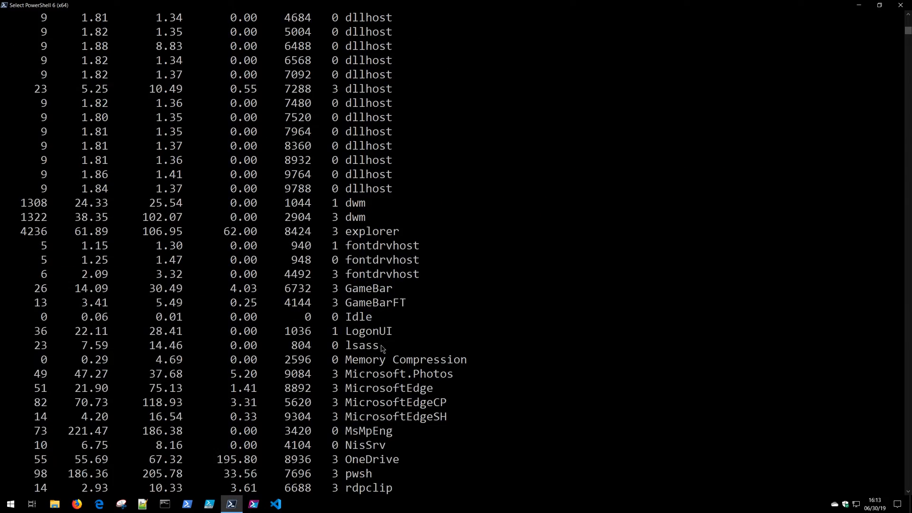
scroll("down", 3)
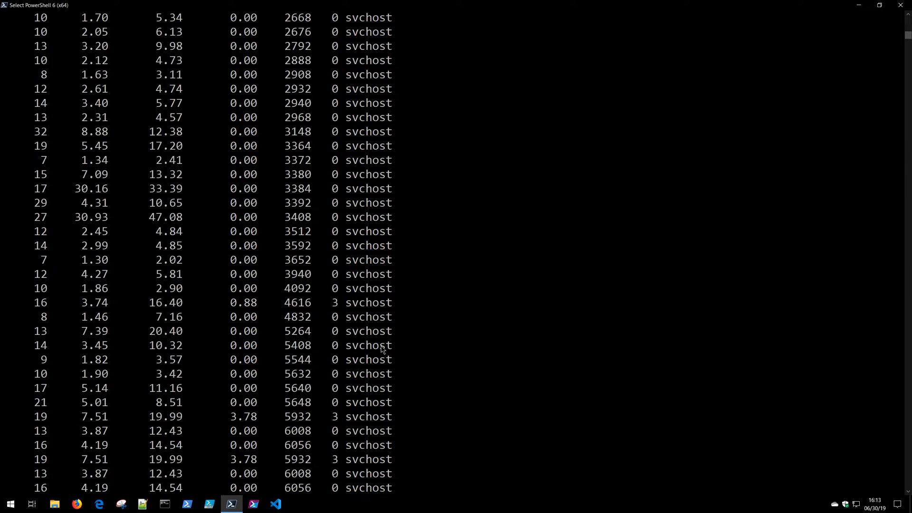
scroll("down", 3)
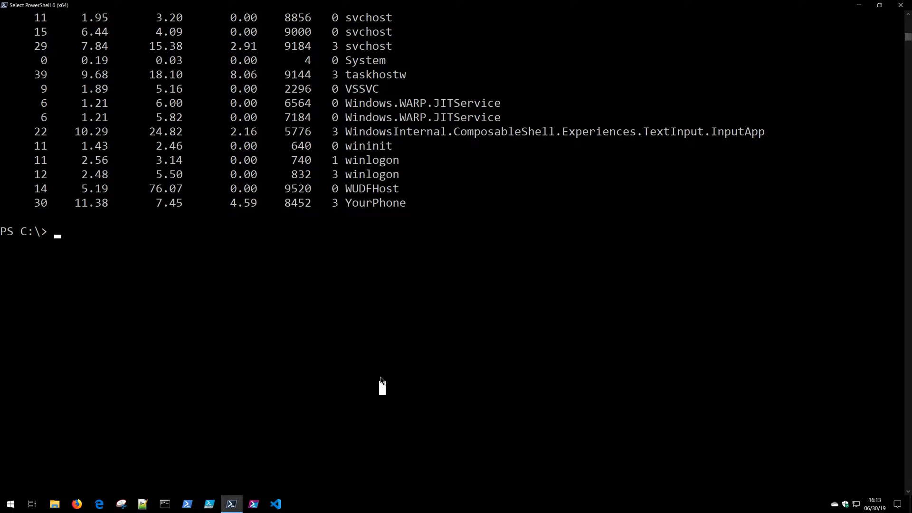
Run 1,2,3 | ForEach-Object {$PSItem}, printing 1, 2 and 3.
type("1,2")
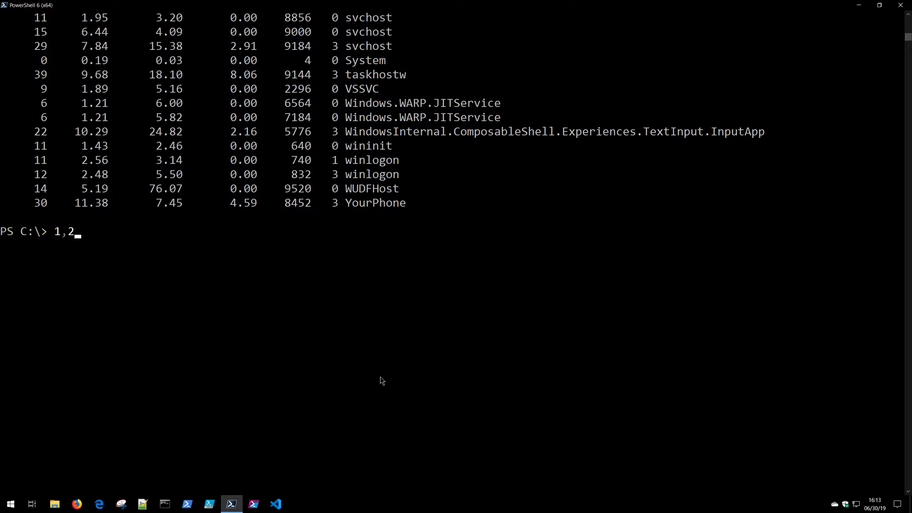
type(",3")
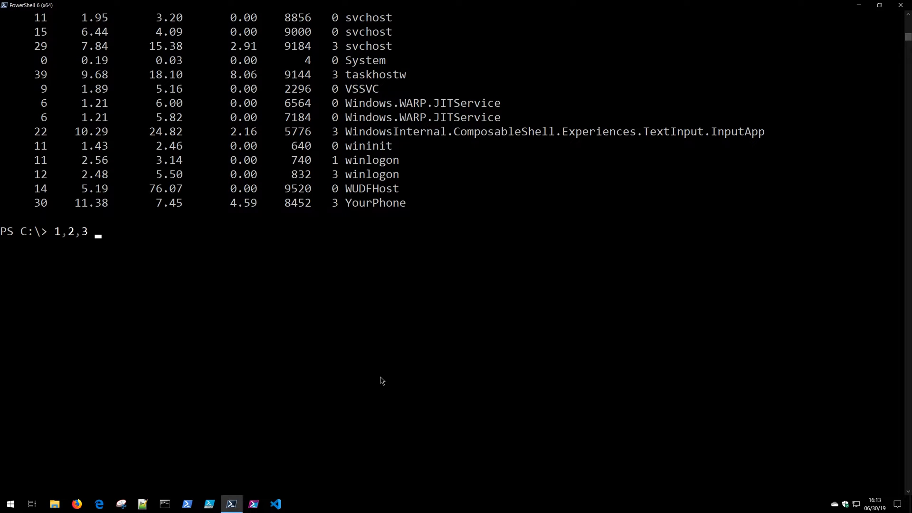
type("| fo")
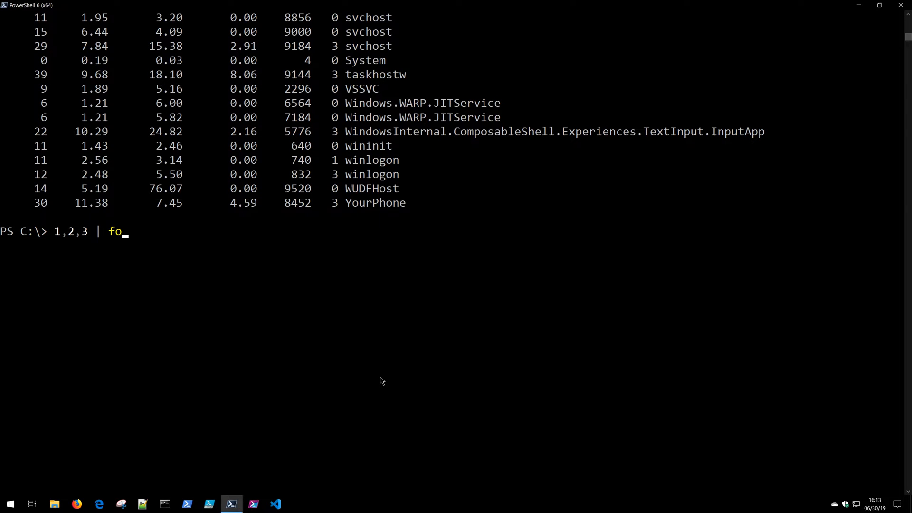
key("Tab")
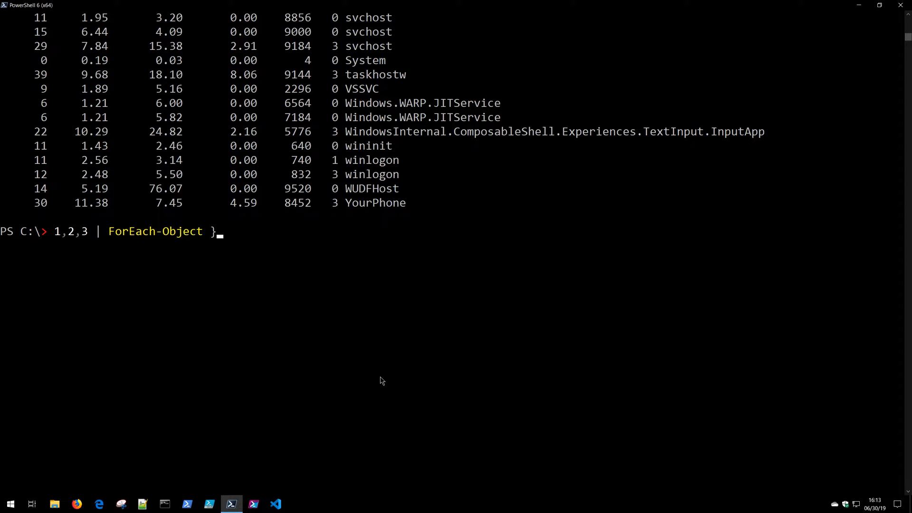
type("{$PS")
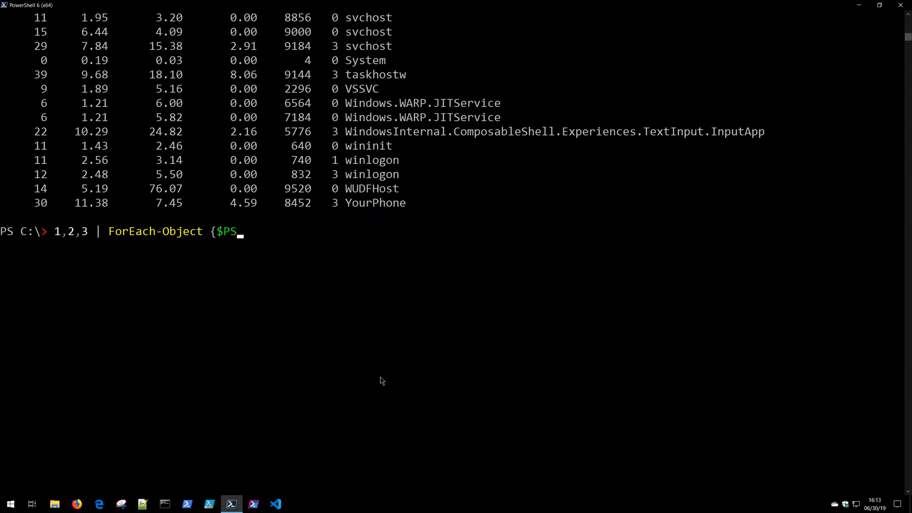
type("Item}")
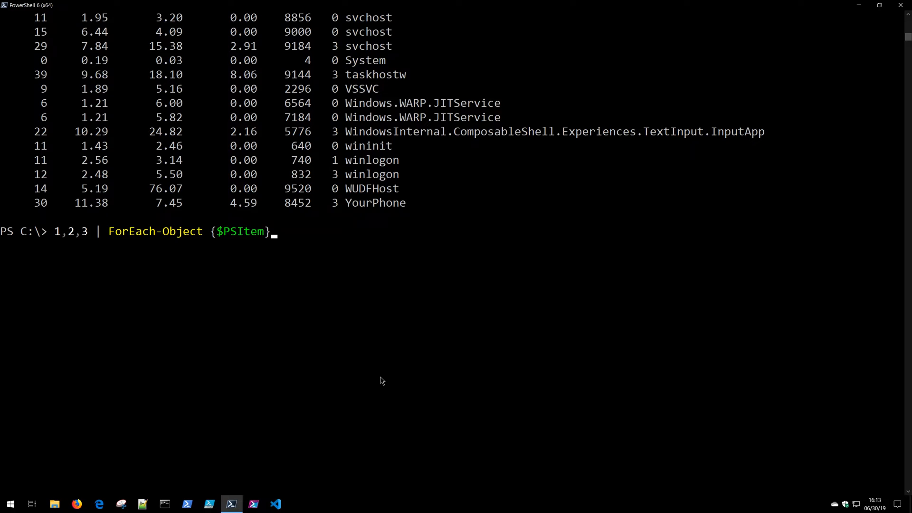
key("Return")
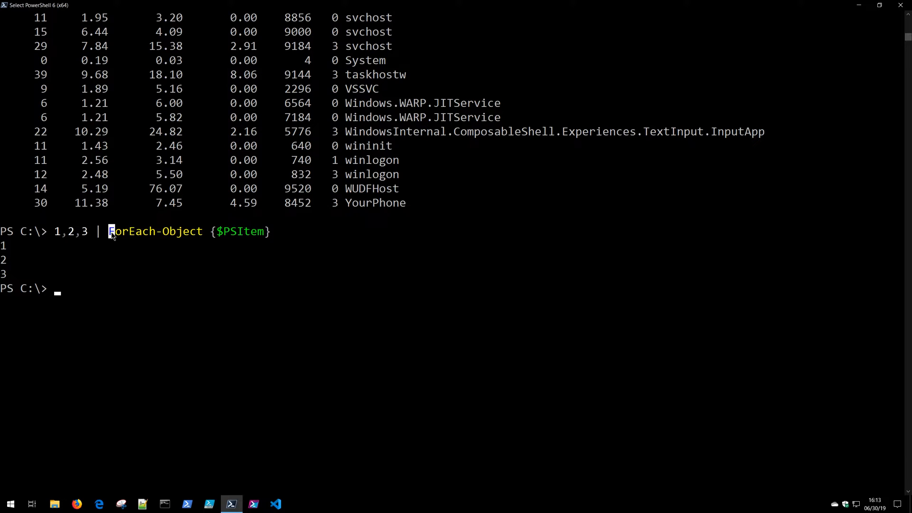
Highlight ForEach-Object, the number 3 and $PSItem in the command, then start typing $.
double_click(155, 231)
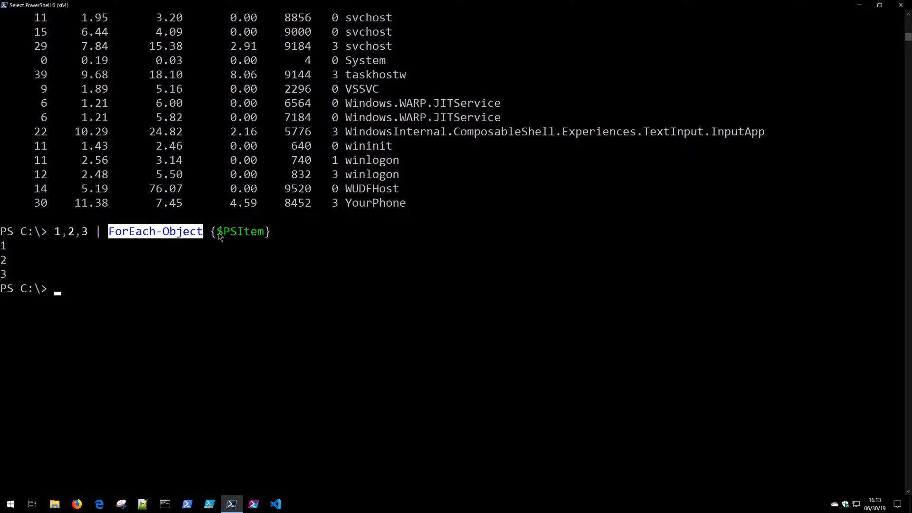
double_click(239, 231)
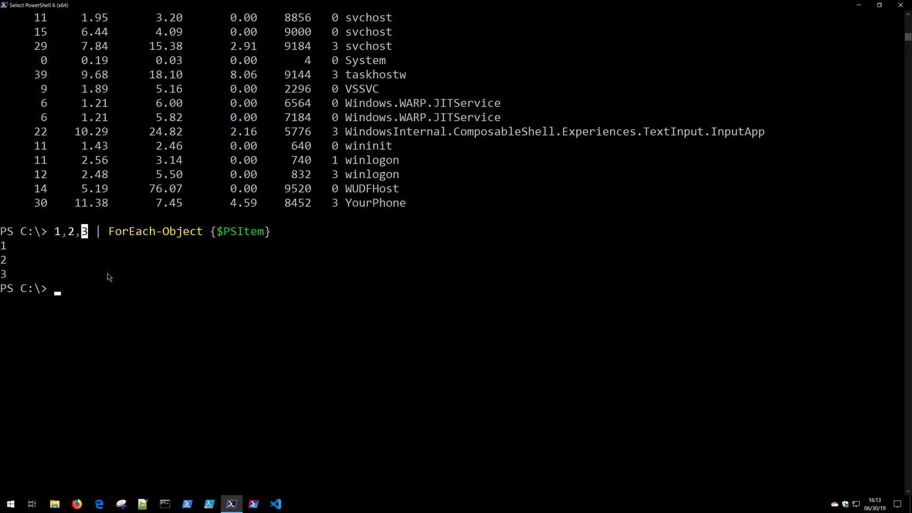
double_click(240, 231)
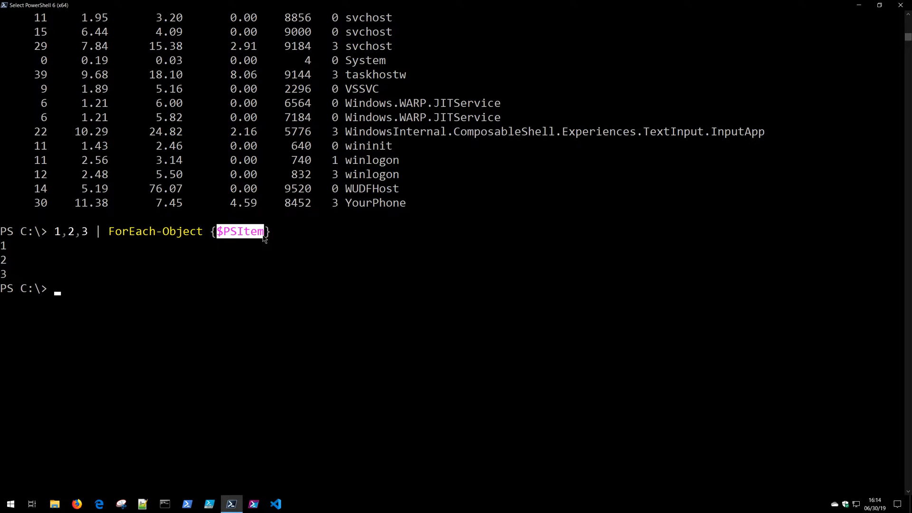
mouse_move(268, 284)
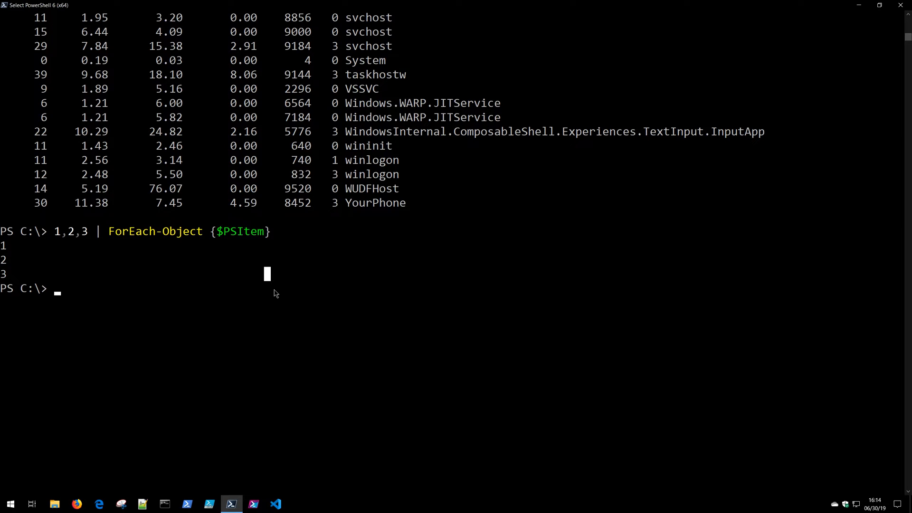
double_click(237, 231)
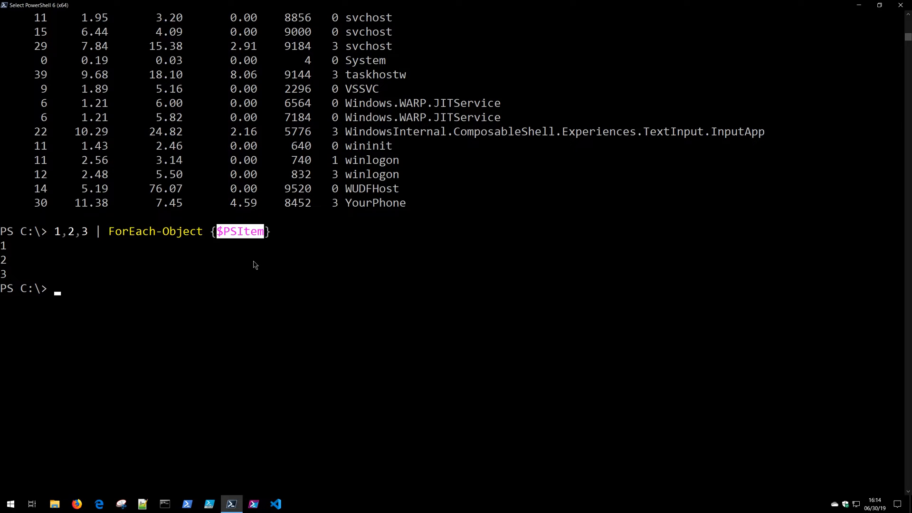
type("$_")
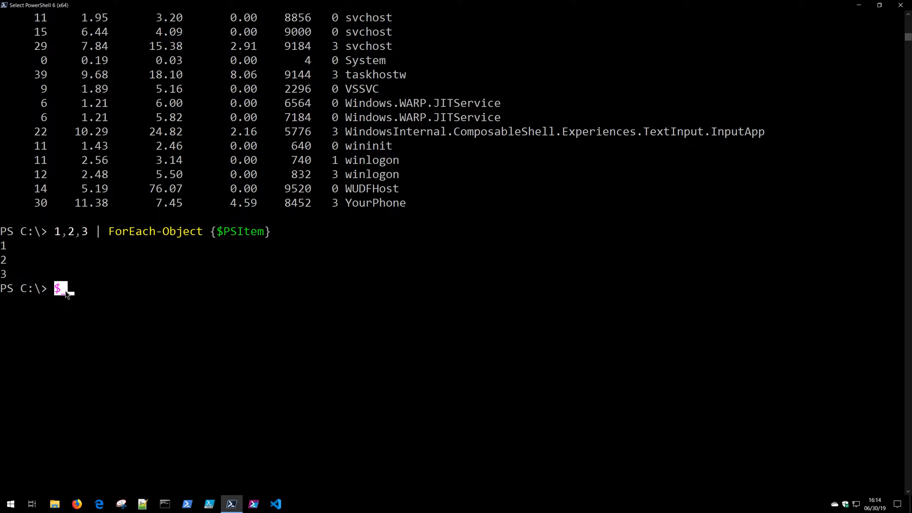
Replace $PSItem with $_ in the recalled pipeline and run it for the same 1, 2, 3 output.
double_click(240, 231)
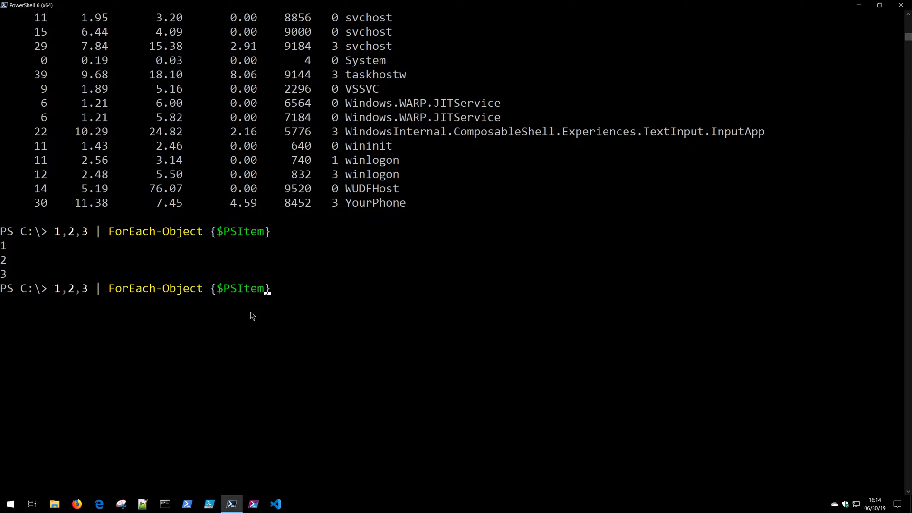
key("BackSpace")
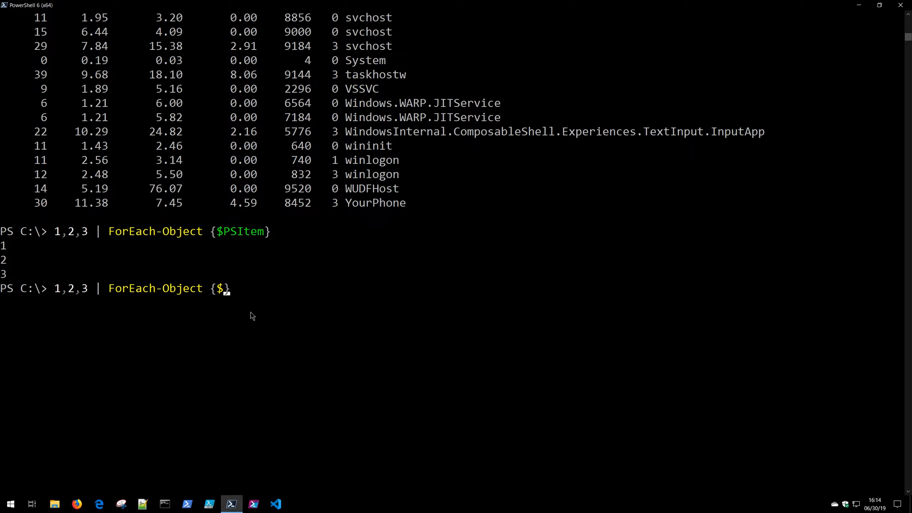
key("Return")
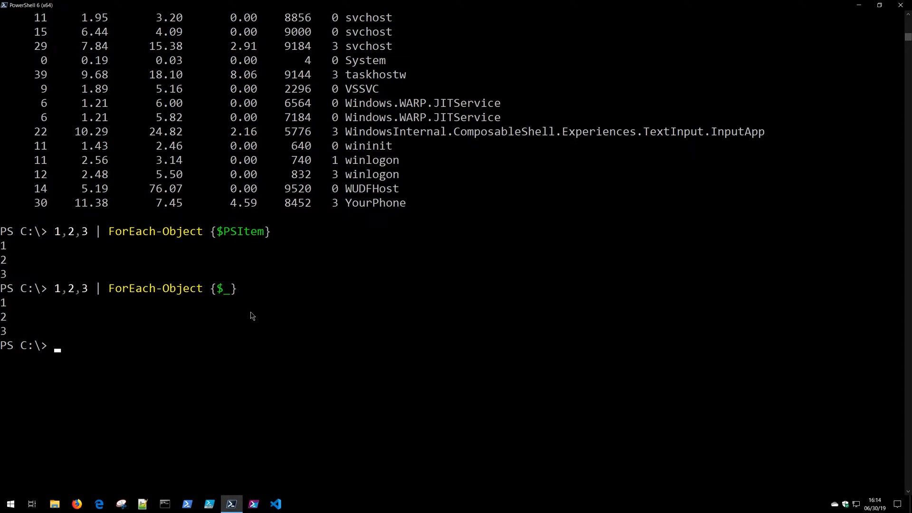
mouse_move(115, 293)
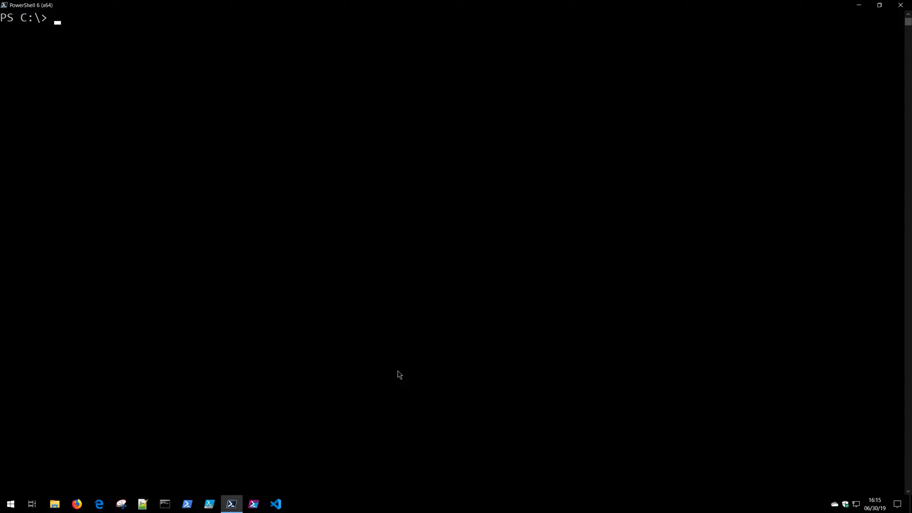
Run Get-Date to show the current date and time.
type("get-")
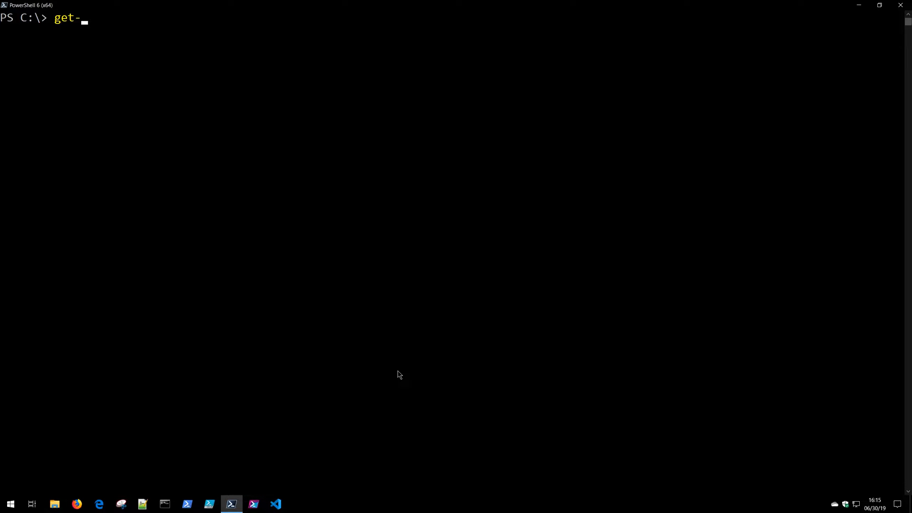
key("Return")
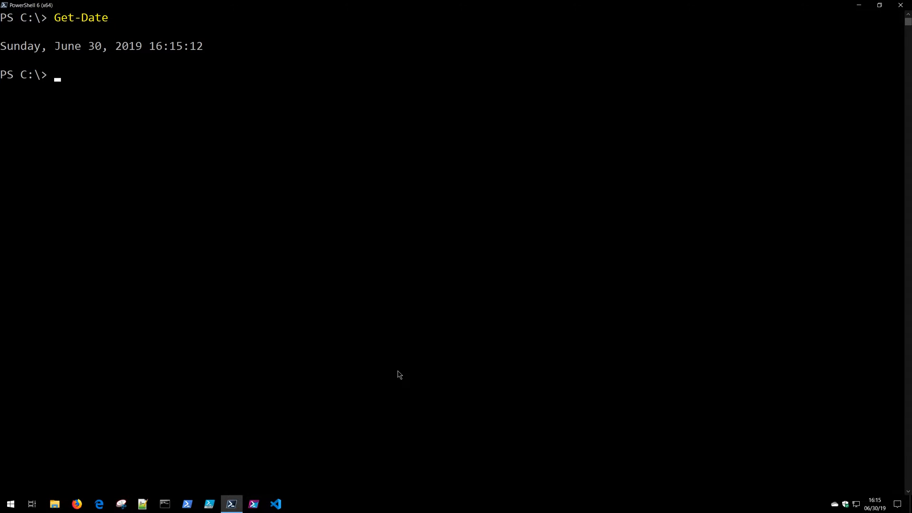
mouse_move(6, 50)
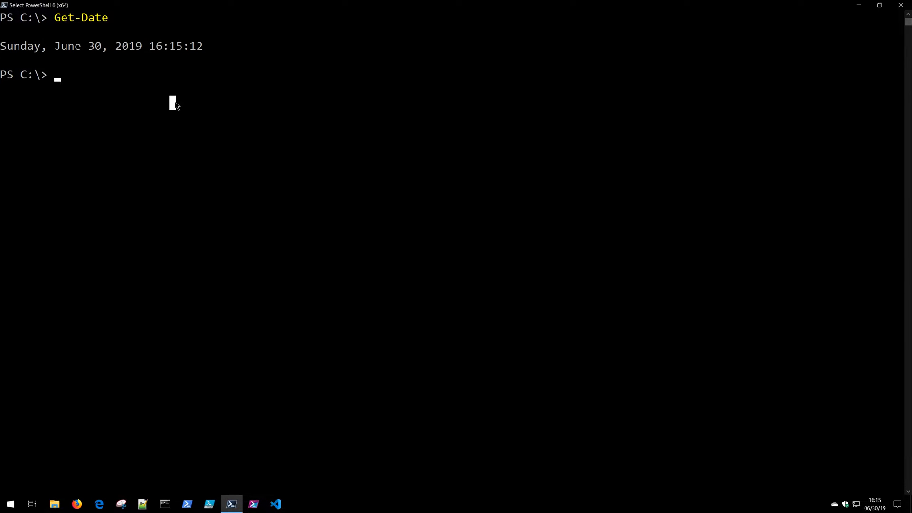
Run Get-Date | Format-Table to show the date as a table of properties.
type("get-da")
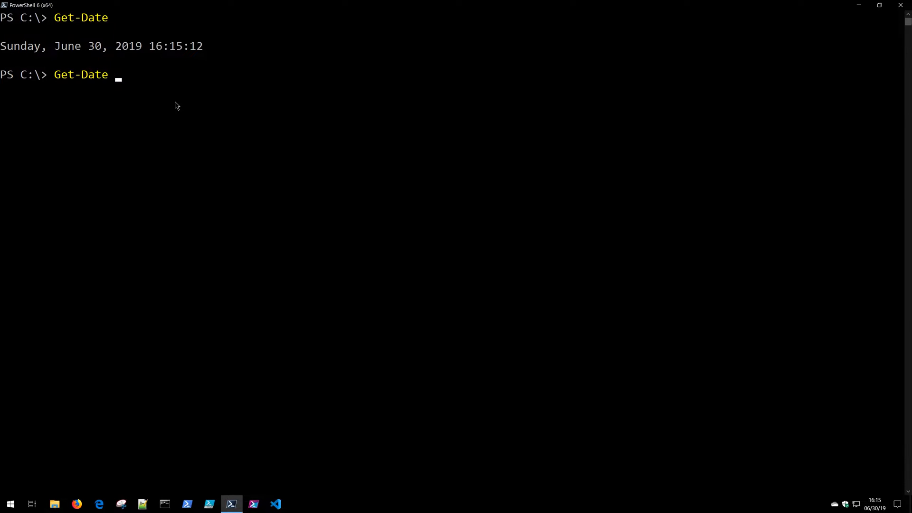
type("| for")
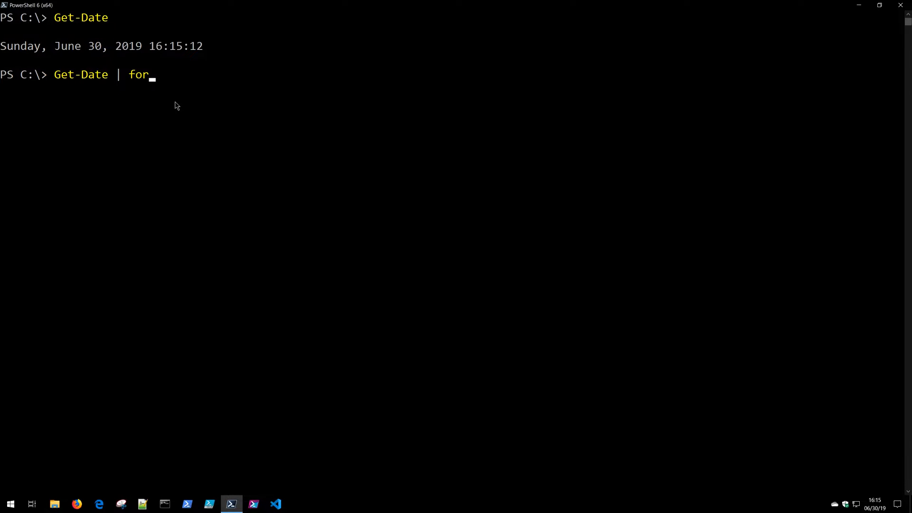
key("Return")
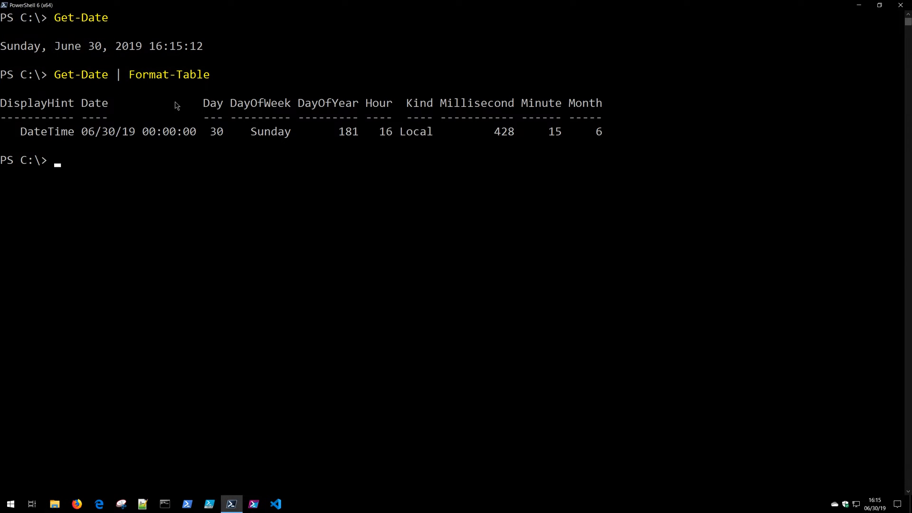
left_click(4, 102)
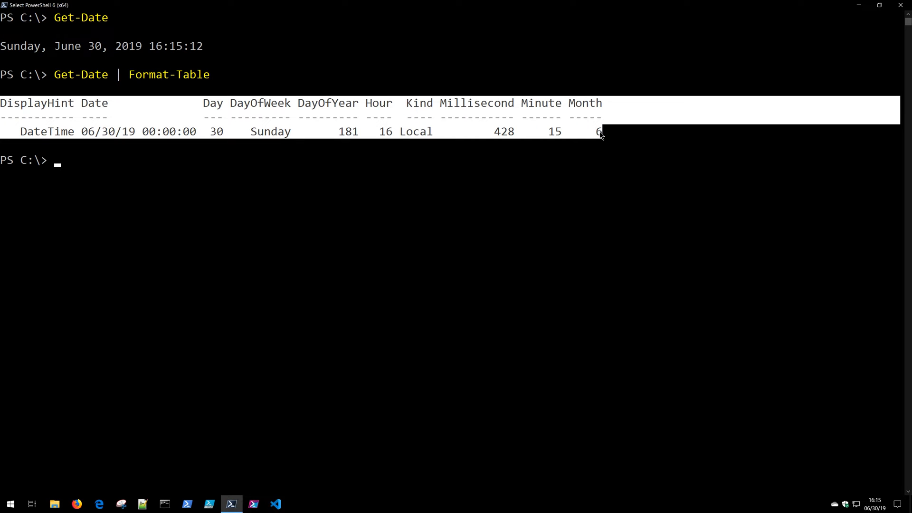
type("get-")
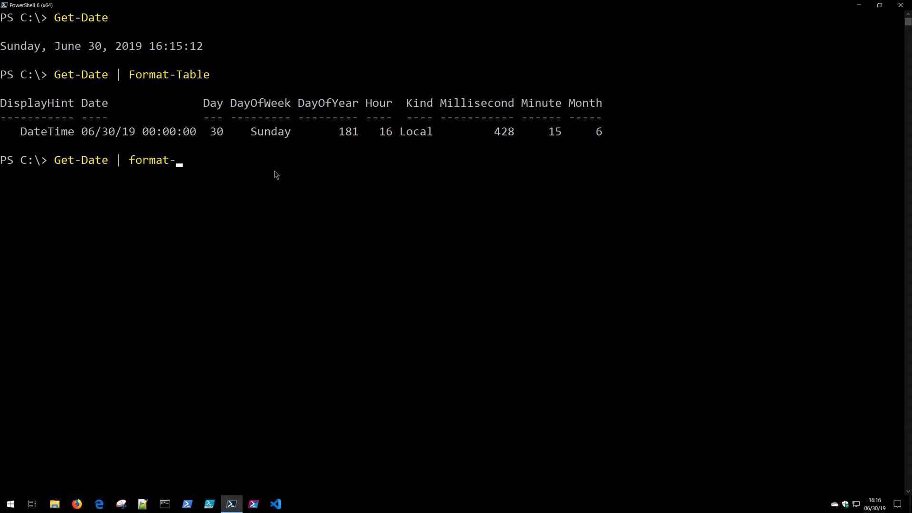
Run Get-Date | Format-List to show the date as a property list, then clear the console beside Notepad.
key("Return")
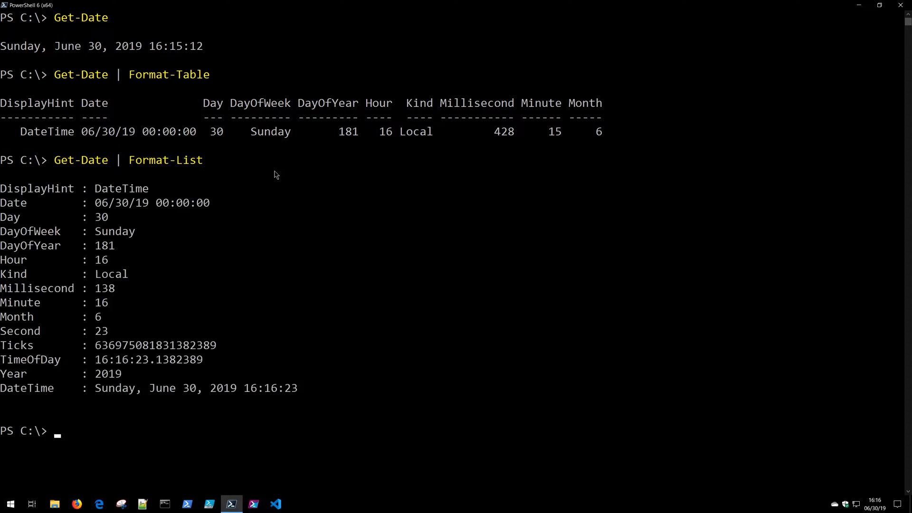
left_click(4, 188)
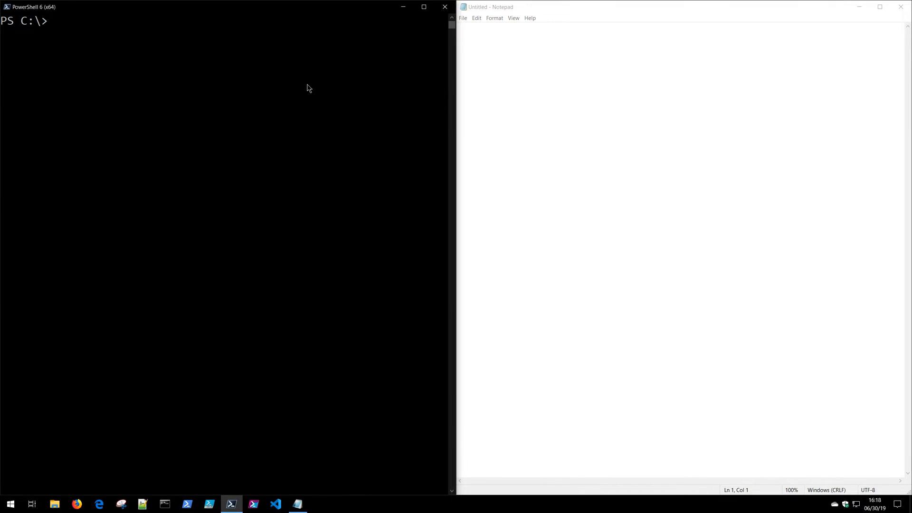
Run Get-Process notepad to list the running Notepad process.
type("Get-Process")
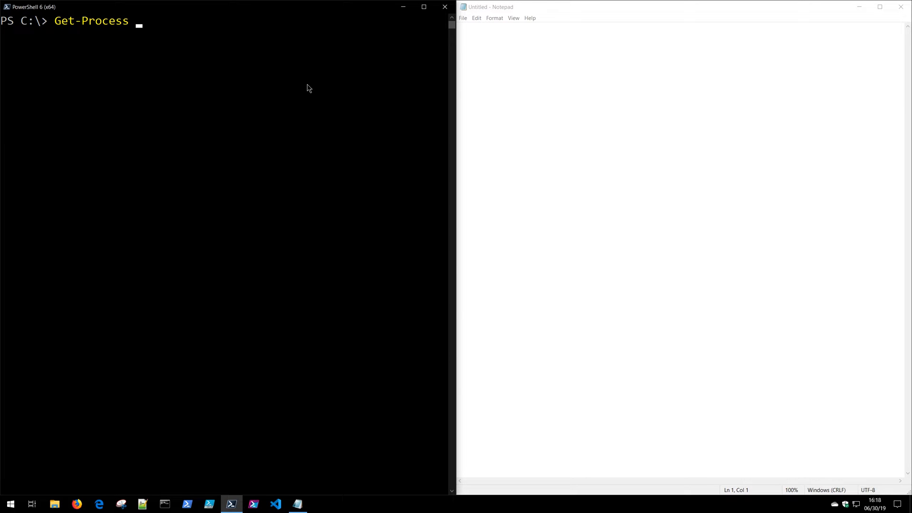
type("note")
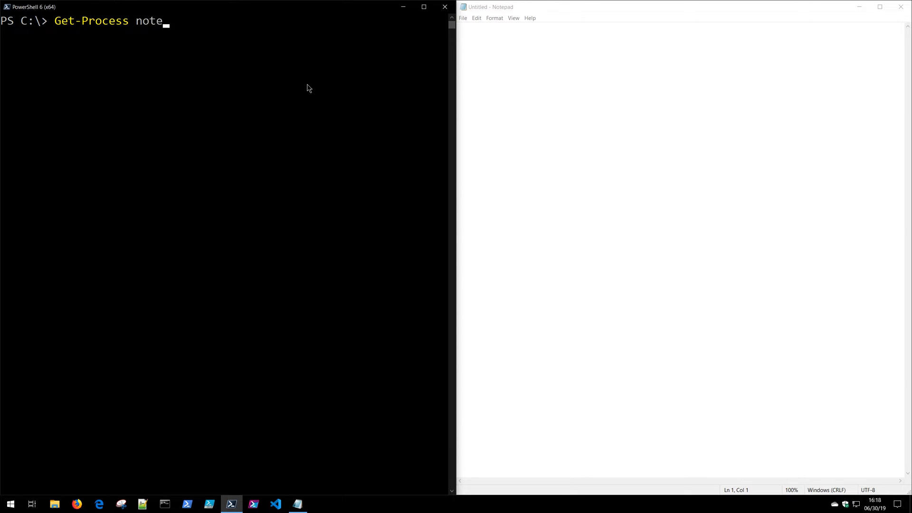
key("Return")
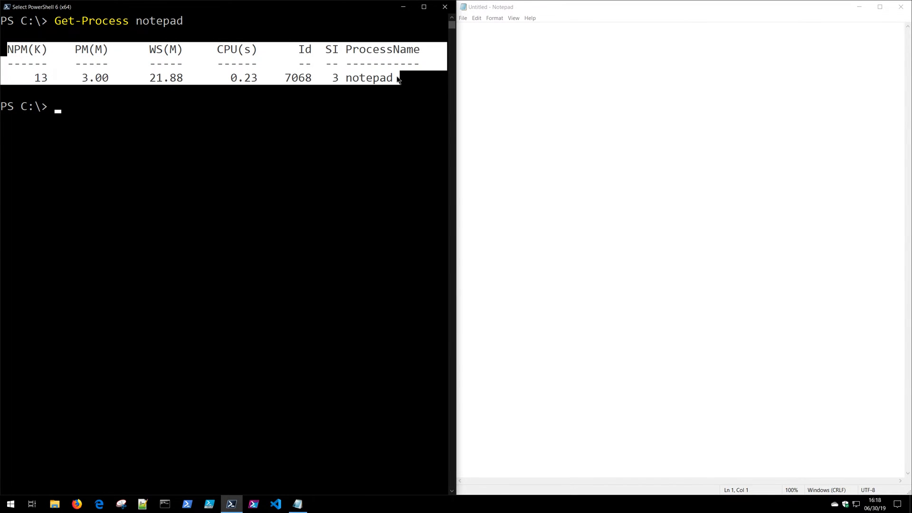
mouse_move(213, 79)
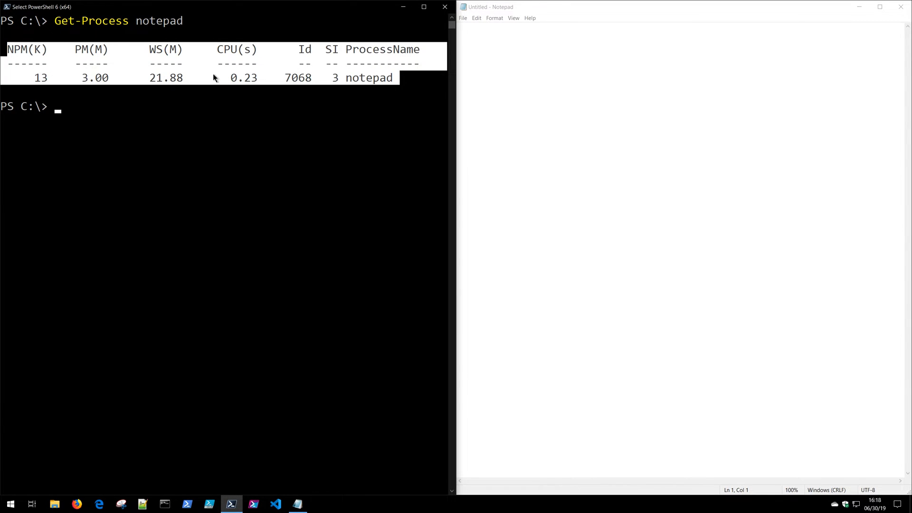
mouse_move(198, 69)
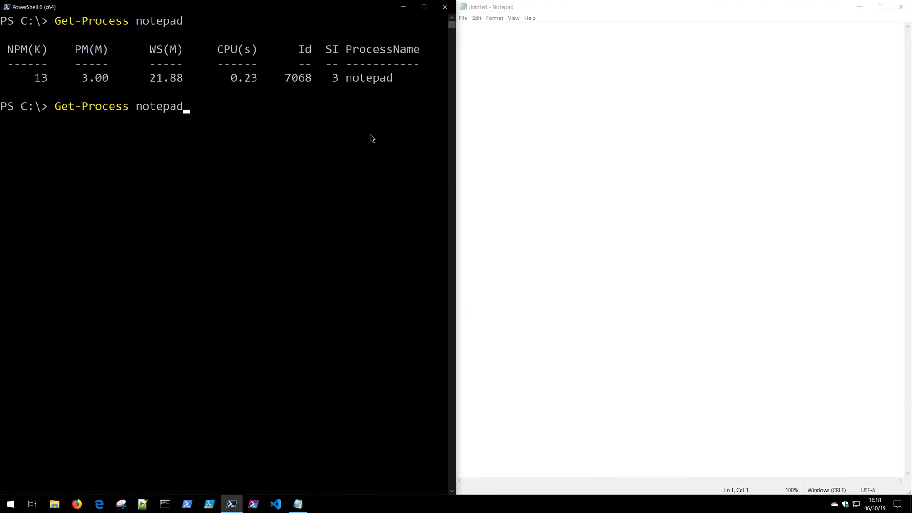
Pipe Get-Process notepad into Format-List to show Id, Handles, CPU, SI and Name.
type("| format-List")
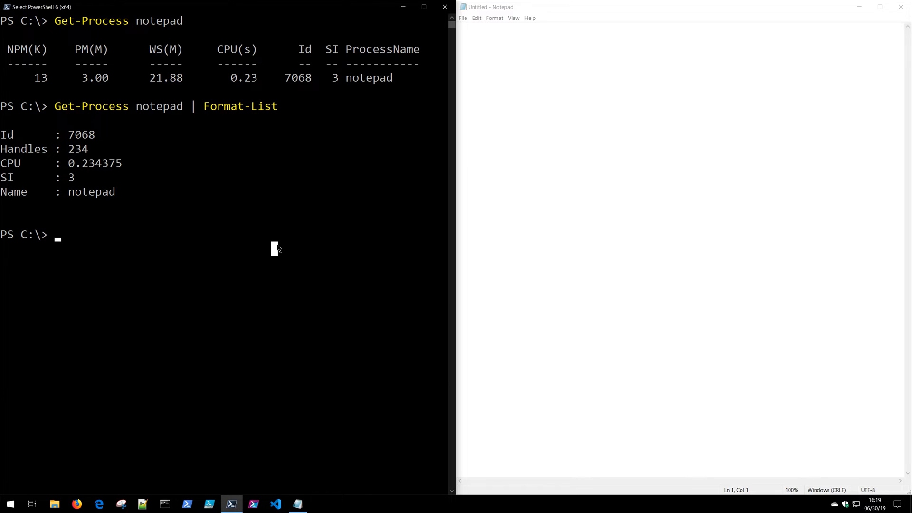
mouse_move(262, 263)
type("Get-Process notepad | Format-List")
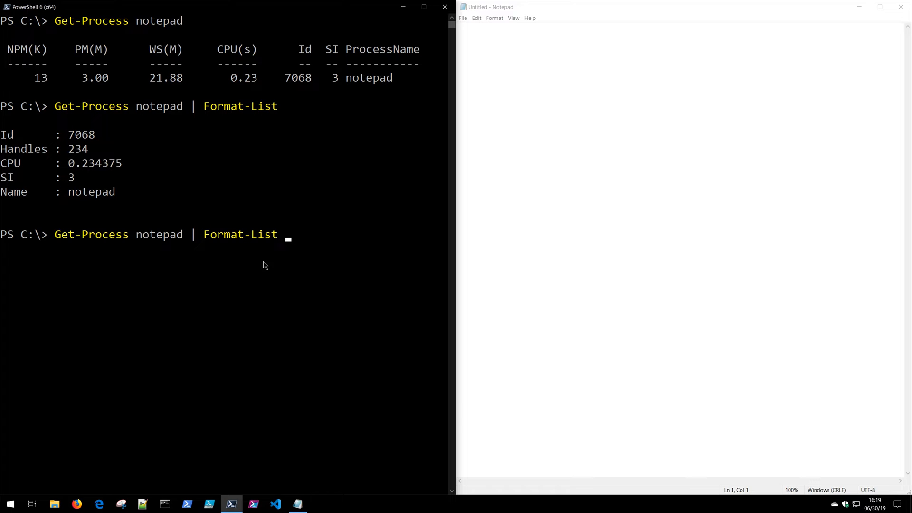
Run Get-Process notepad | Format-List * and review every Notepad process property.
type("*")
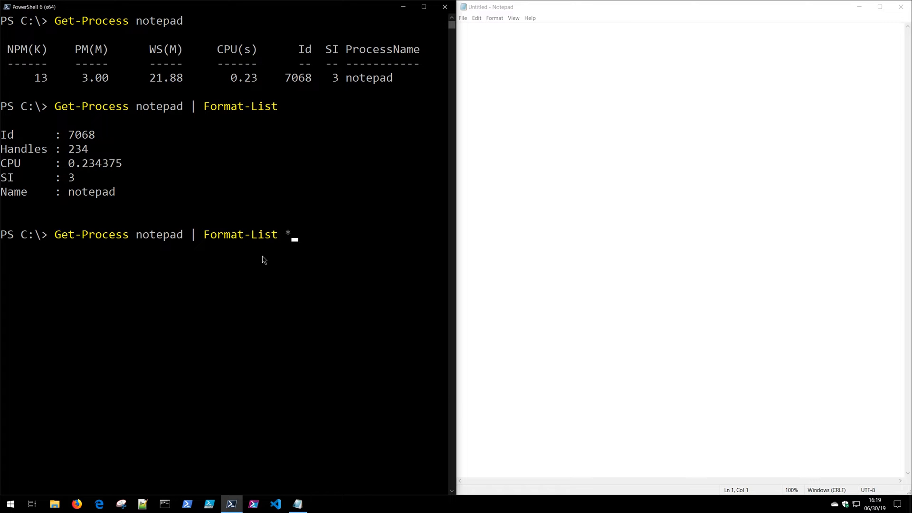
mouse_move(106, 237)
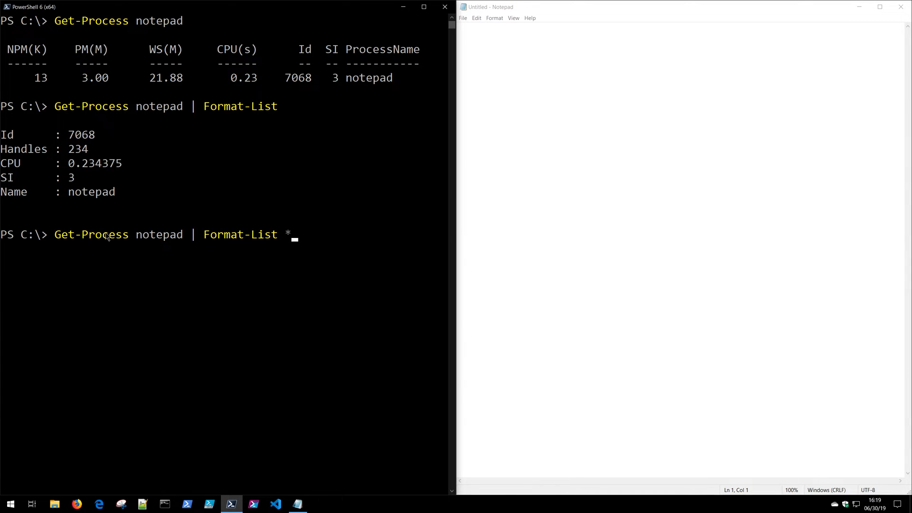
key("Return")
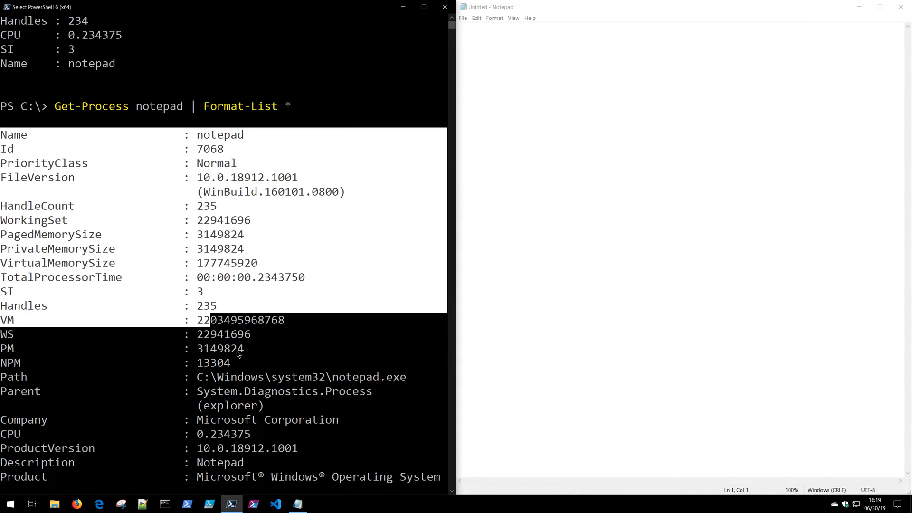
scroll("down", 3)
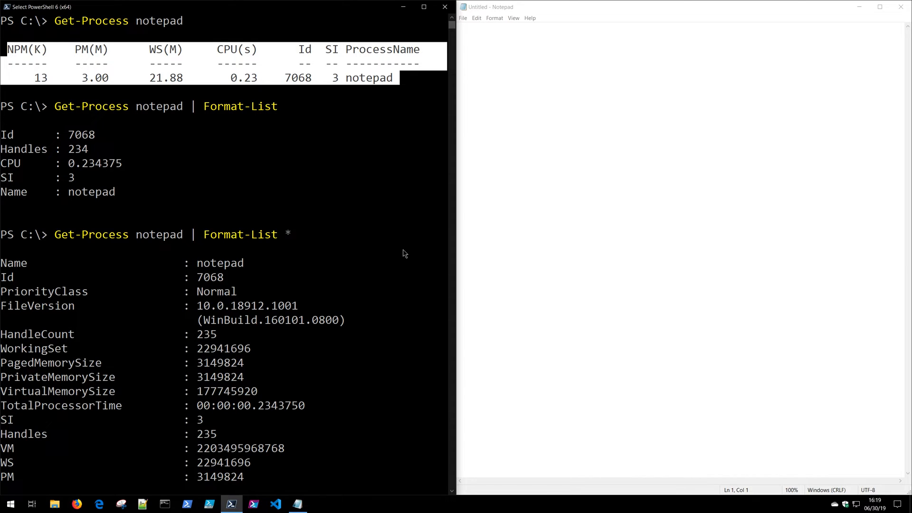
mouse_move(178, 250)
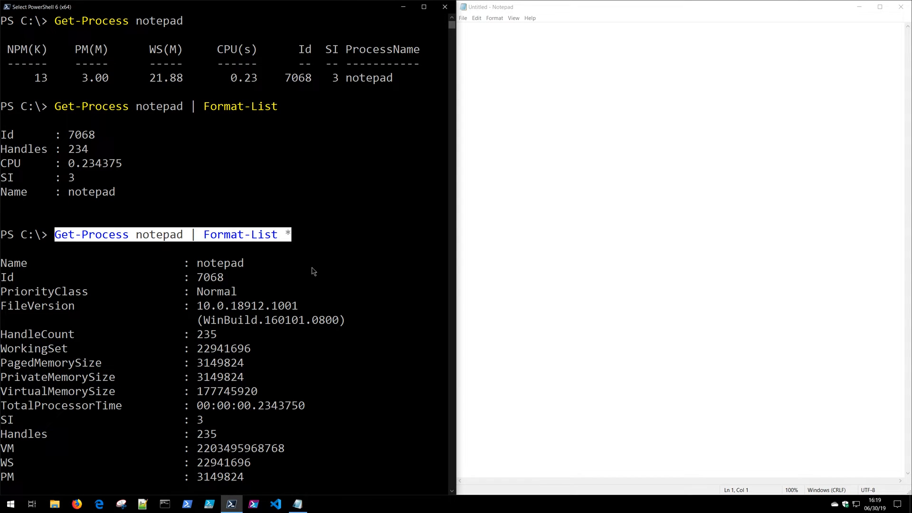
mouse_move(296, 295)
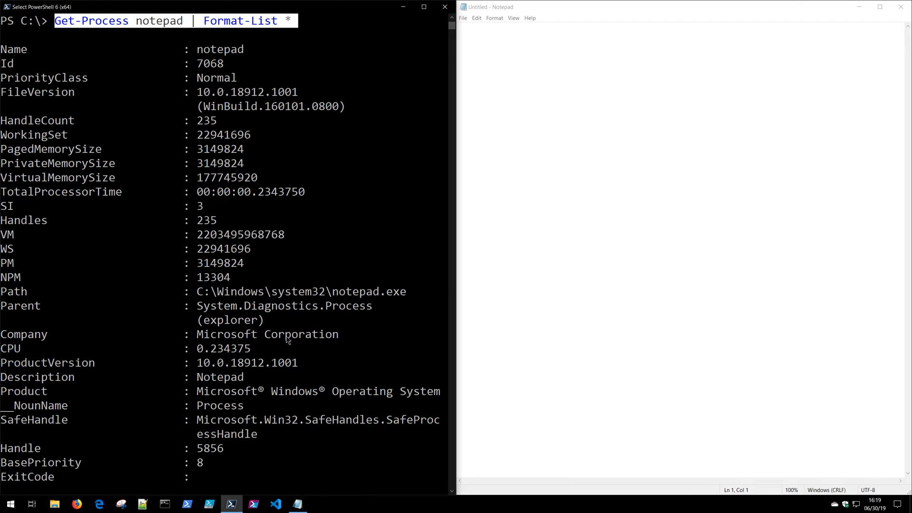
scroll("down", 3)
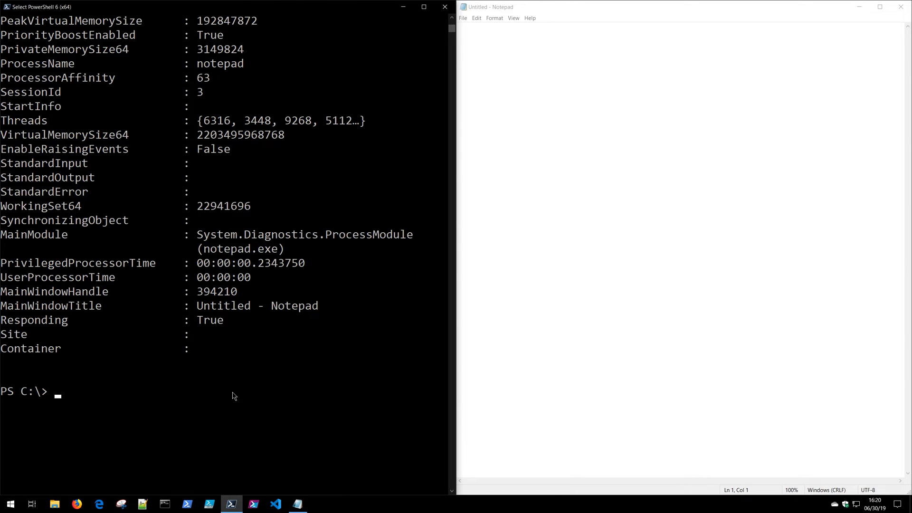
Run Get-Process notepad | Select-Object Name,Id,CPU,Responding for a four-column table.
type("Get-Process notepad | Format-List *")
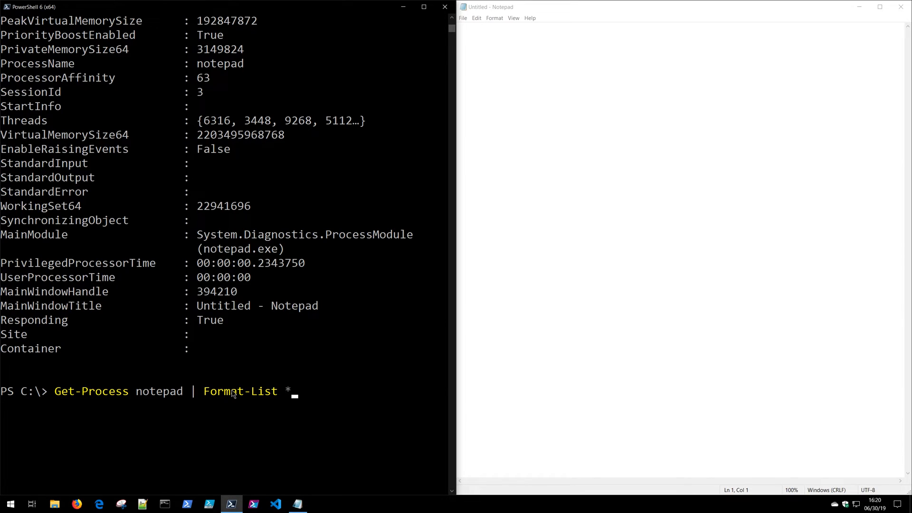
key("Backspace")
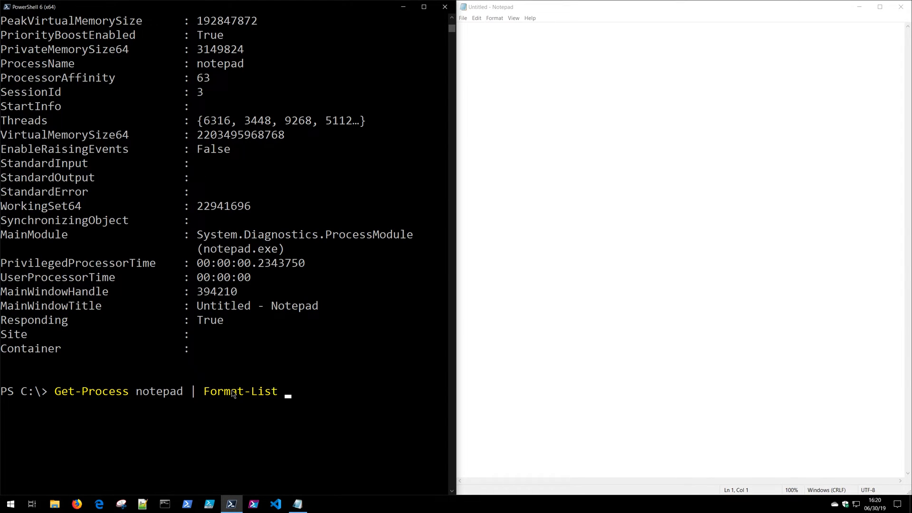
type("sele")
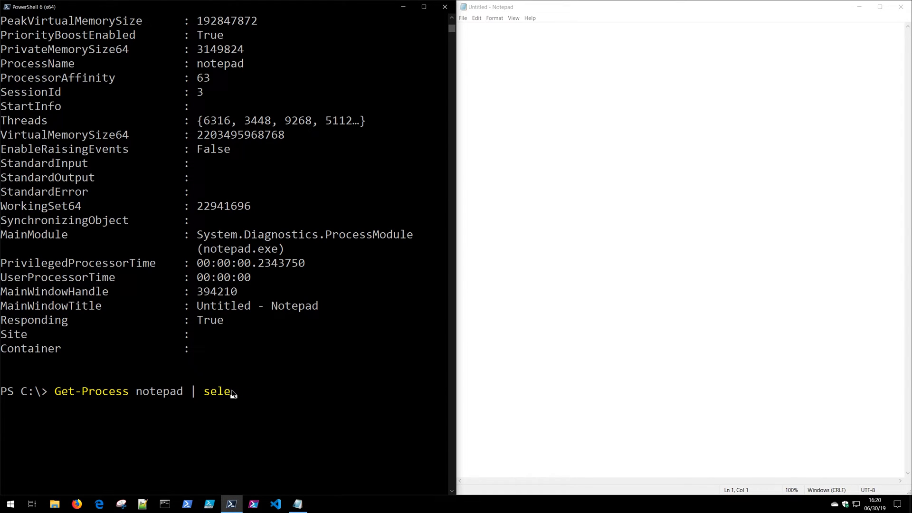
type("ct-Object")
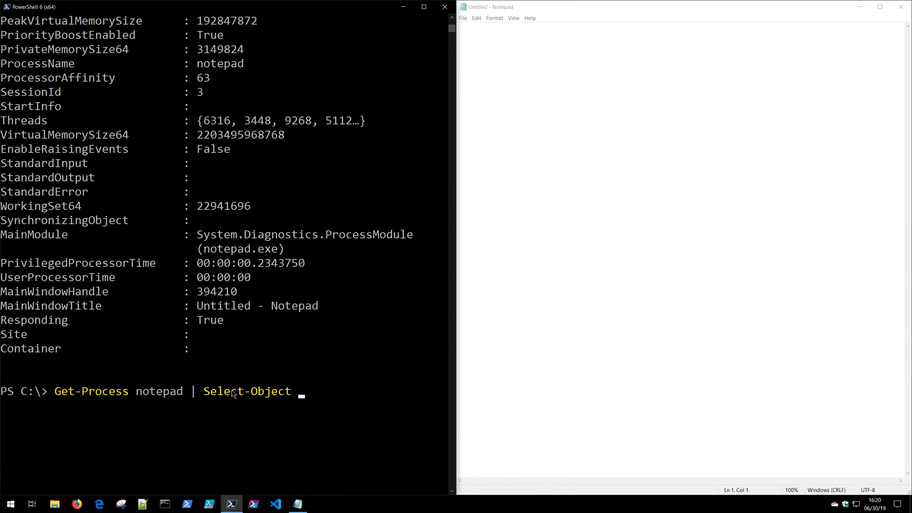
mouse_move(296, 353)
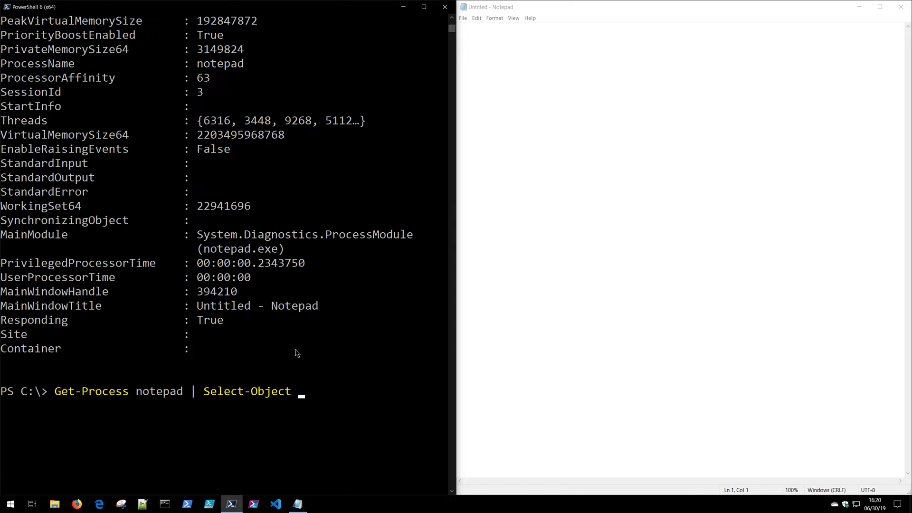
mouse_move(361, 346)
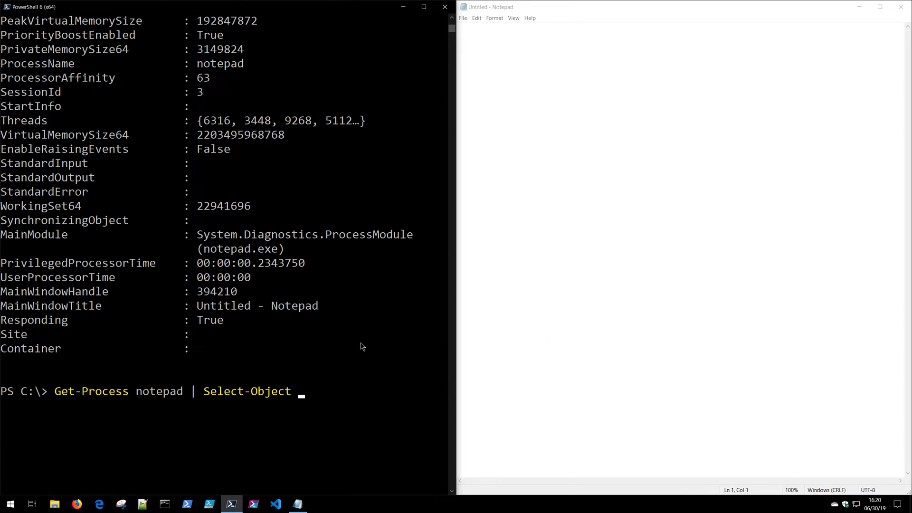
type("Name,Id,CPU,Responding")
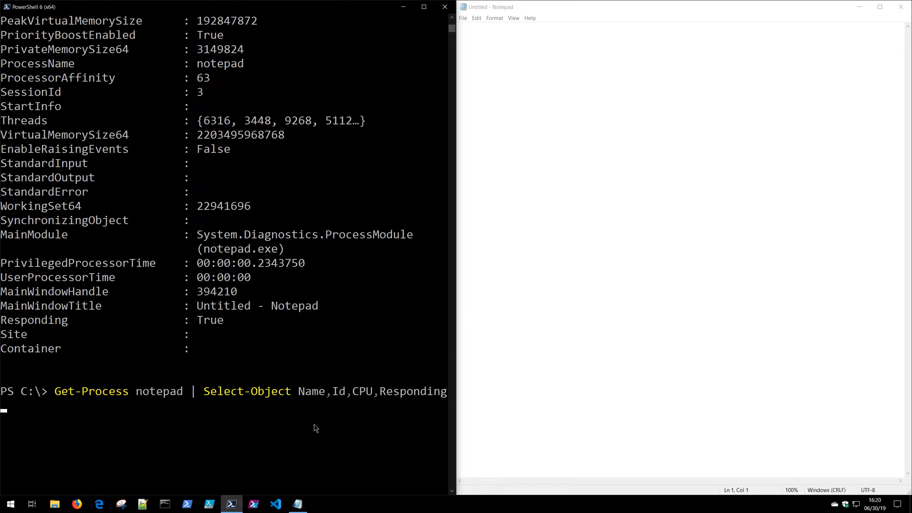
mouse_move(405, 405)
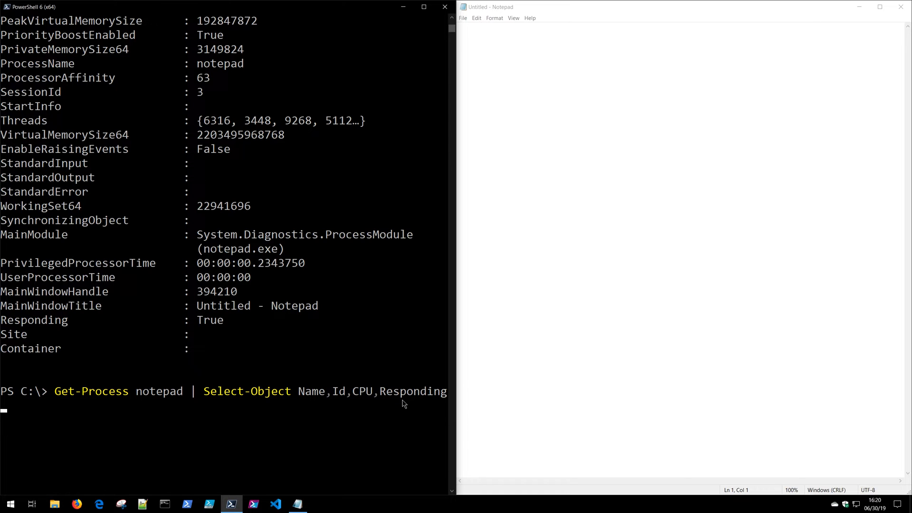
key("Return")
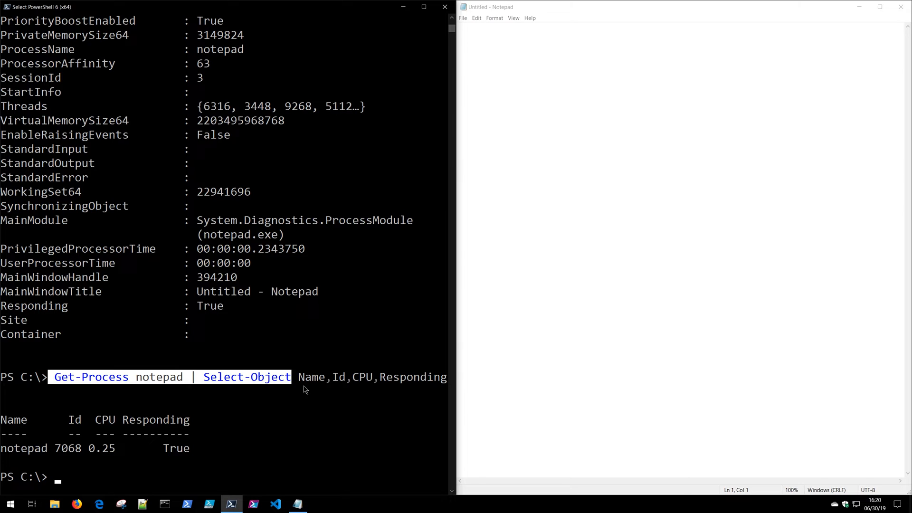
Run Get-Process | Sort-Object CPU to list all processes by ascending CPU time.
type("get-")
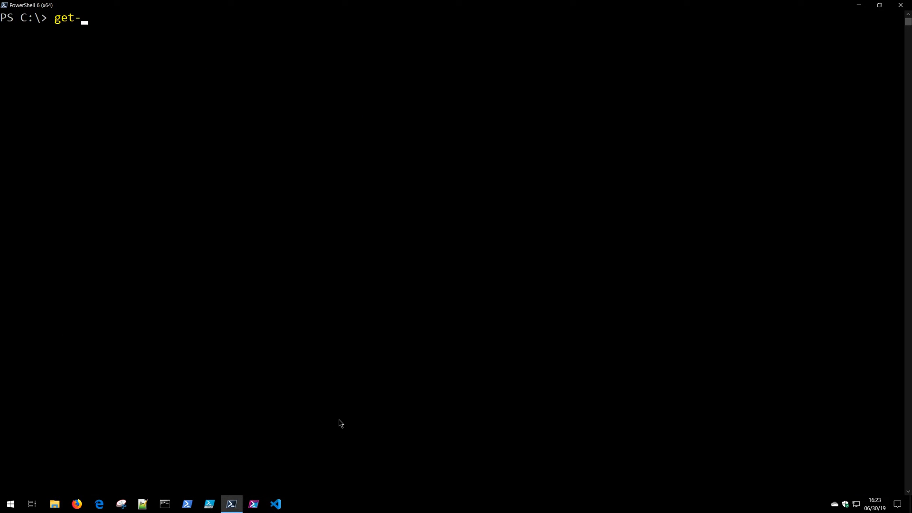
type("pro")
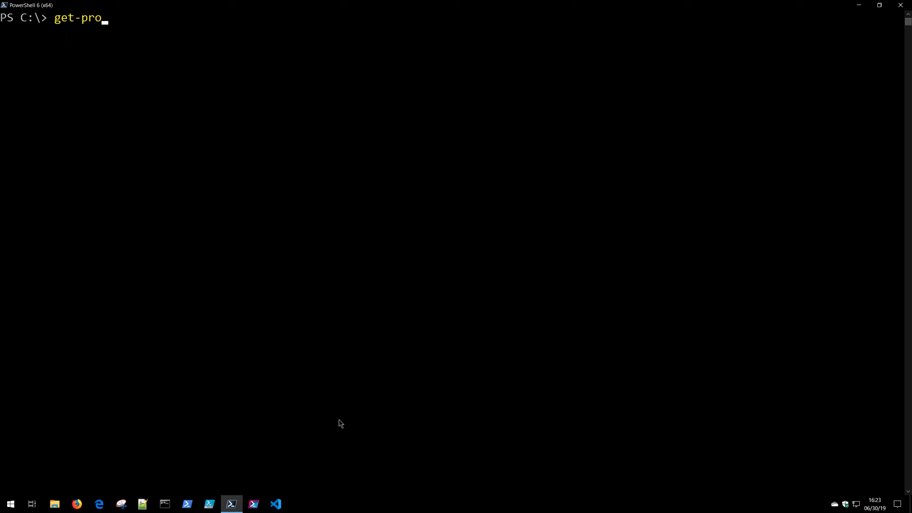
key("Tab")
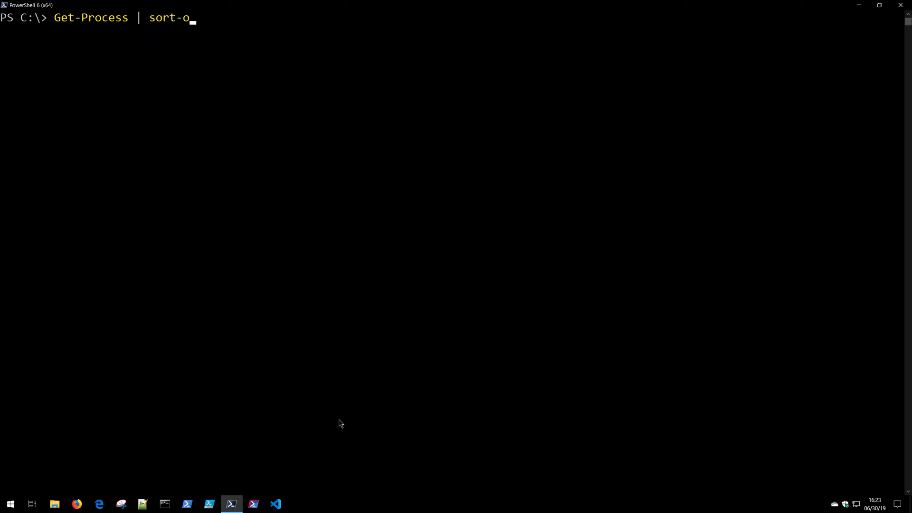
type("bject CPU")
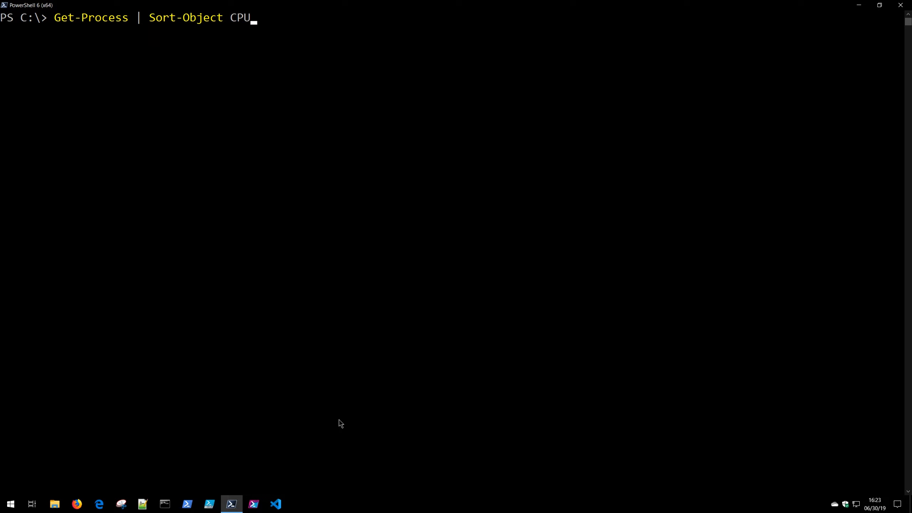
key("Return")
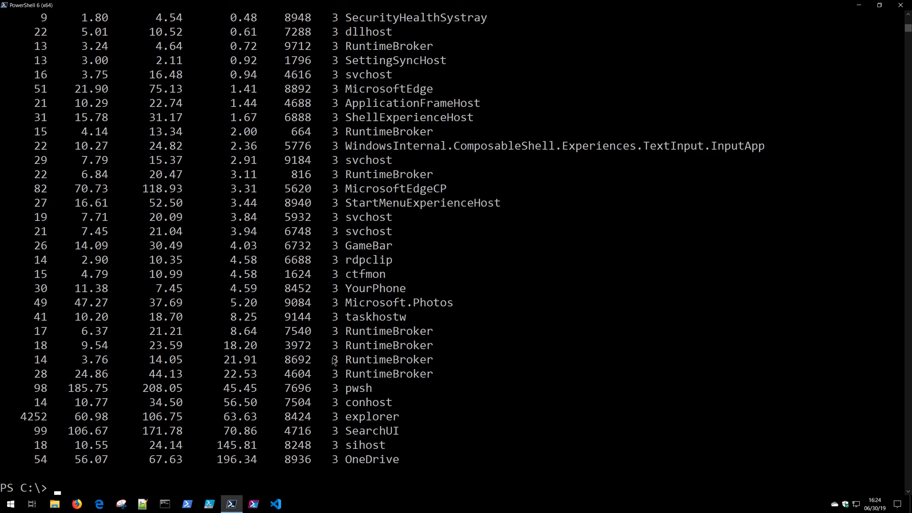
Highlight the zero-CPU processes and OneDrive's 196.34 CPU value, then clear the screen.
left_click(245, 402)
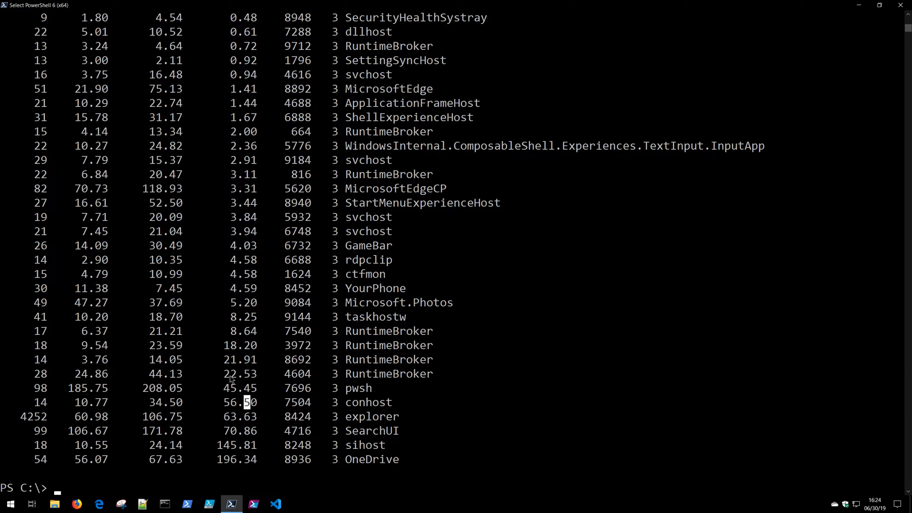
scroll("up", 3)
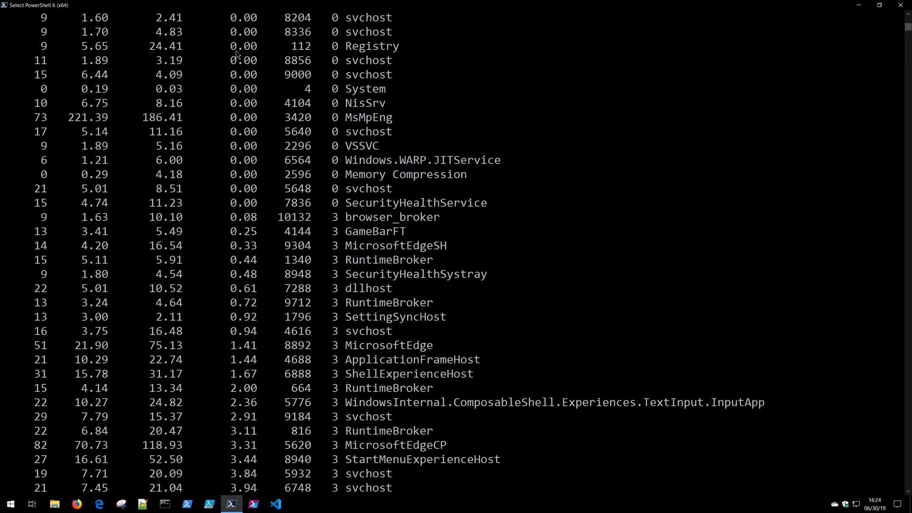
left_click_drag(226, 46, 255, 160)
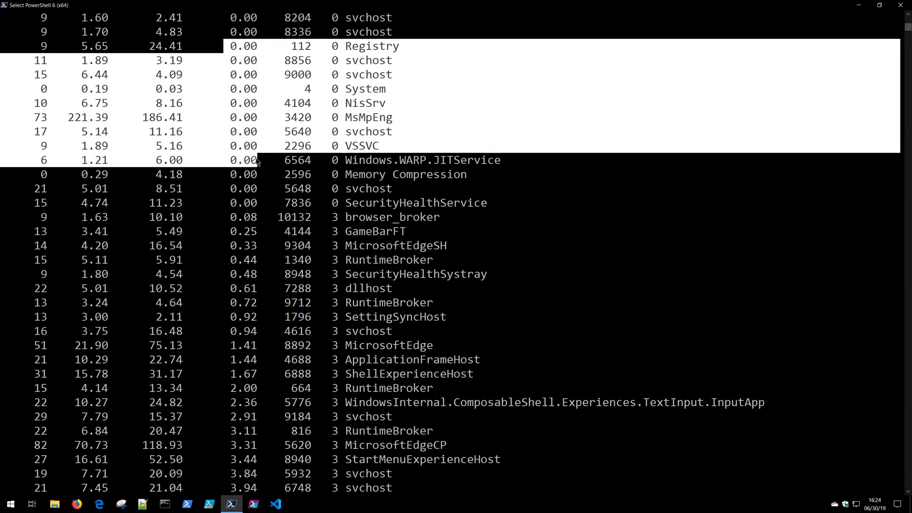
left_click(232, 60)
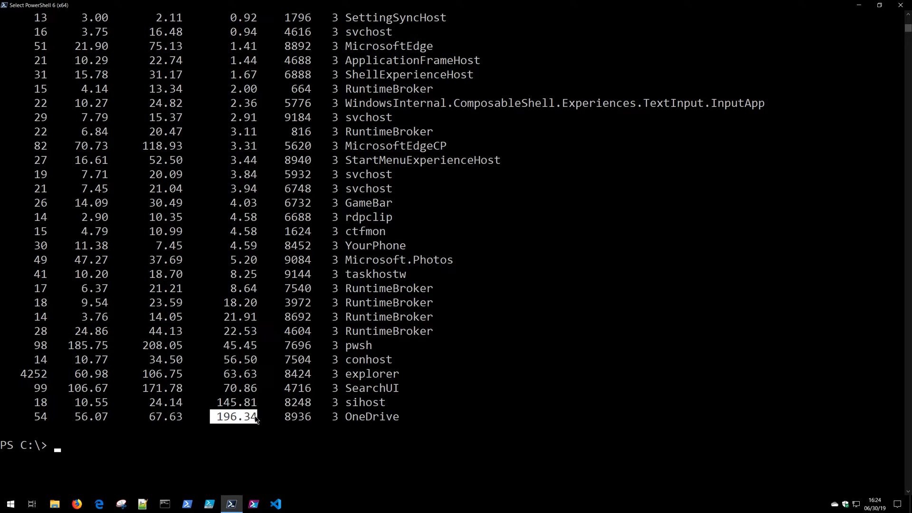
mouse_move(252, 420)
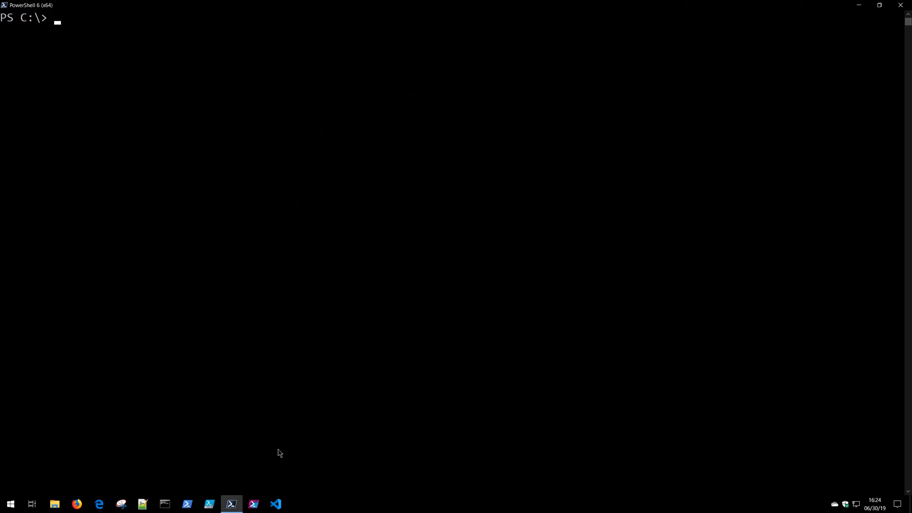
left_click(281, 431)
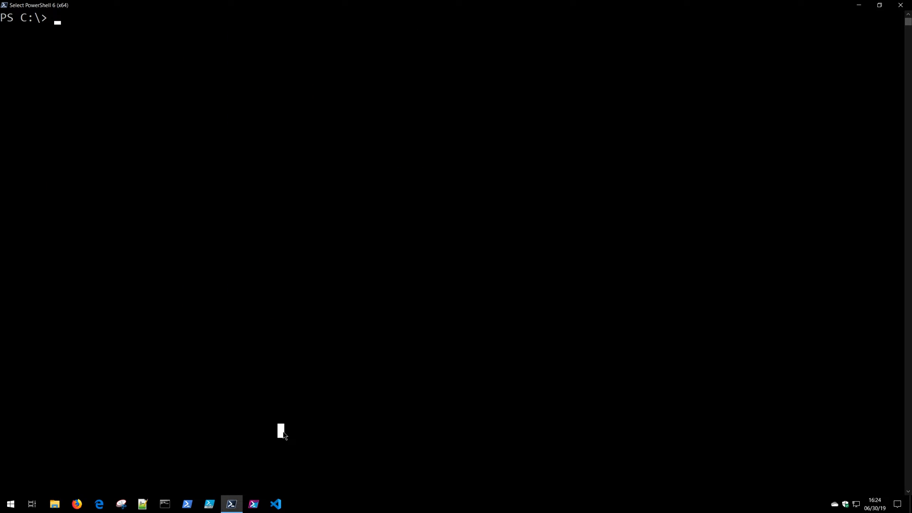
mouse_move(299, 400)
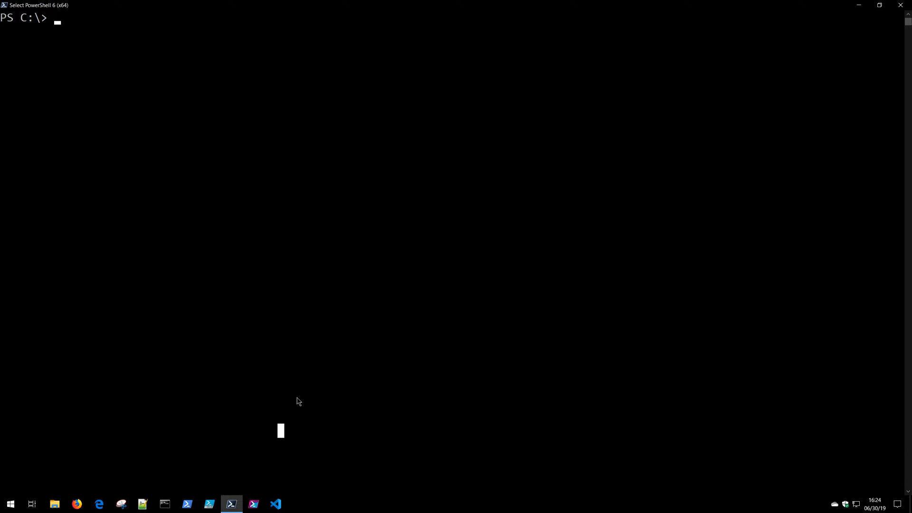
Compose Get-Process | Where-Object {$_.CPU -gt 50} at the prompt without running it.
type("Get")
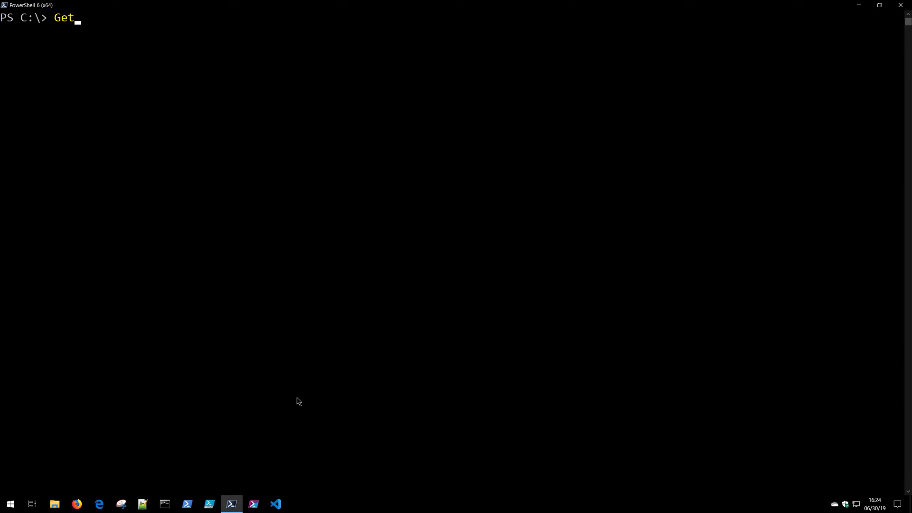
type("-Process | Where-Object")
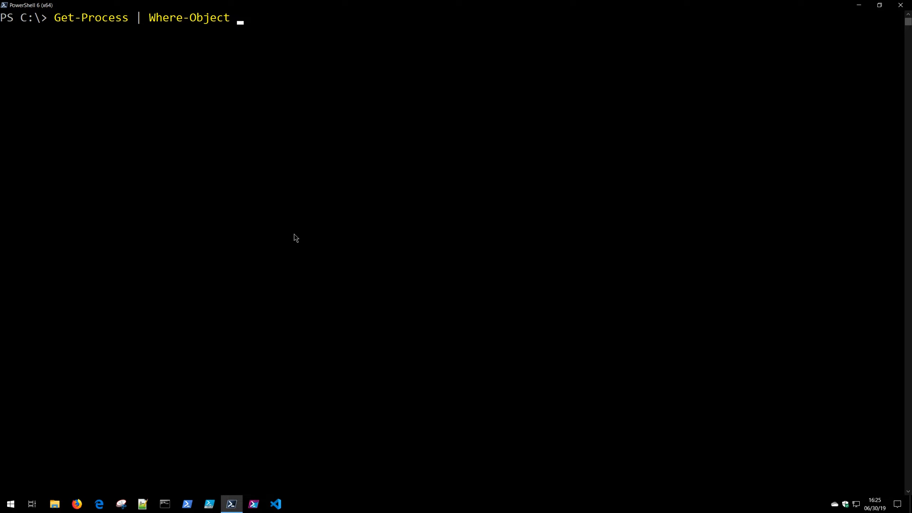
type("{}")
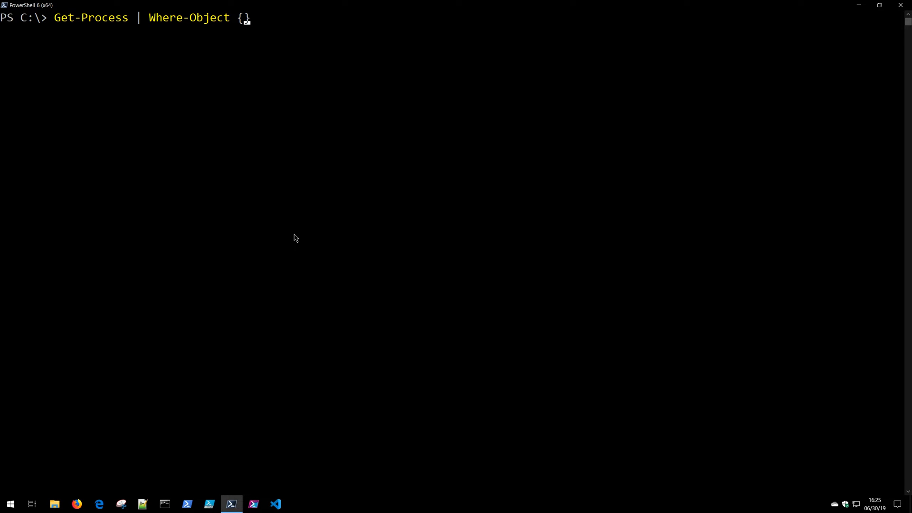
type("$_")
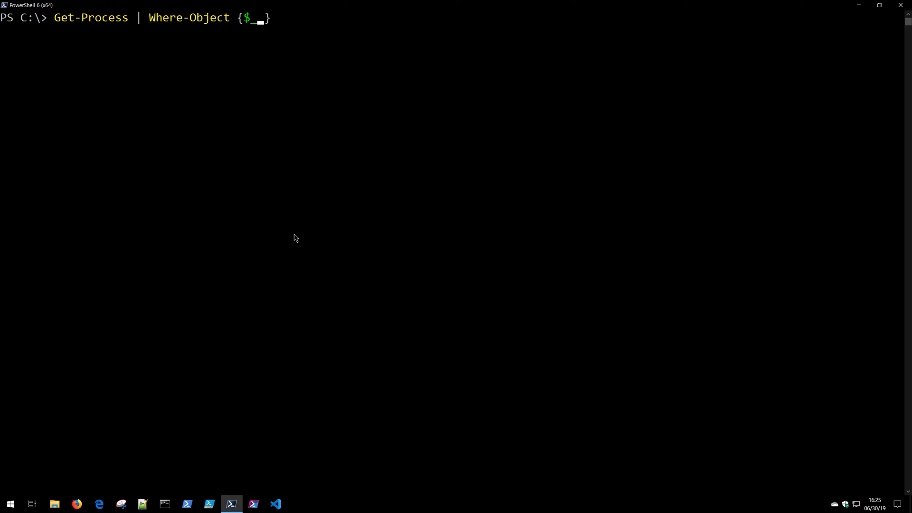
type(".CPU -")
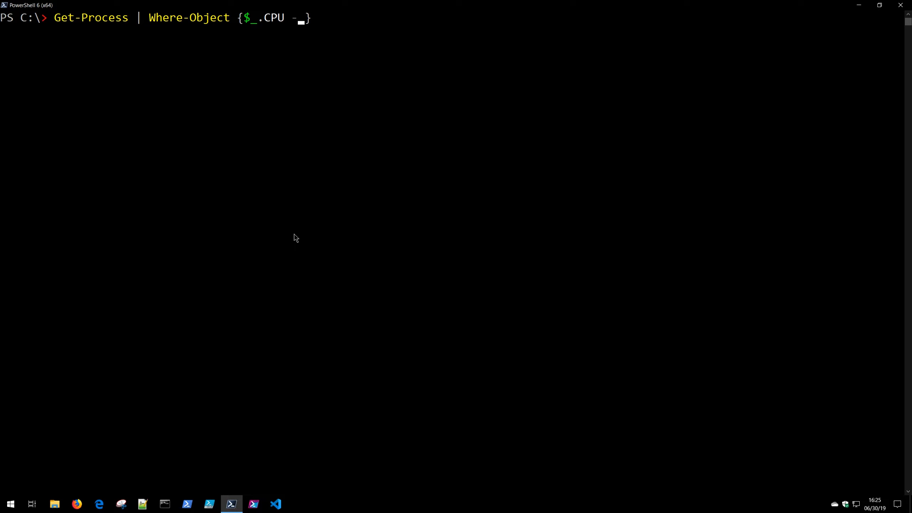
type("gt 50")
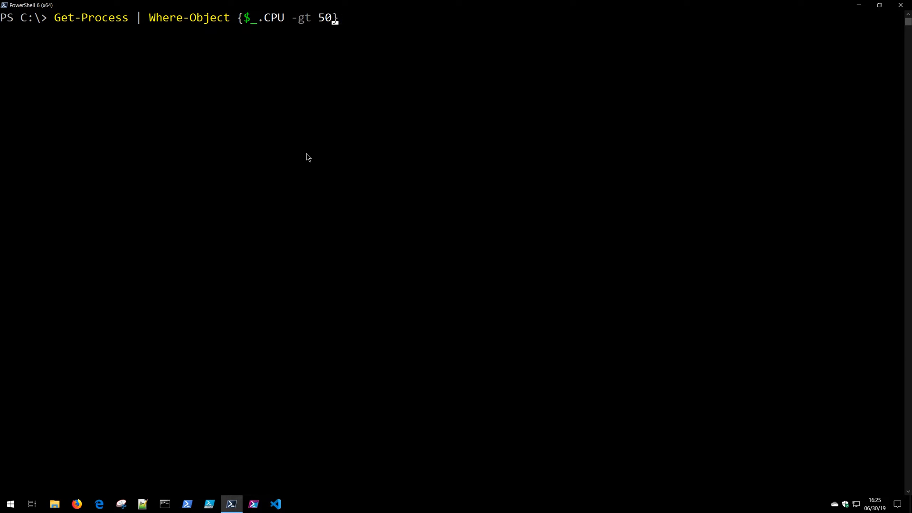
mouse_move(291, 76)
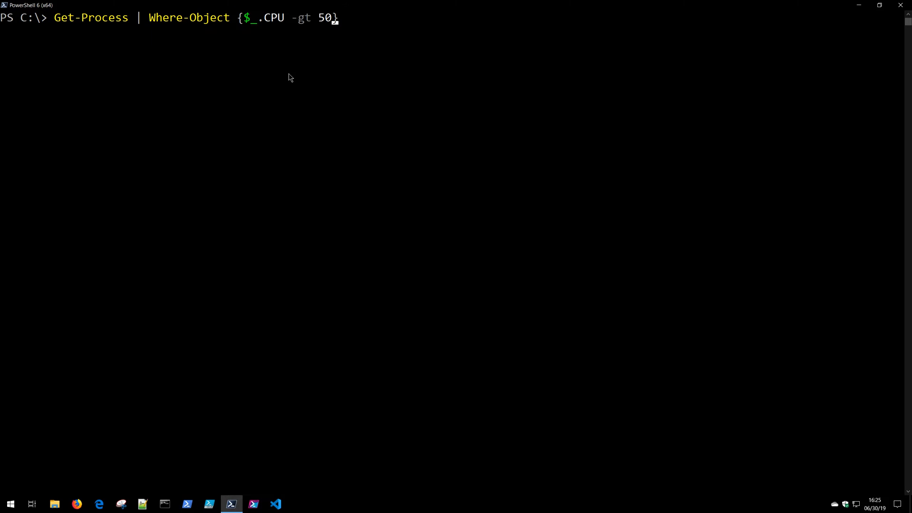
Highlight Get-Process, the $_ variable and the CPU property in the typed filter.
double_click(91, 17)
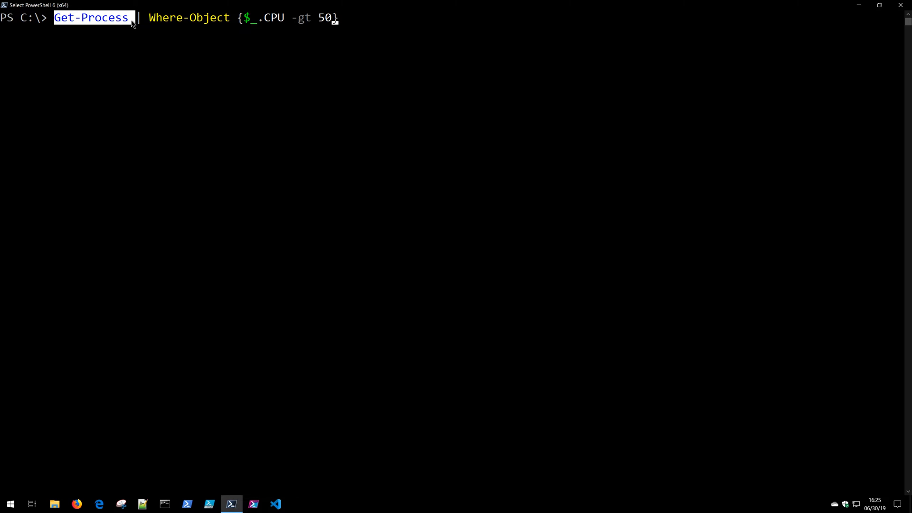
left_click(137, 17)
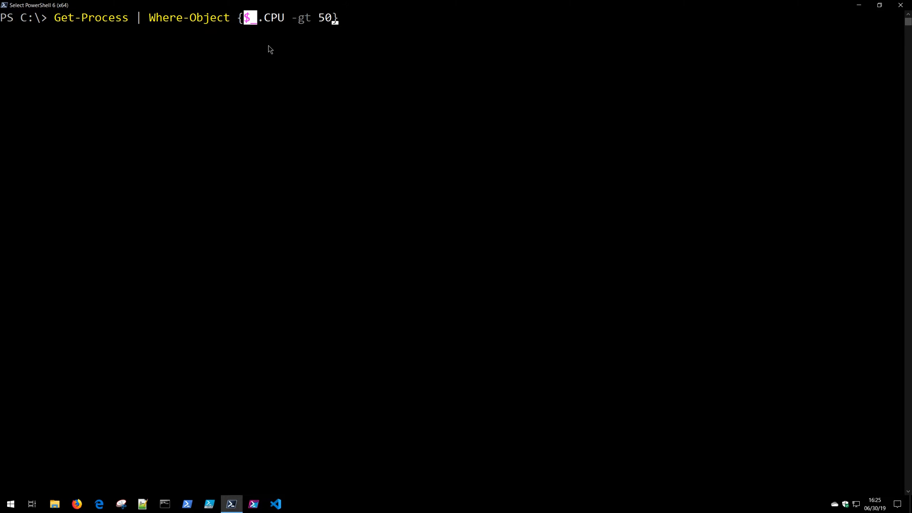
mouse_move(255, 26)
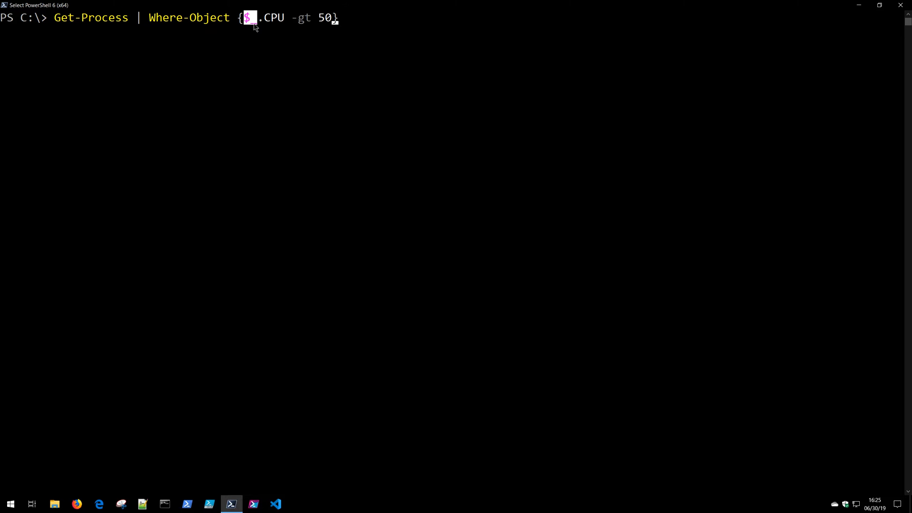
mouse_move(228, 24)
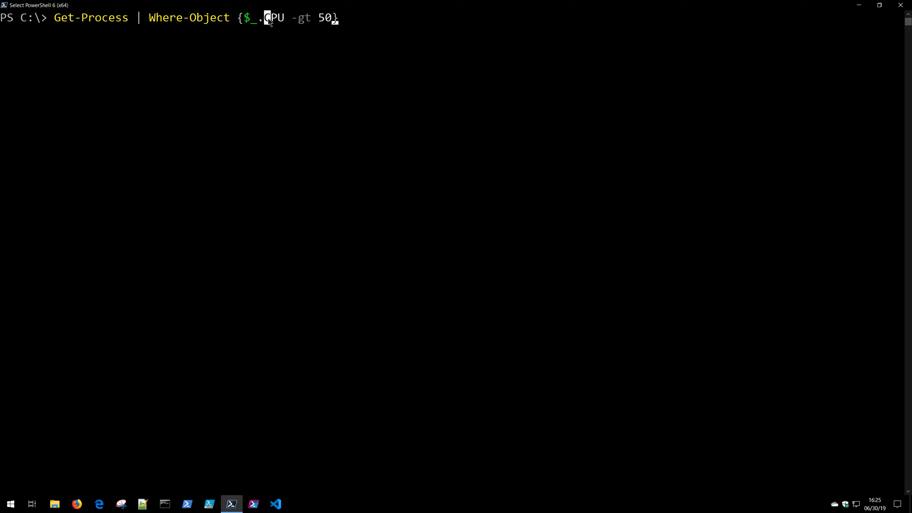
double_click(274, 18)
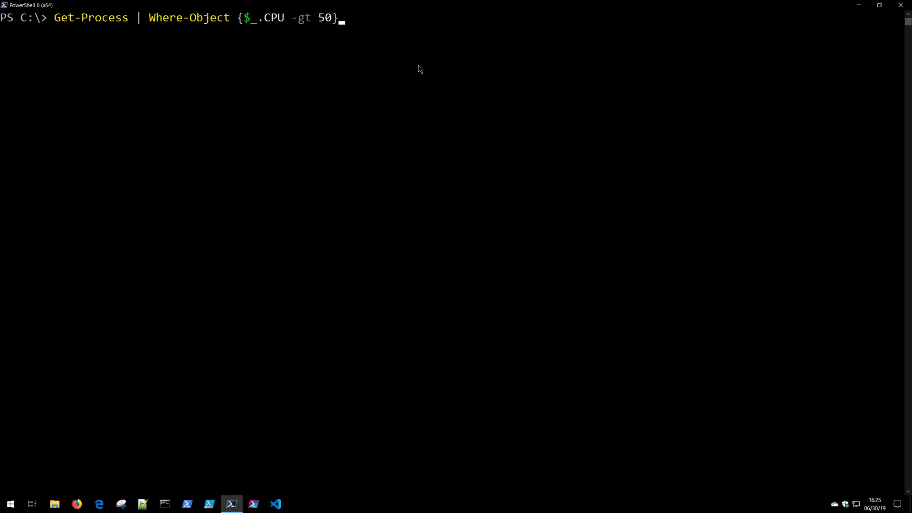
Run the CPU filter, listing conhost, explorer, OneDrive, SearchUI and sihost.
key("Return")
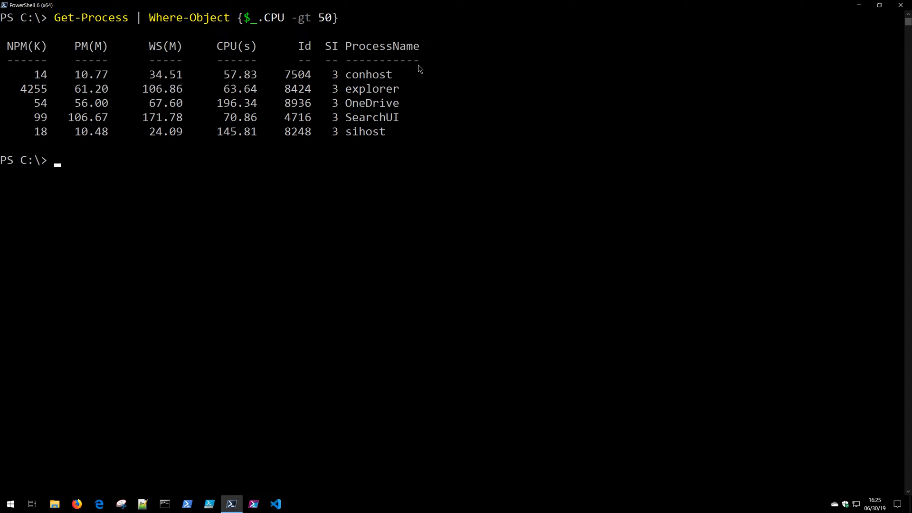
mouse_move(282, 110)
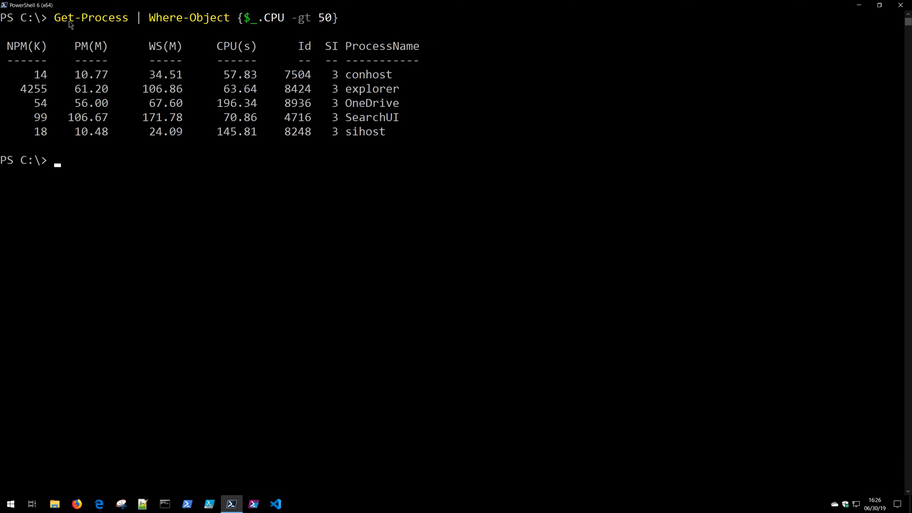
mouse_move(58, 57)
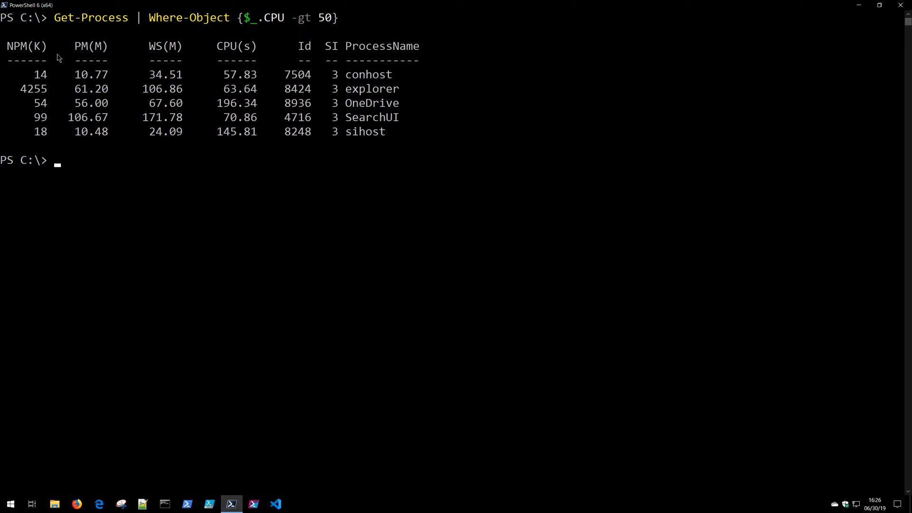
mouse_move(285, 52)
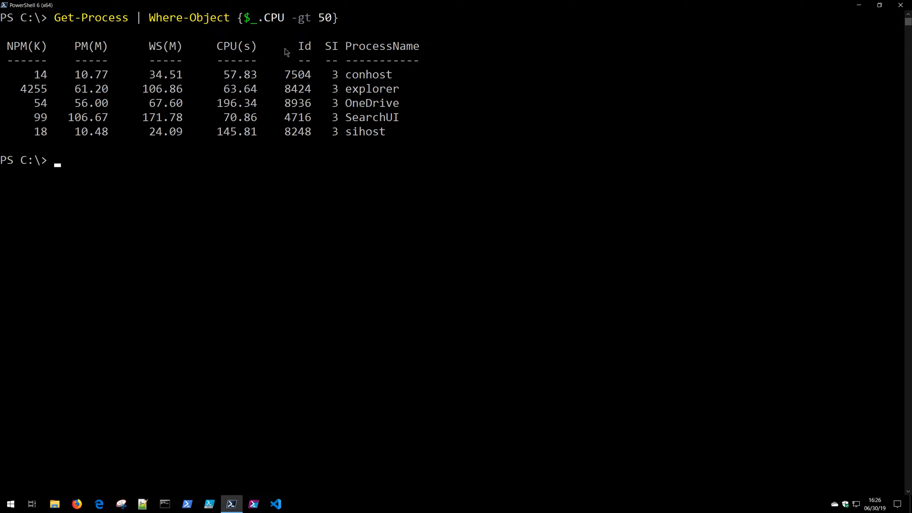
mouse_move(305, 31)
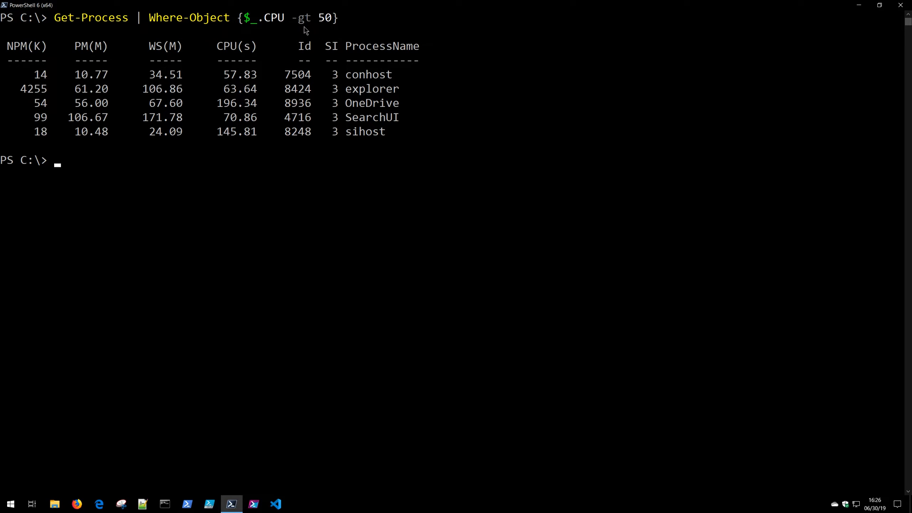
mouse_move(311, 142)
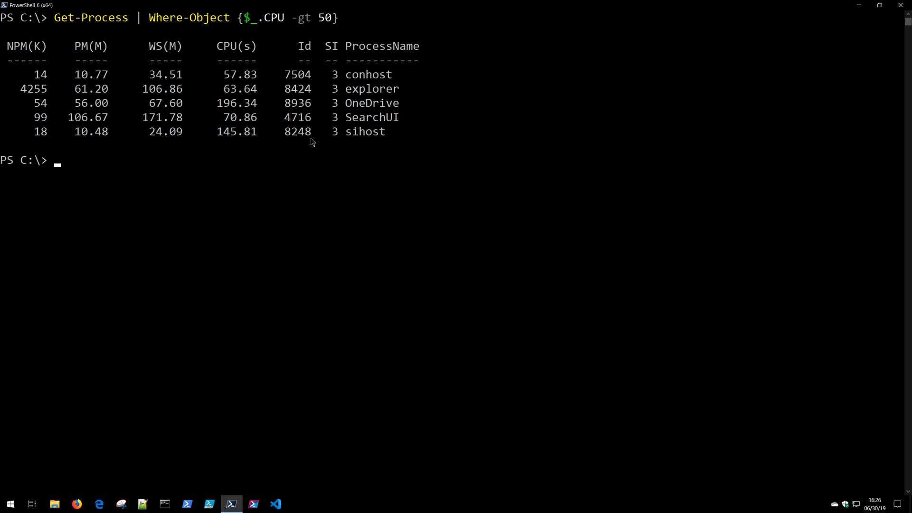
left_click(314, 173)
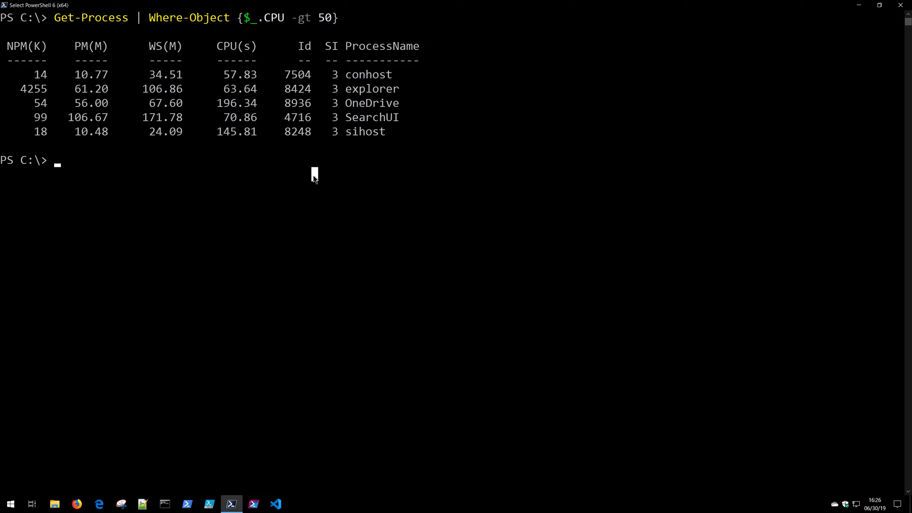
mouse_move(375, 299)
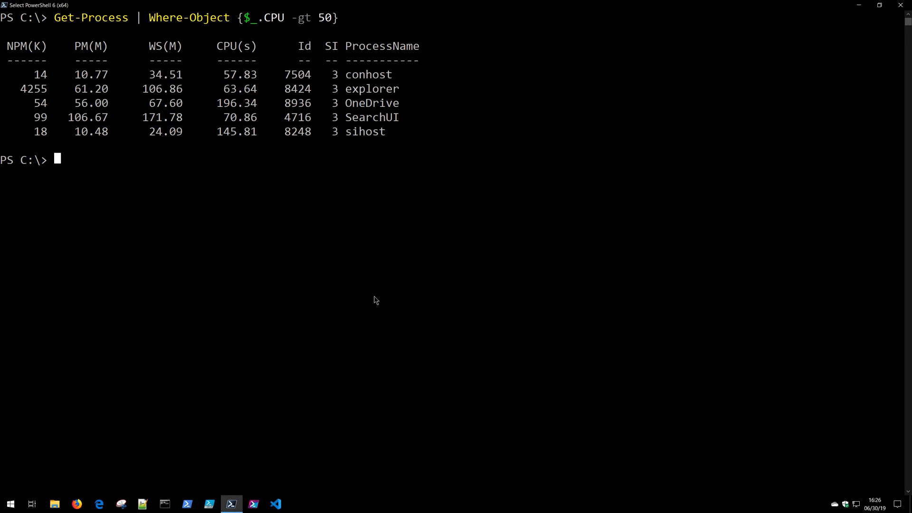
Compose Get-ChildItem -Path $HOME -Recurse to list every file under the home folder.
type("ge-")
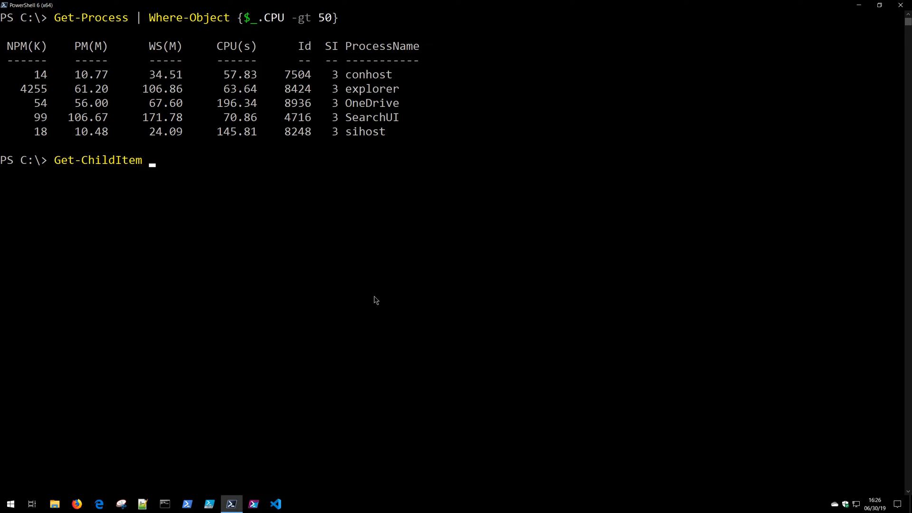
type("-Path")
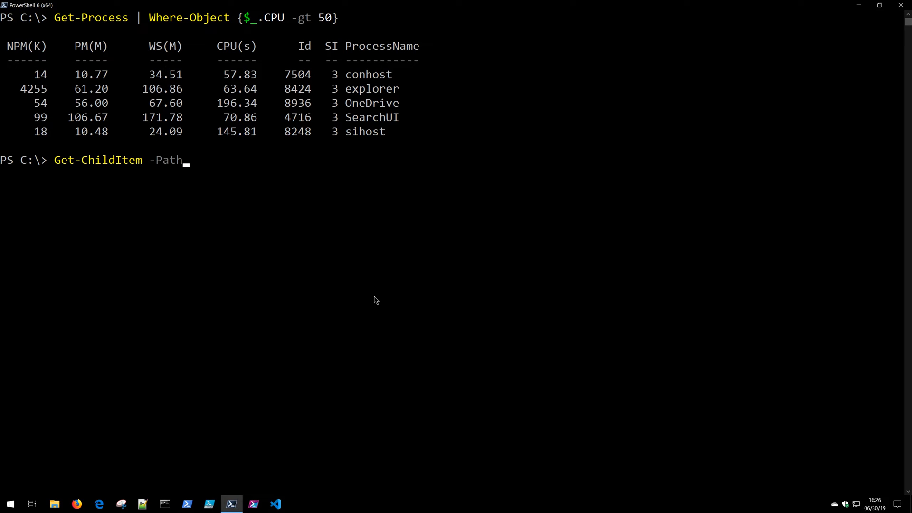
type("$HOM")
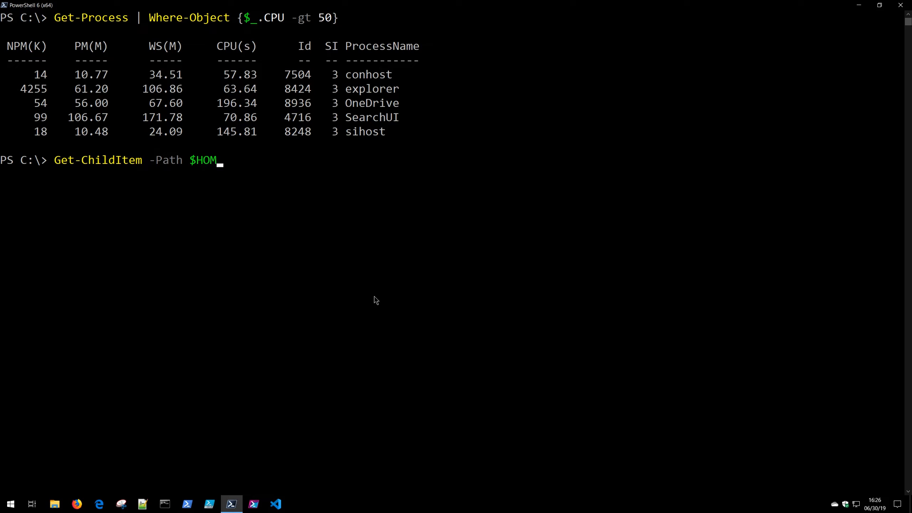
type("E")
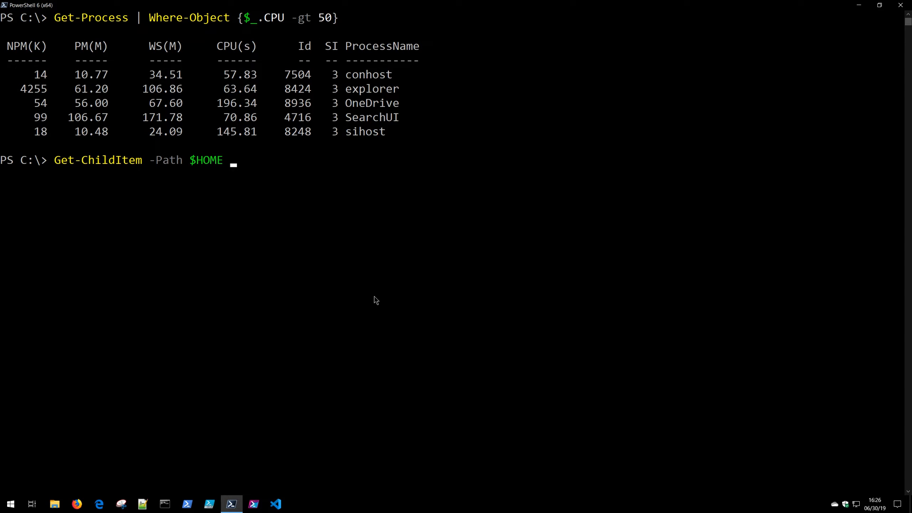
type("-Recurse |")
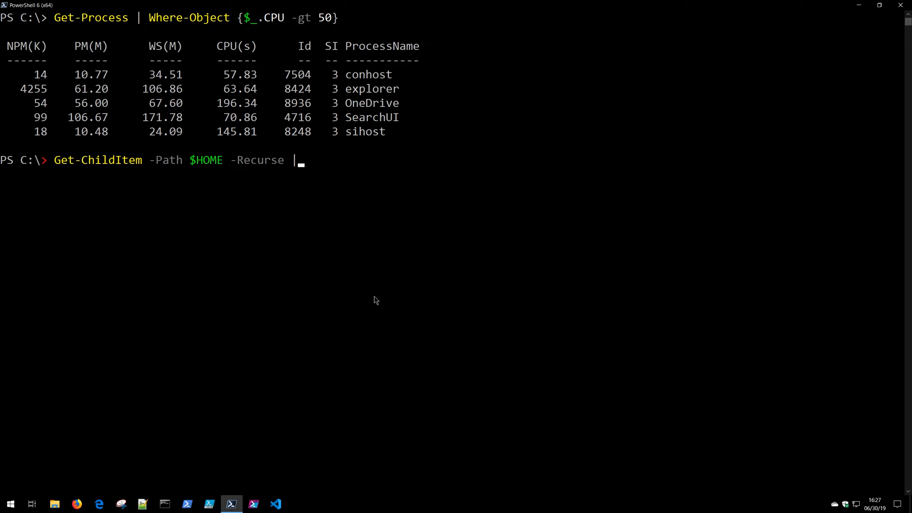
Append | Where-Object {$_.Length -gt 20MB} to keep only files larger than 20MB.
type("Where-ob")
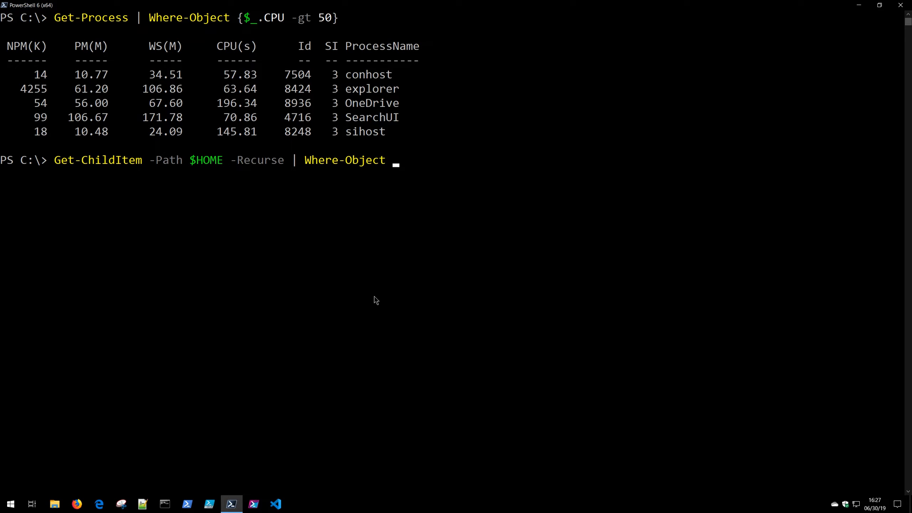
type("{}")
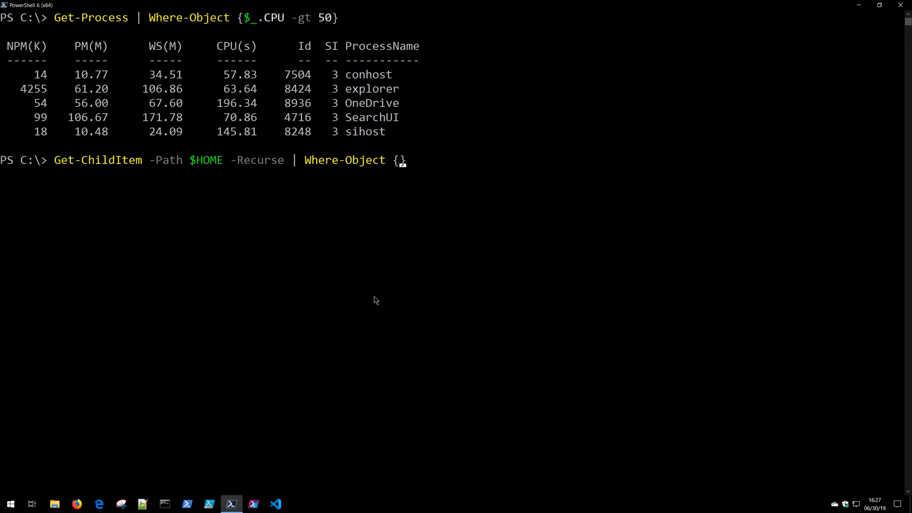
type("$_")
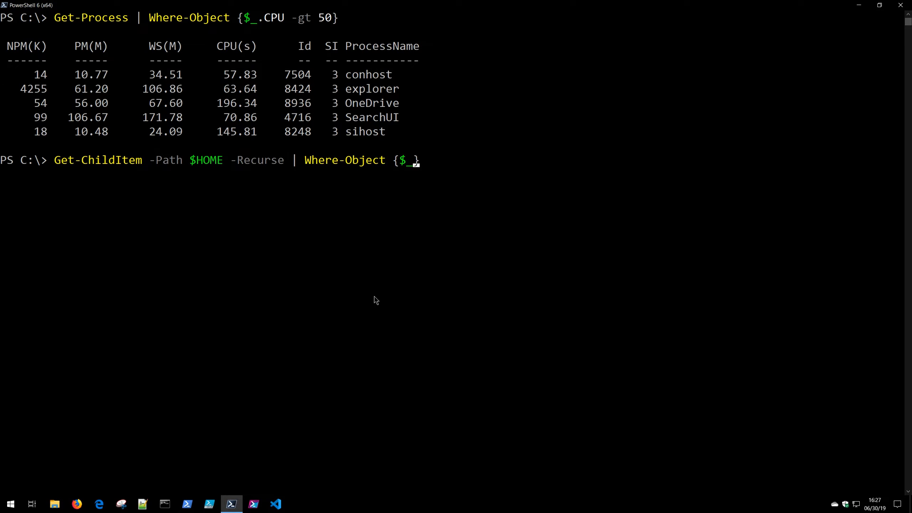
type(".Length")
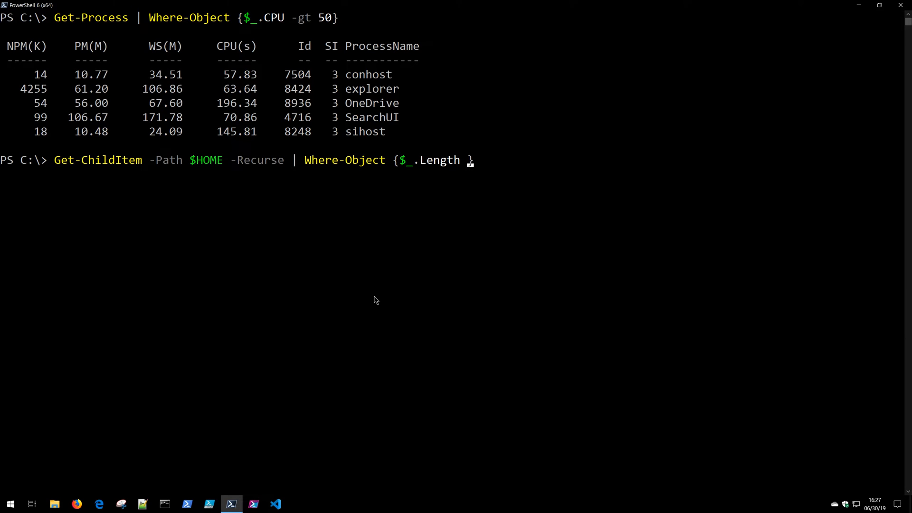
type("-gt")
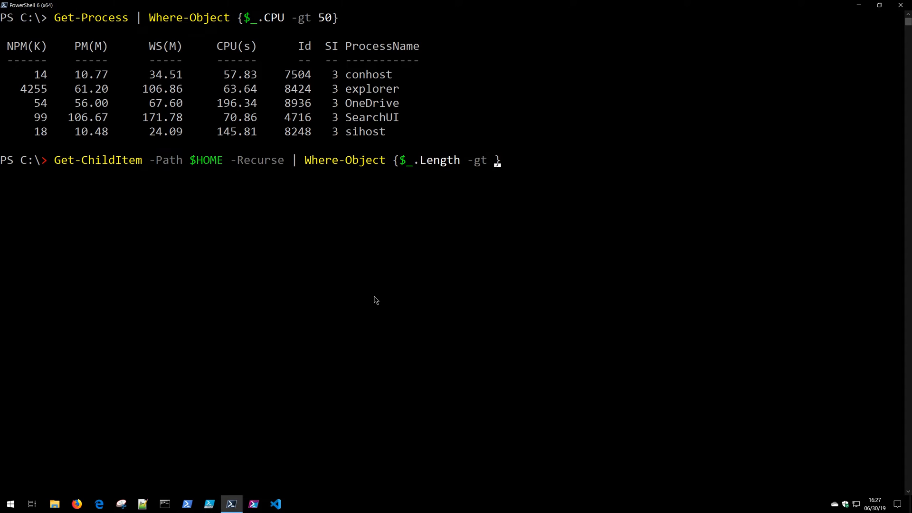
type("20MB")
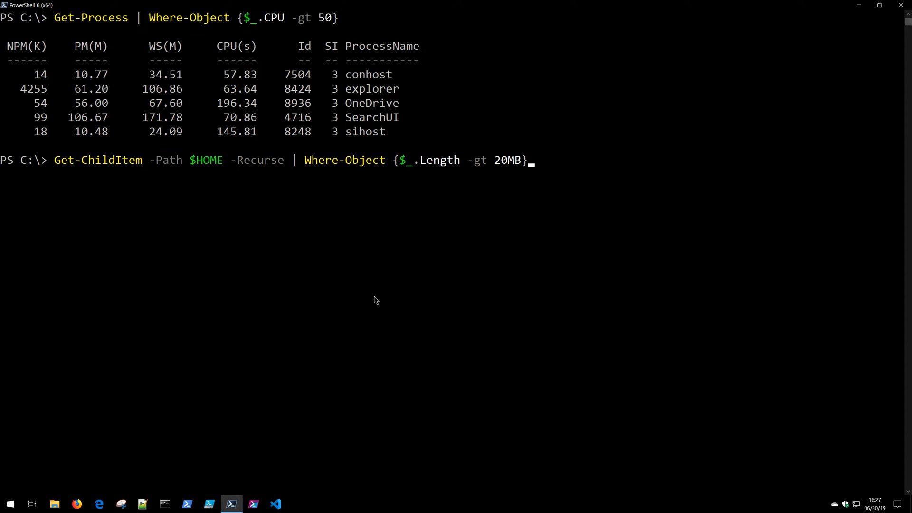
Run the home-folder filter listing the five framework JSON files larger than 20MB.
key("Return")
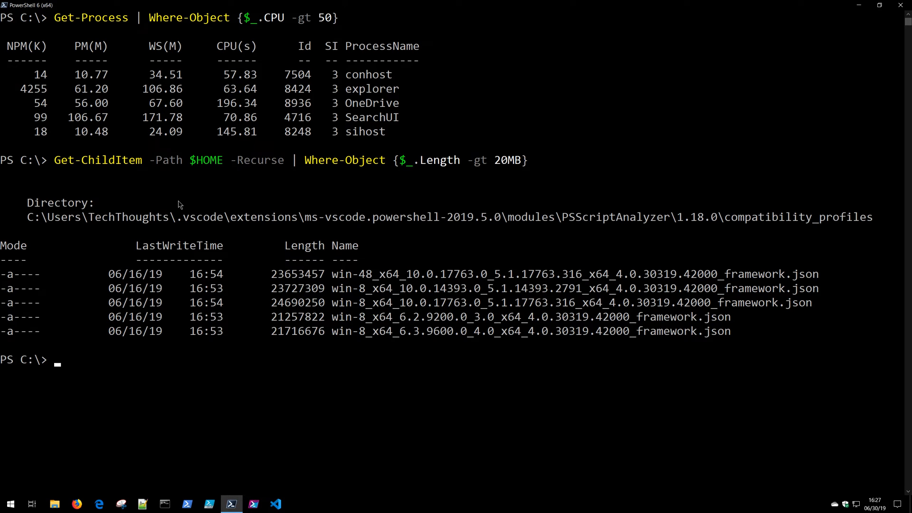
left_click_drag(54, 160, 218, 159)
type("Get-ChildItem -Path $HOME -Recurse | Where-Object {$_.Length -gt 50MB}")
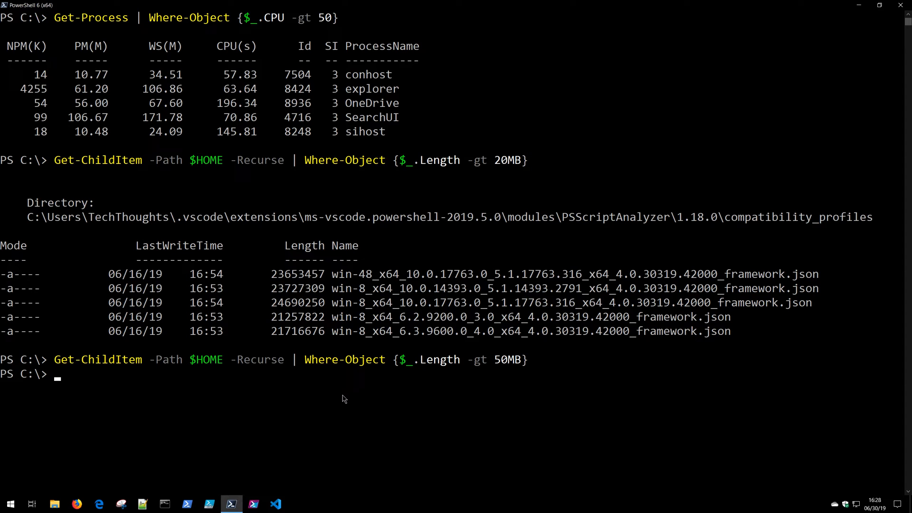
mouse_move(342, 392)
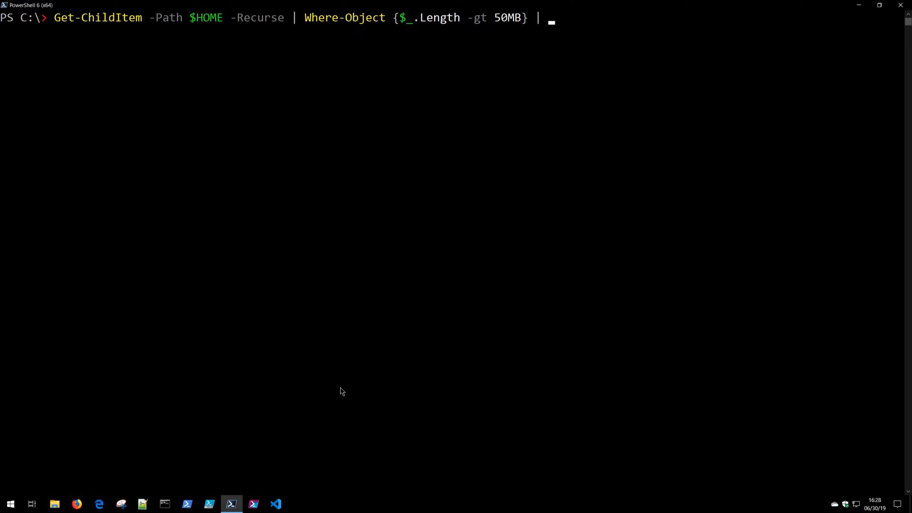
Pipe the filter into Measure-Object with a 10MB threshold, giving a Count of 9.
type("measure-ob")
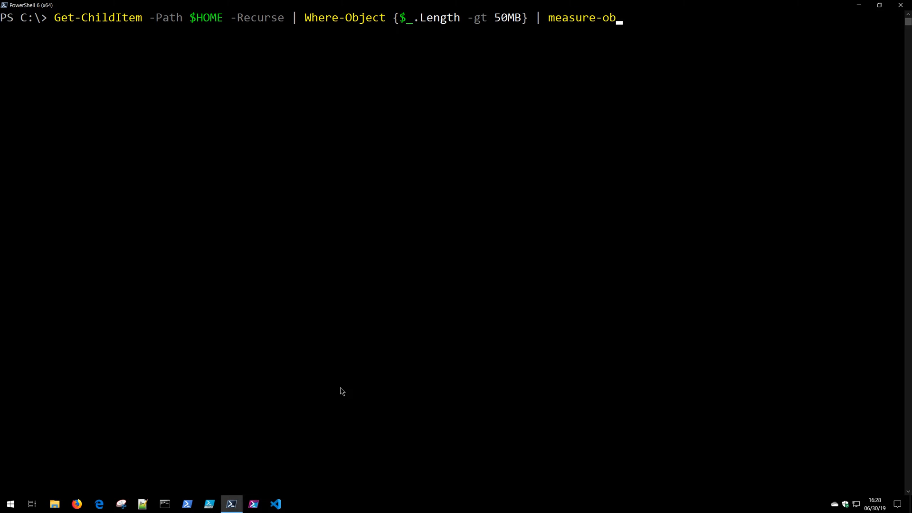
key("Tab")
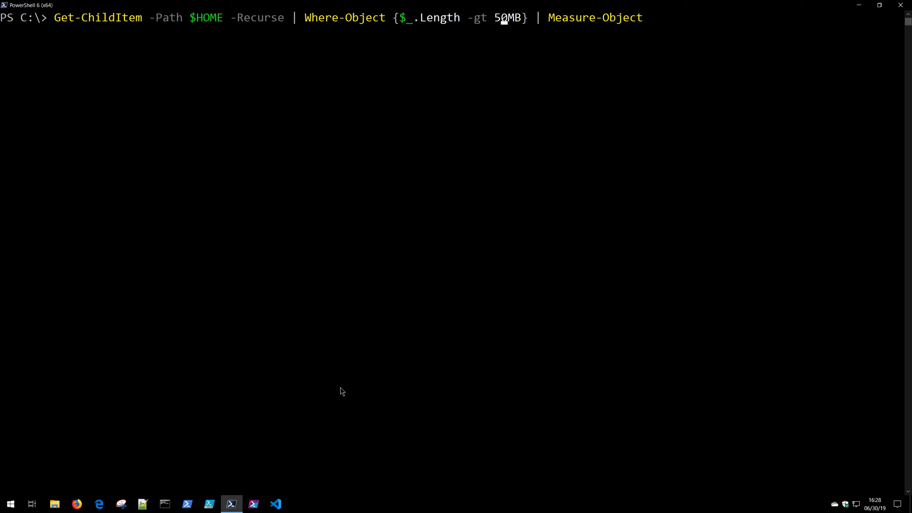
type("1")
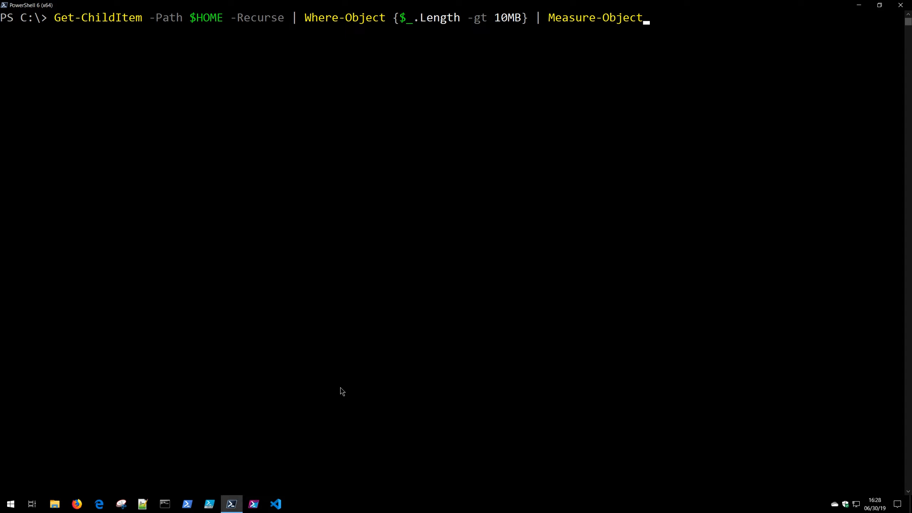
key("Return")
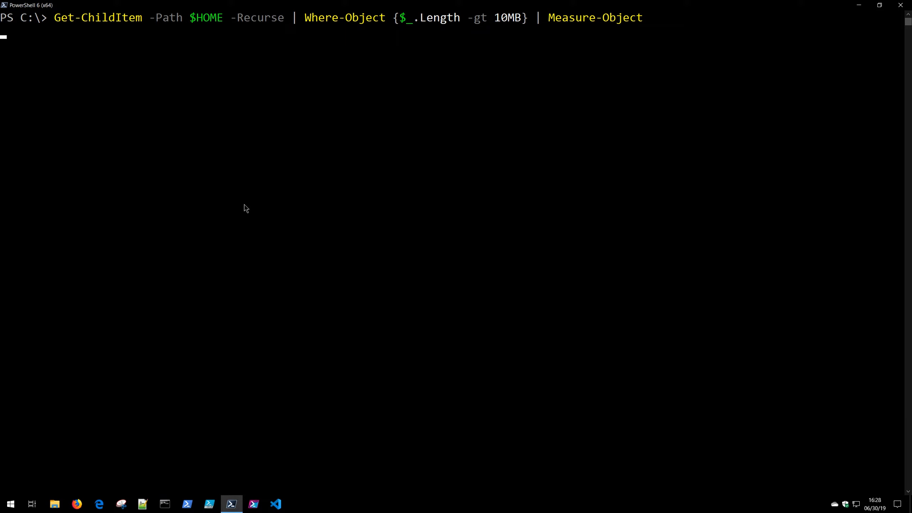
key("Return")
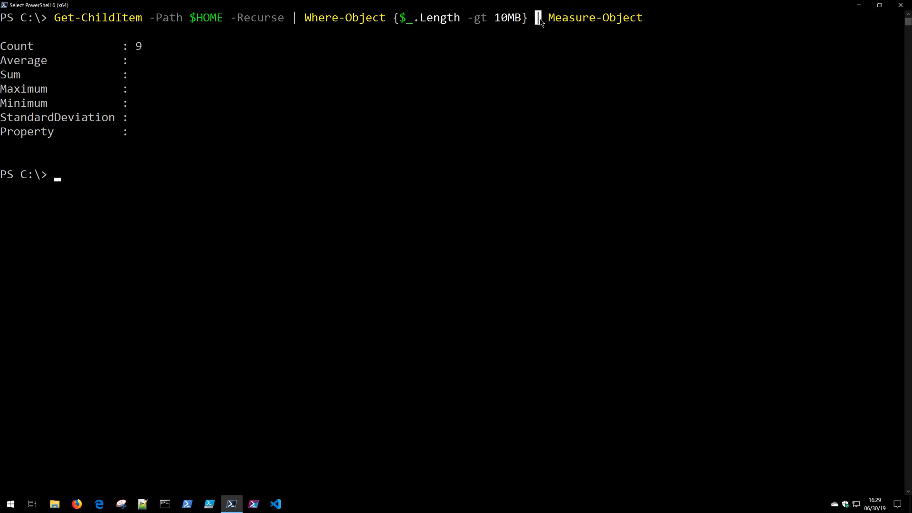
double_click(594, 17)
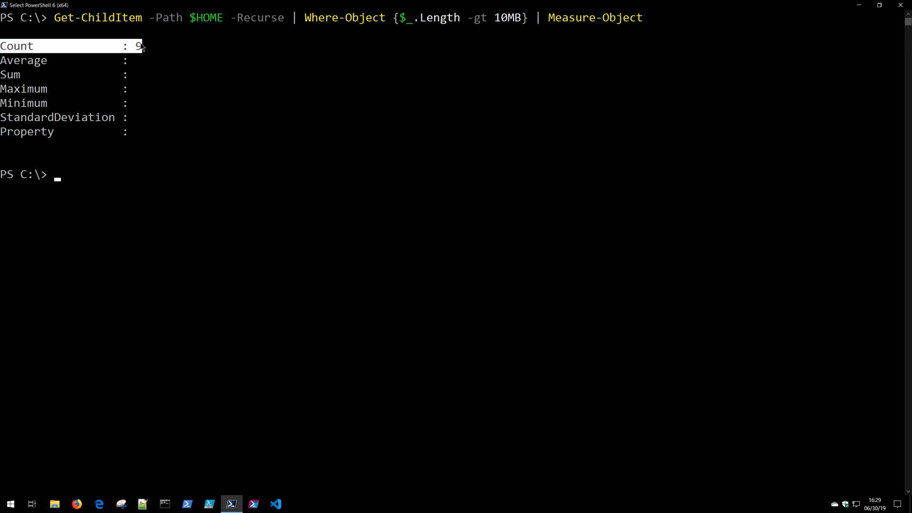
mouse_move(561, 33)
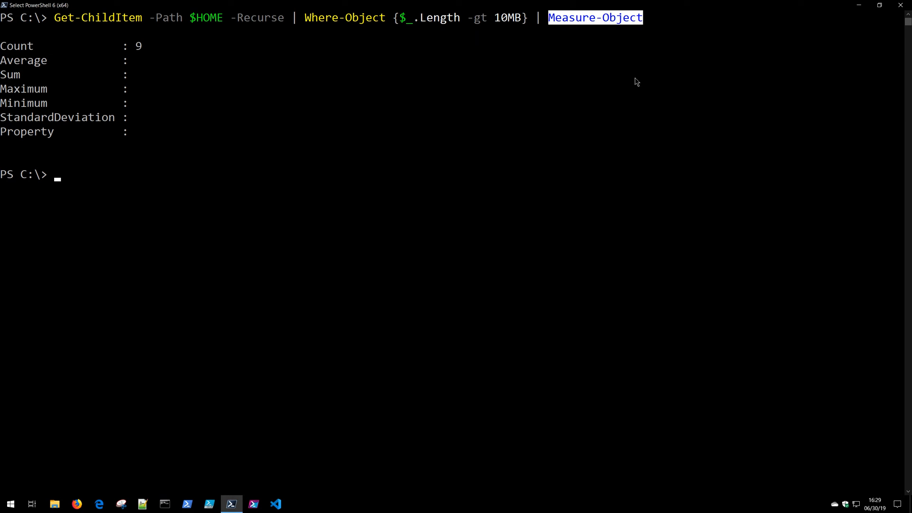
mouse_move(626, 117)
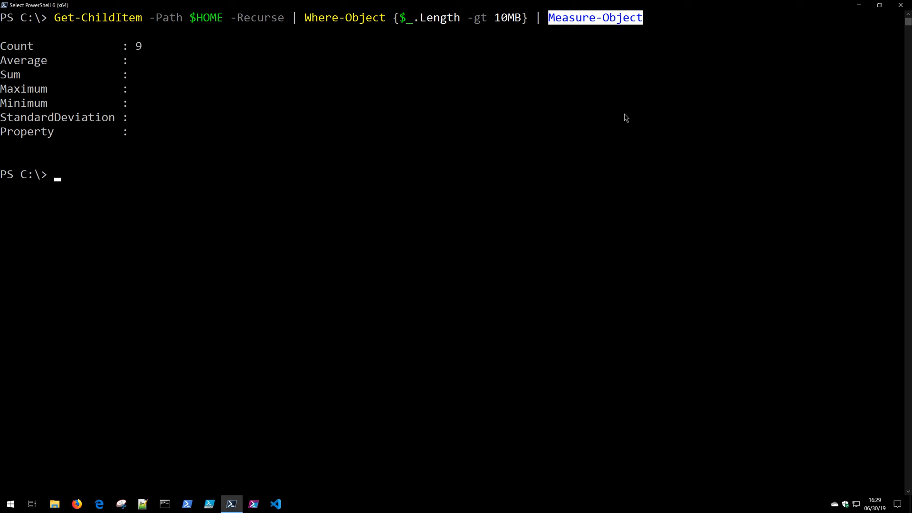
mouse_move(410, 185)
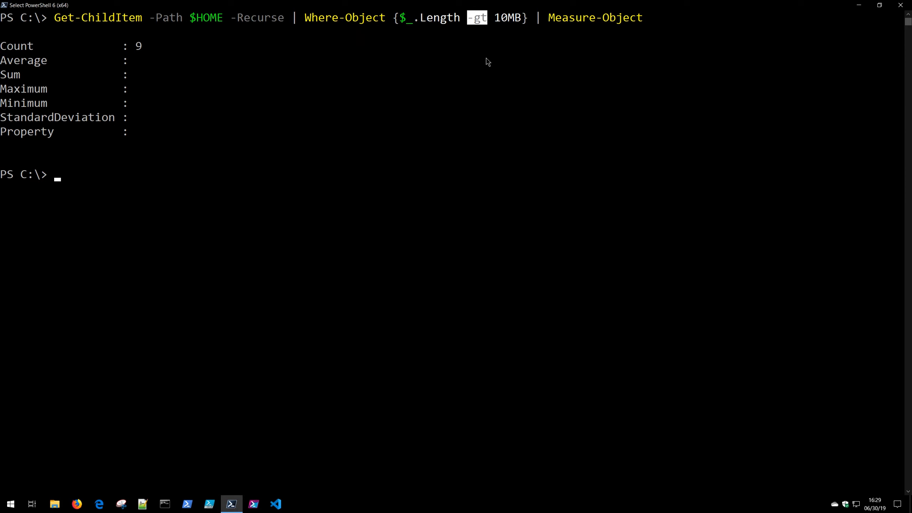
mouse_move(453, 138)
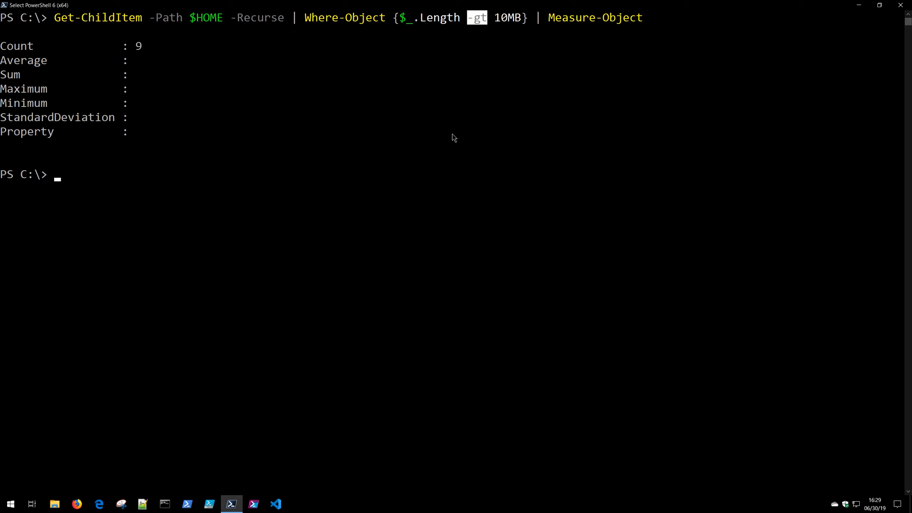
Clear the console with cls.
type("cls")
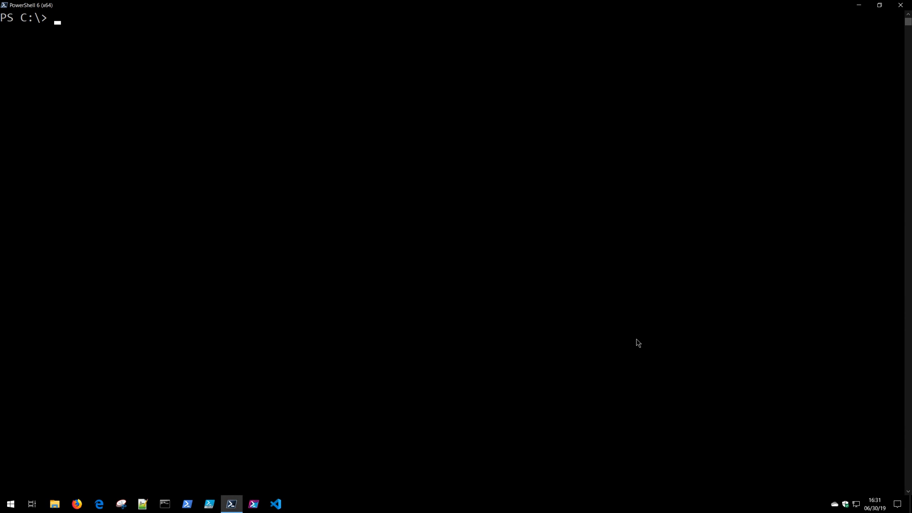
Run Get-TimeZone to show the current Pacific Standard Time zone details.
left_click(396, 244)
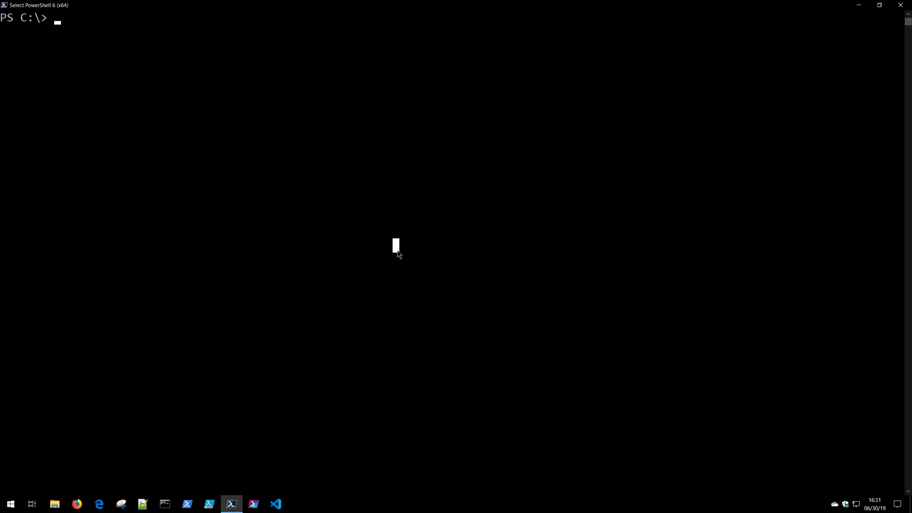
type("get-t")
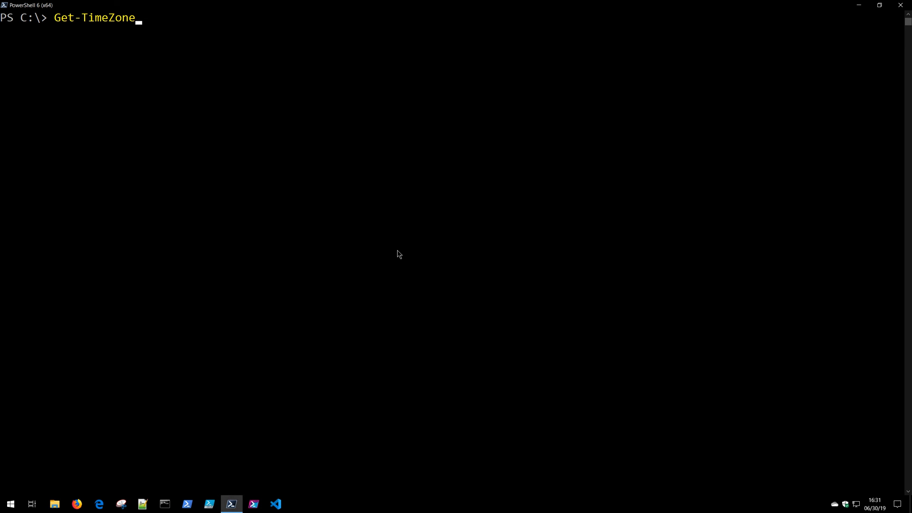
key("Return")
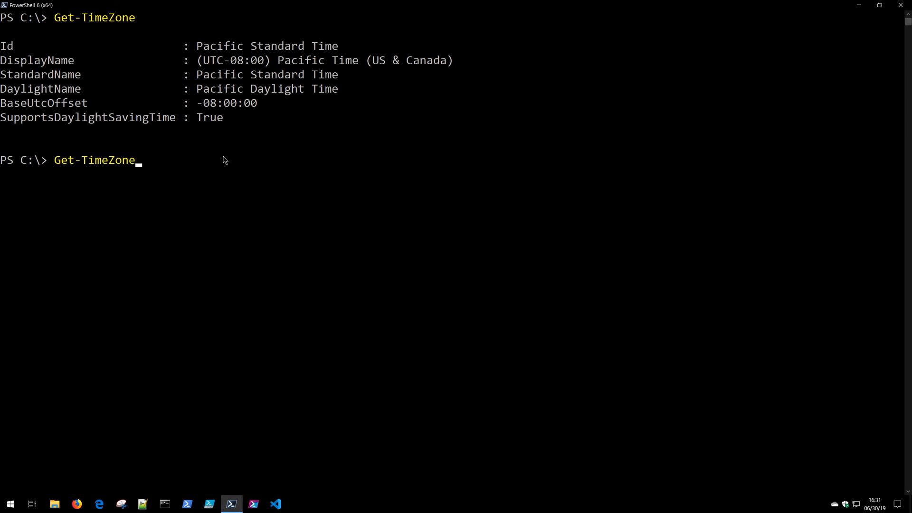
Start a second Get-TimeZone command, adding and then removing the -Id parameter.
type("-Id")
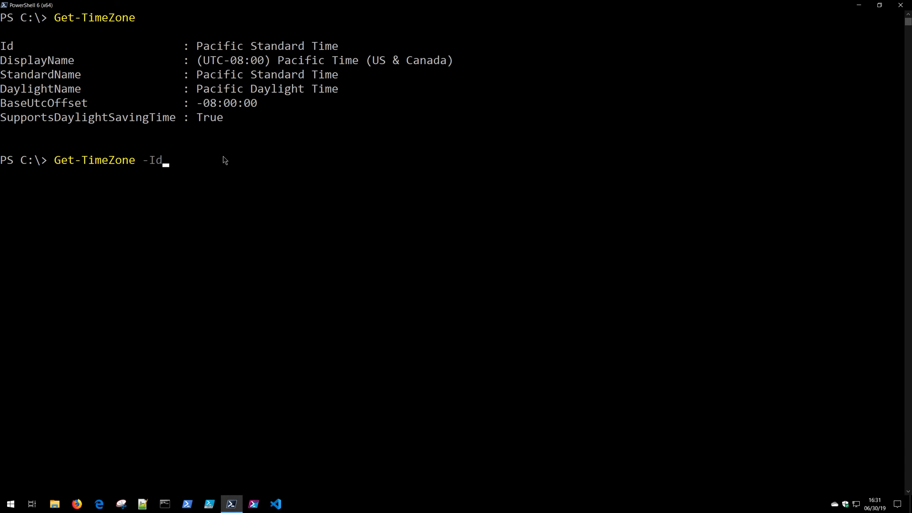
mouse_move(228, 183)
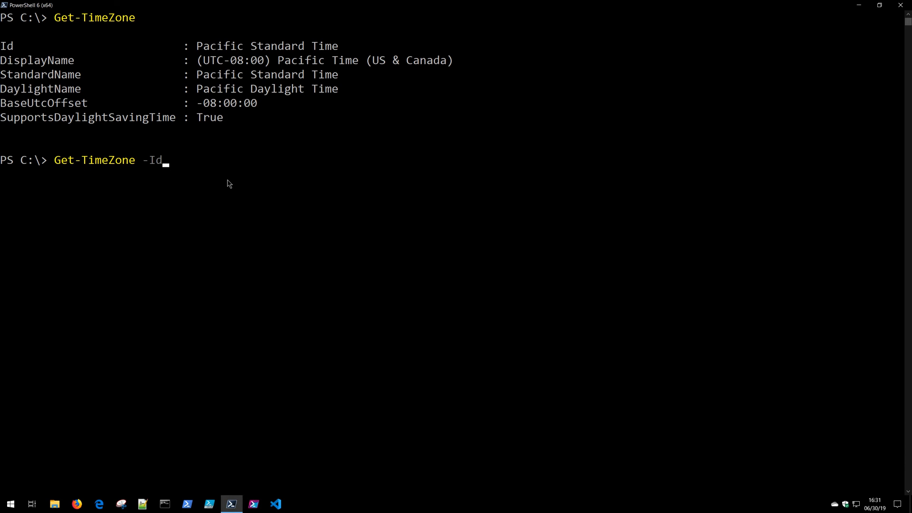
mouse_move(243, 218)
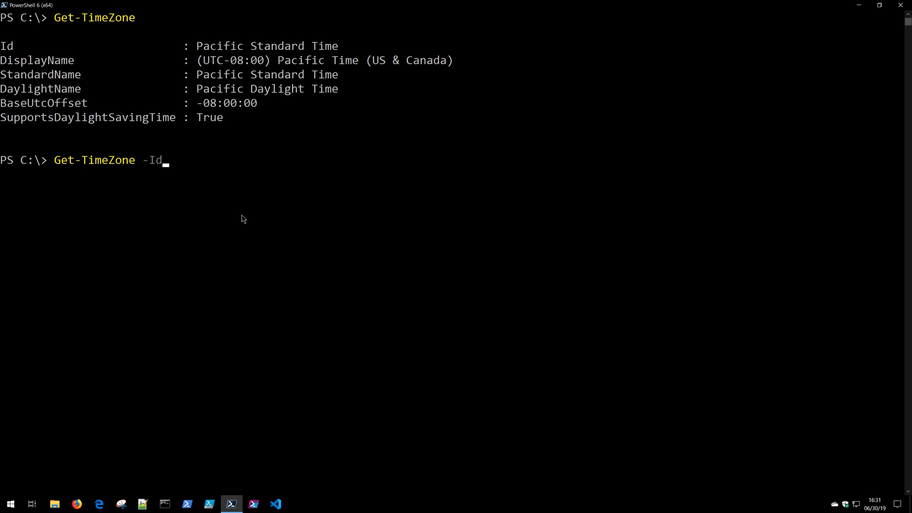
key("Backspace")
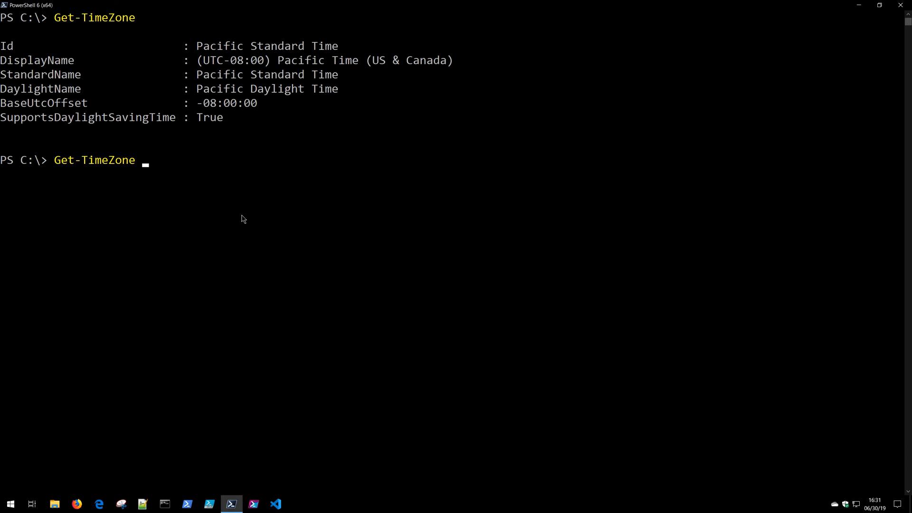
Try the -Name and -Id parameters on Get-TimeZone, then erase them again.
type("-")
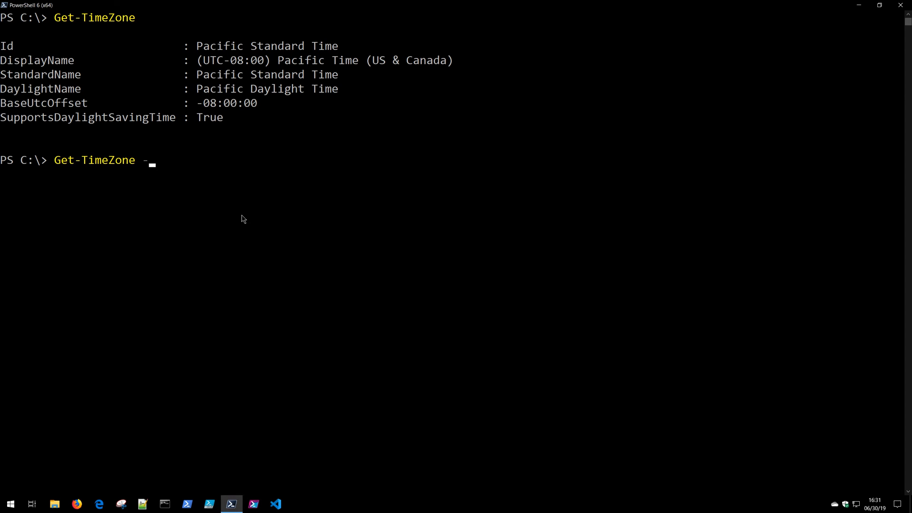
mouse_move(227, 202)
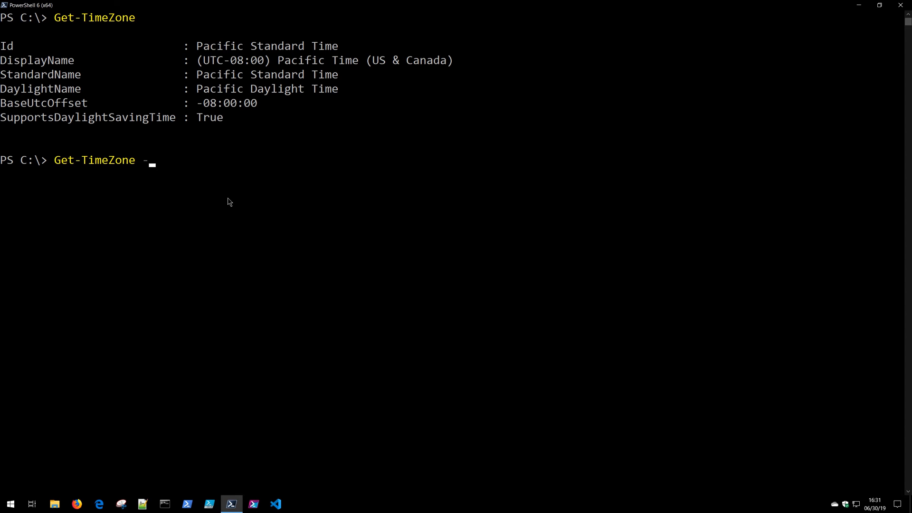
type("Name")
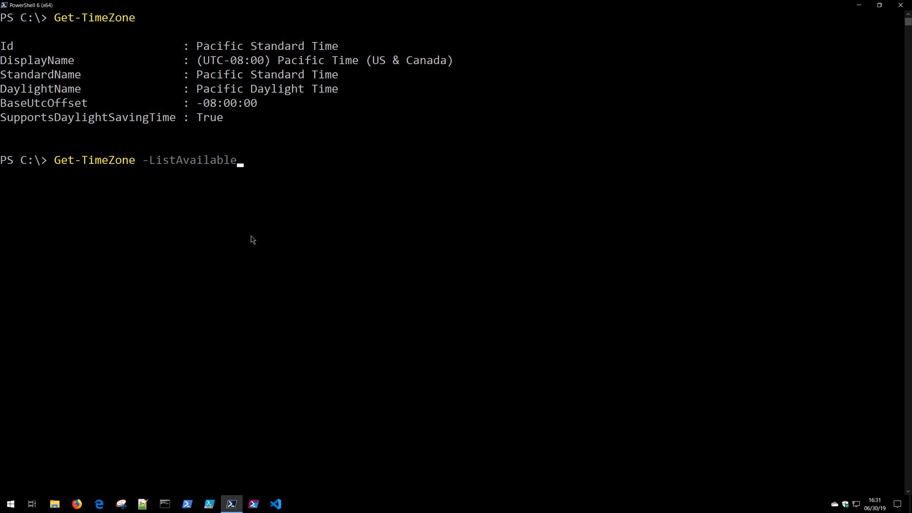
type("-Id")
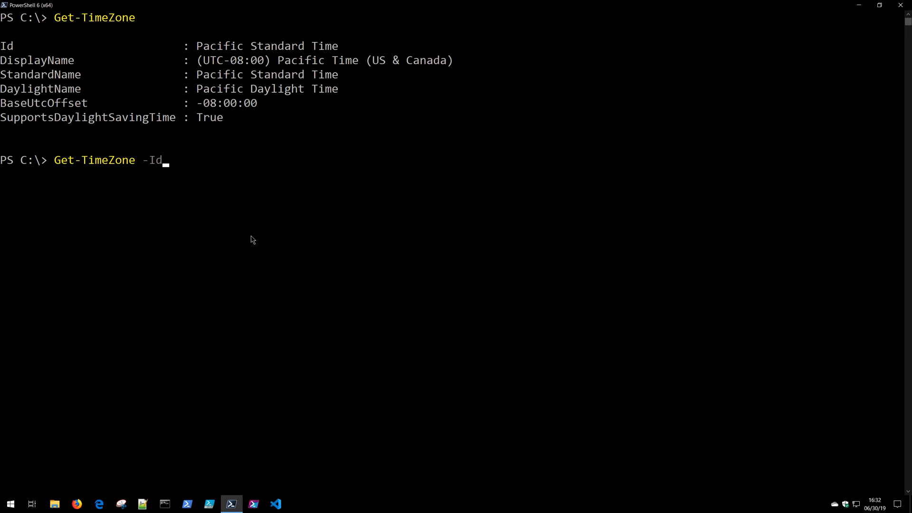
key("Backspace")
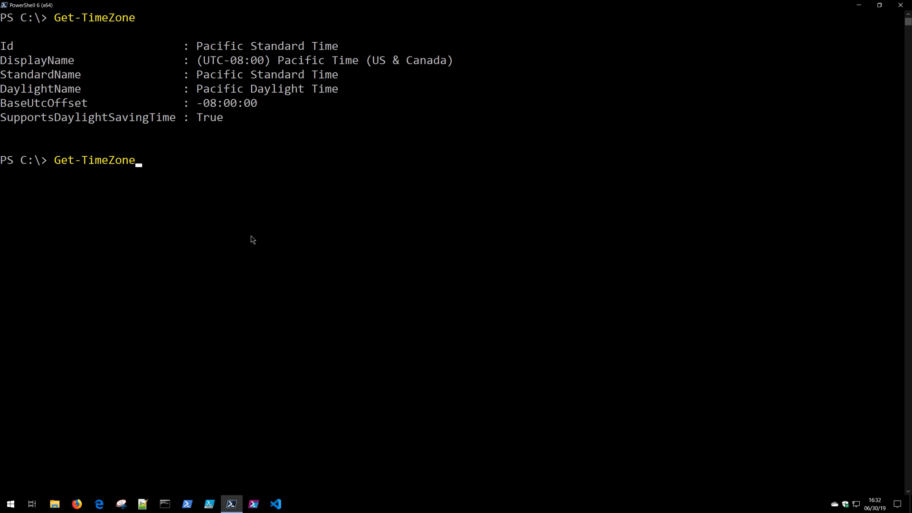
Run Get-Help Get-TimeZone to show its synopsis and three syntax forms.
type("get")
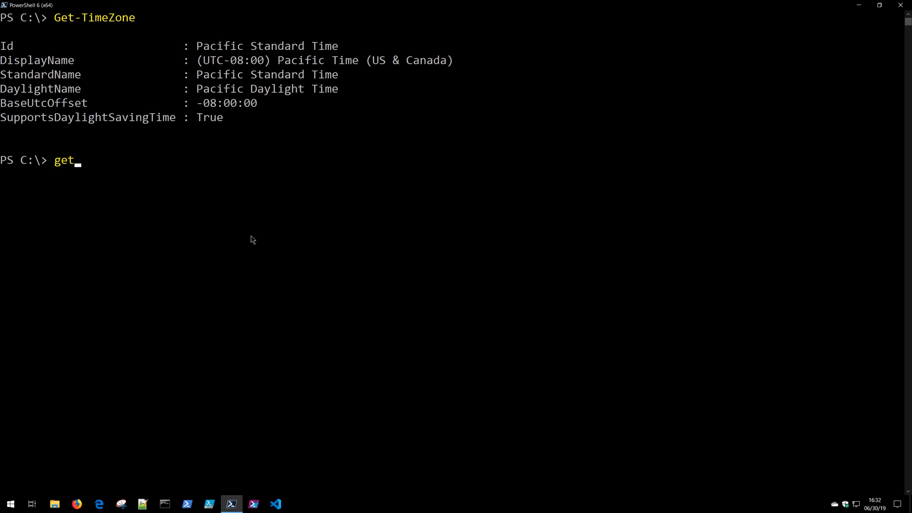
type("Get-Help")
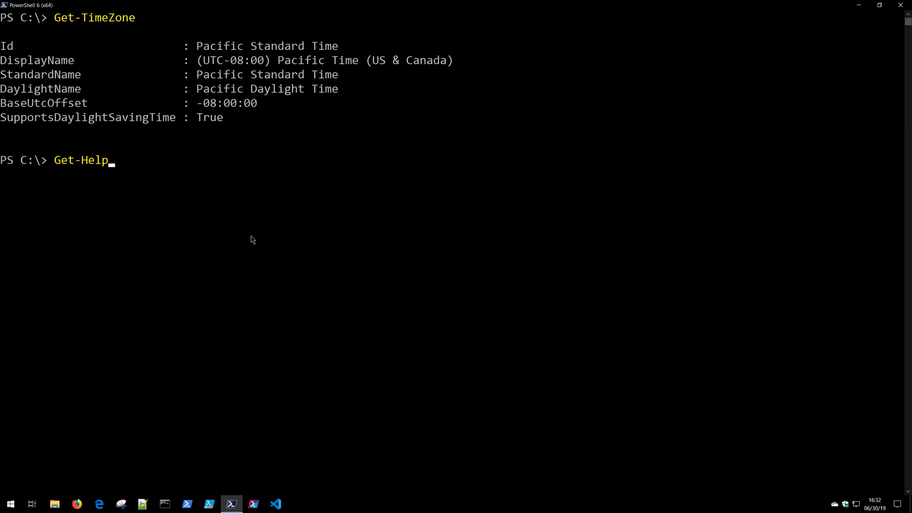
type("Get-timeZone")
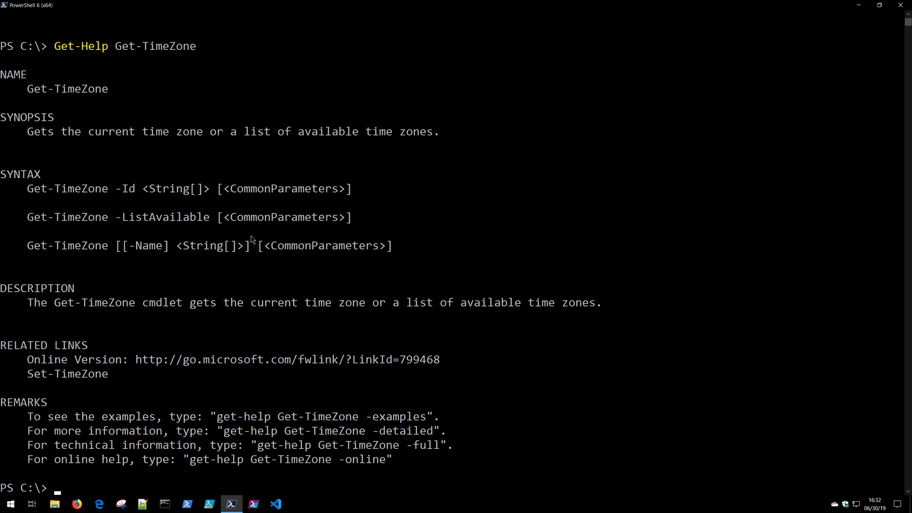
Run Get-TimeZone to show the current Pacific Standard Time zone.
type("get-")
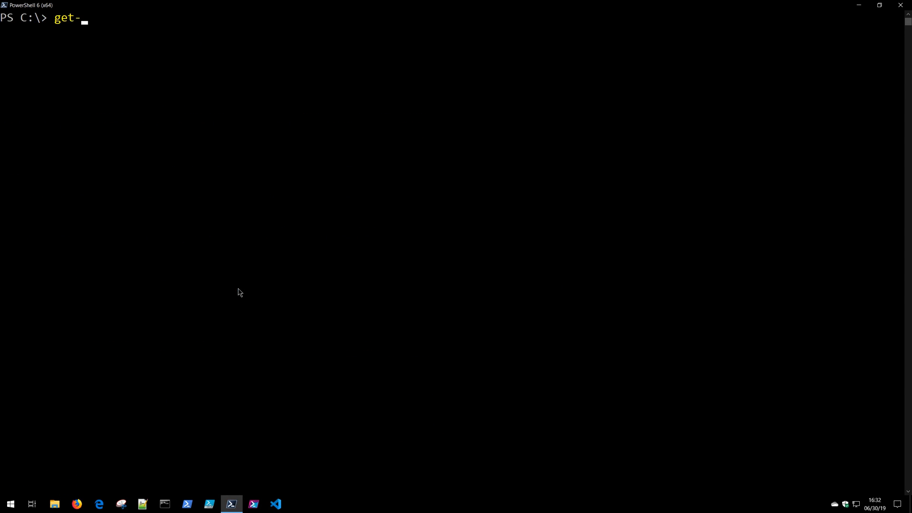
type("TimeZone")
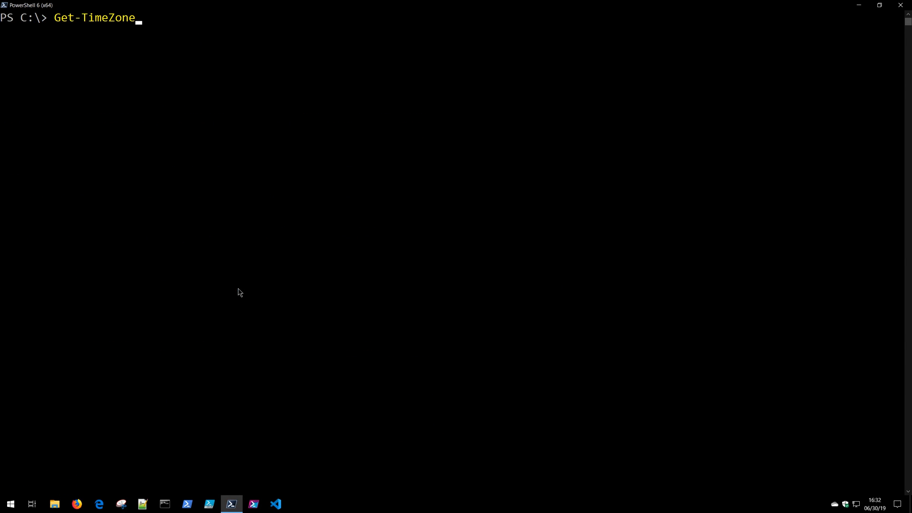
key("Return")
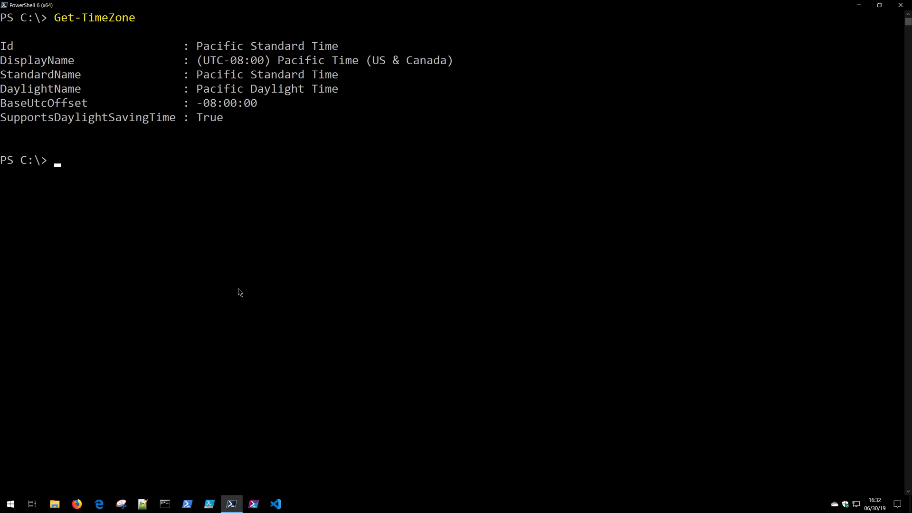
Run Get-TimeZone -ListAvailable and scroll through every available time zone.
type("Get-TimeZone -l")
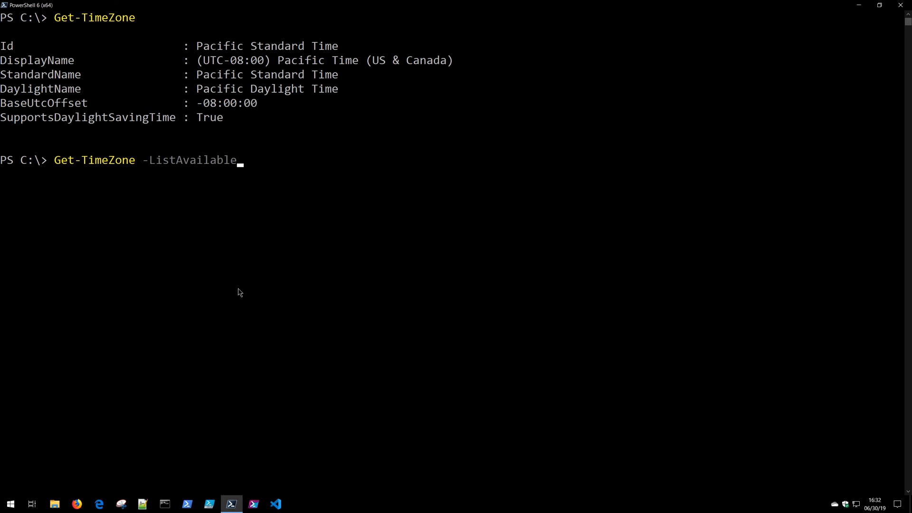
key("Return")
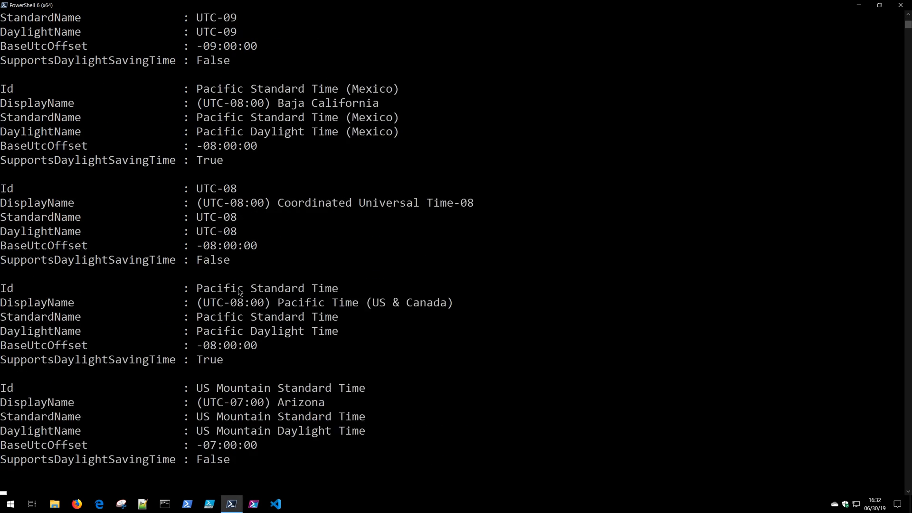
scroll("down", 3)
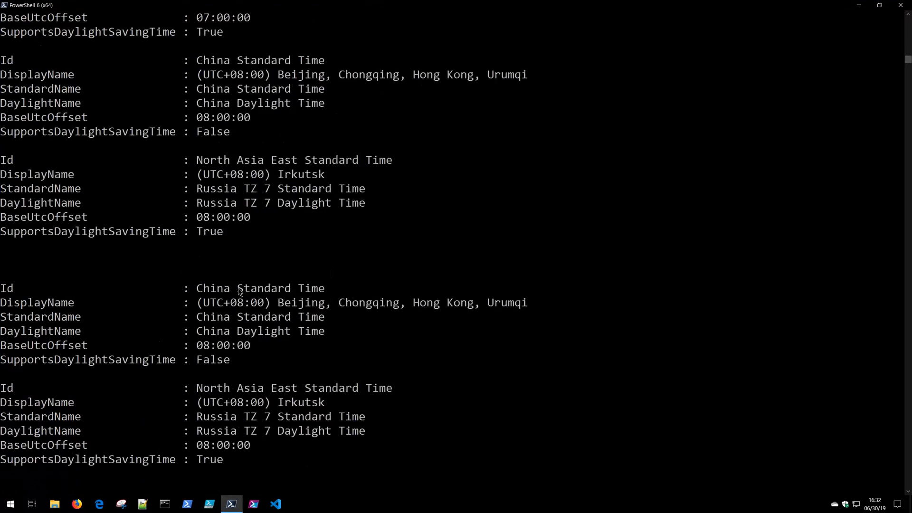
scroll("down", 3)
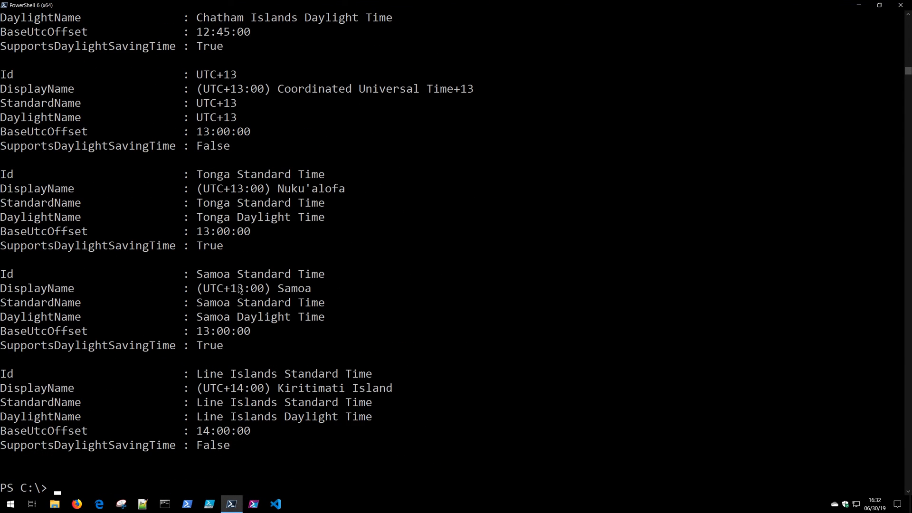
Clear the console with cls.
type("cl")
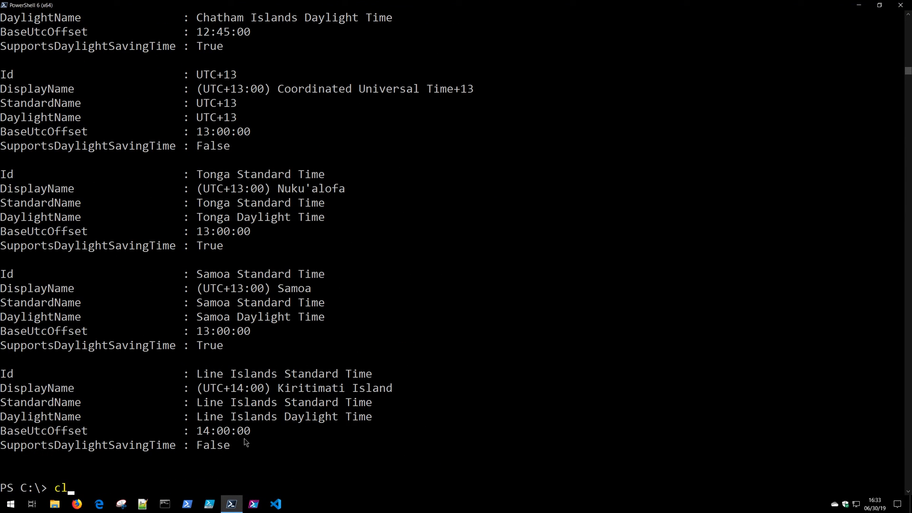
key("Return")
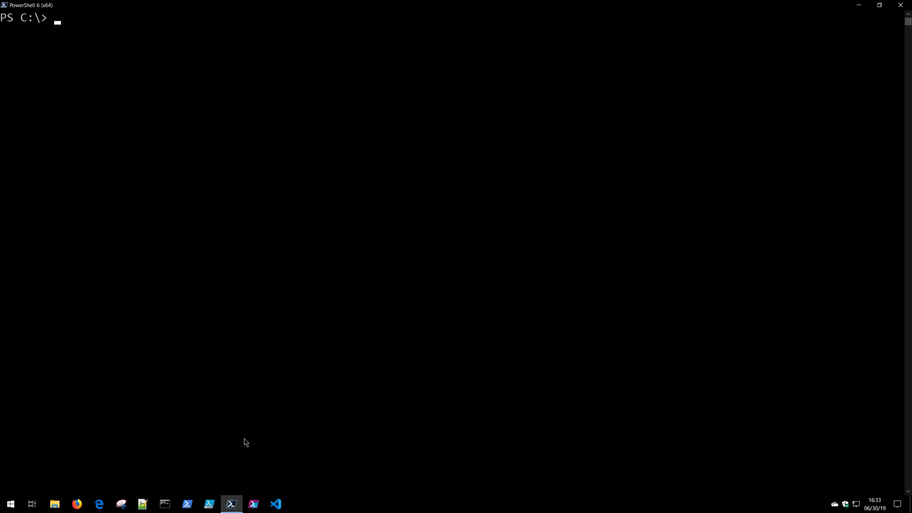
Run Get-Process | Stop-Process -WhatIf to preview stopping every process without stopping any.
type("Get-Process")
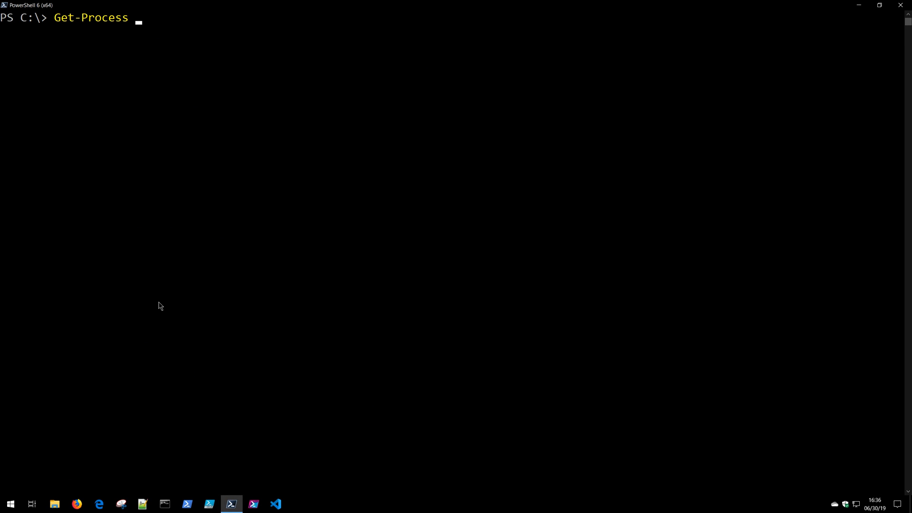
type("| Sto")
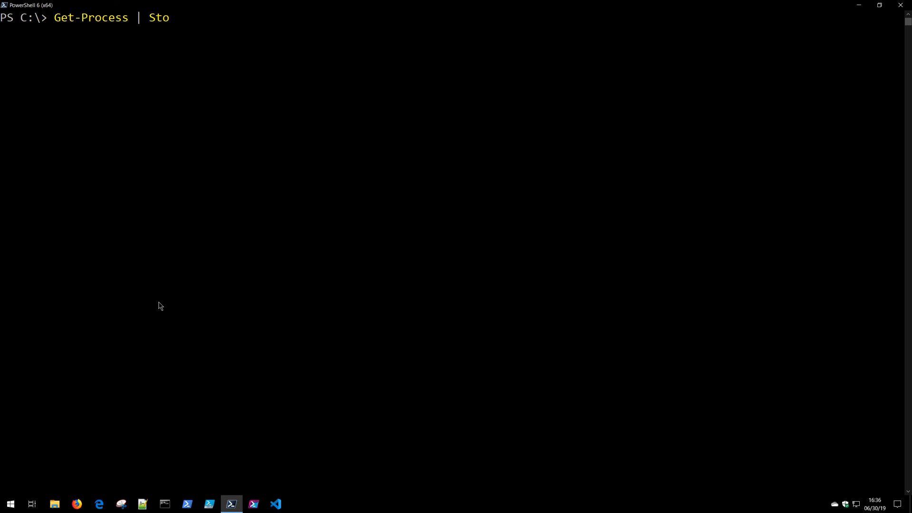
type("p-pr")
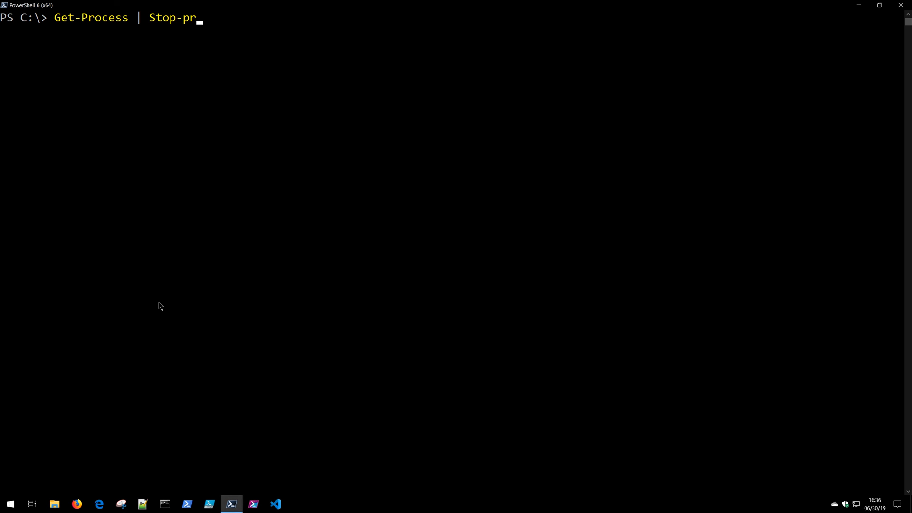
type("ocess")
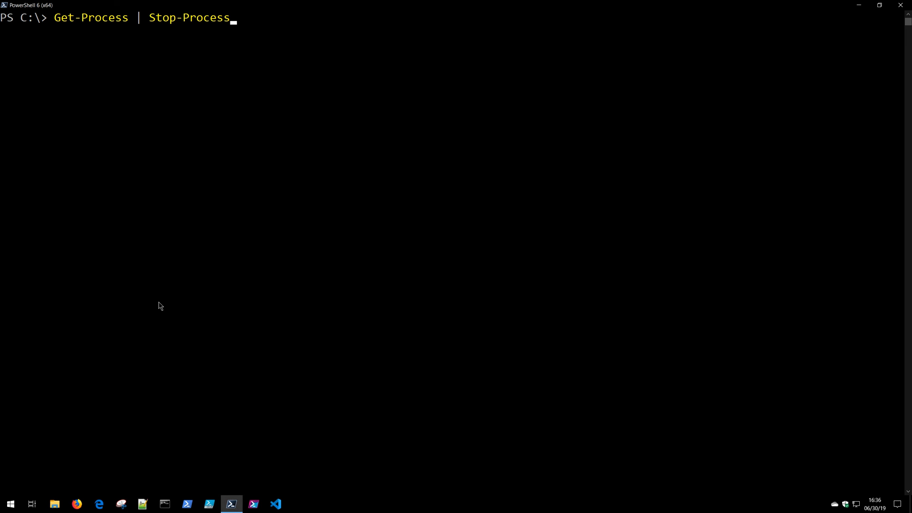
mouse_move(186, 92)
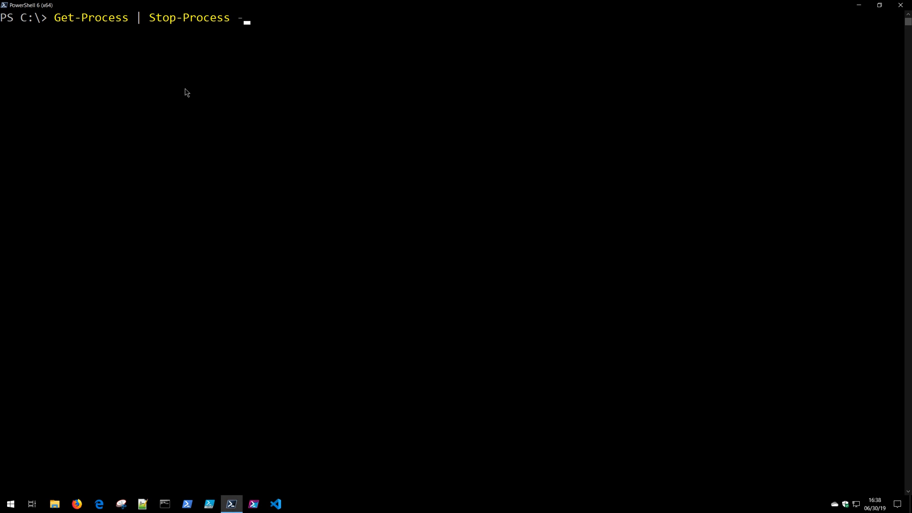
type("WhatIf")
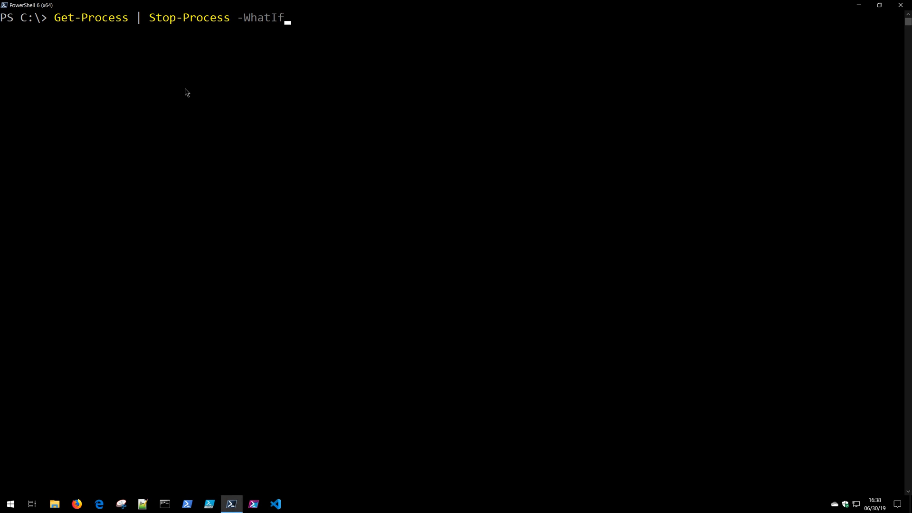
key("Return")
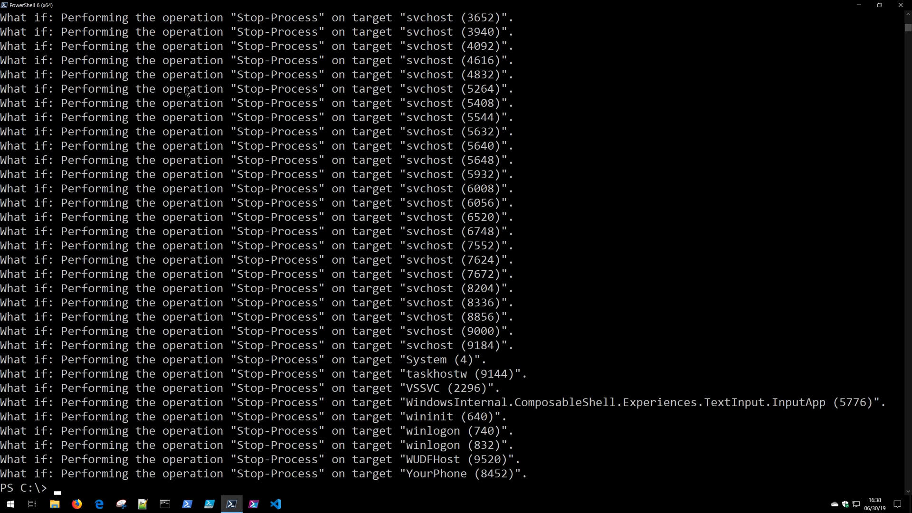
mouse_move(185, 178)
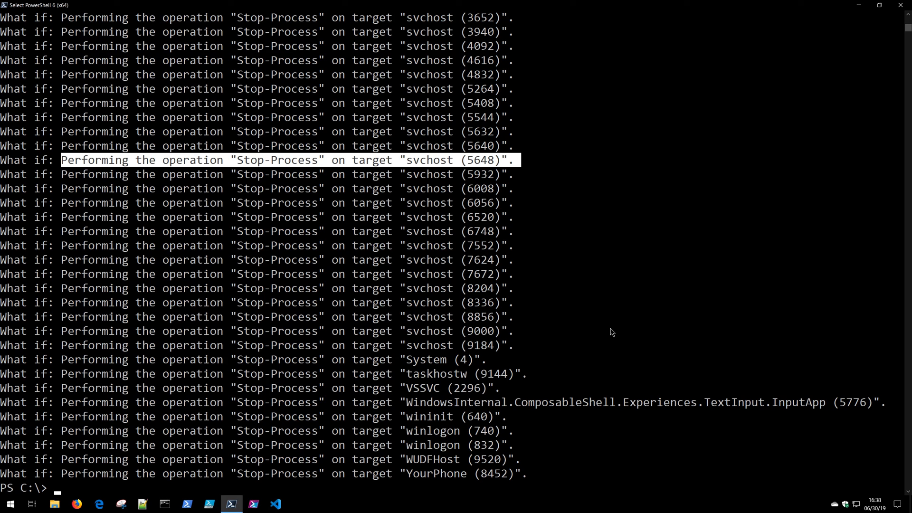
mouse_move(374, 415)
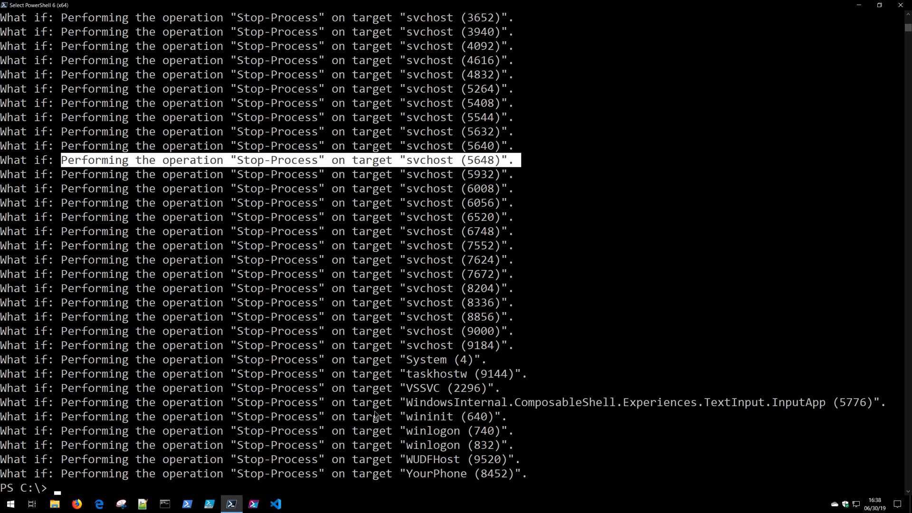
mouse_move(330, 433)
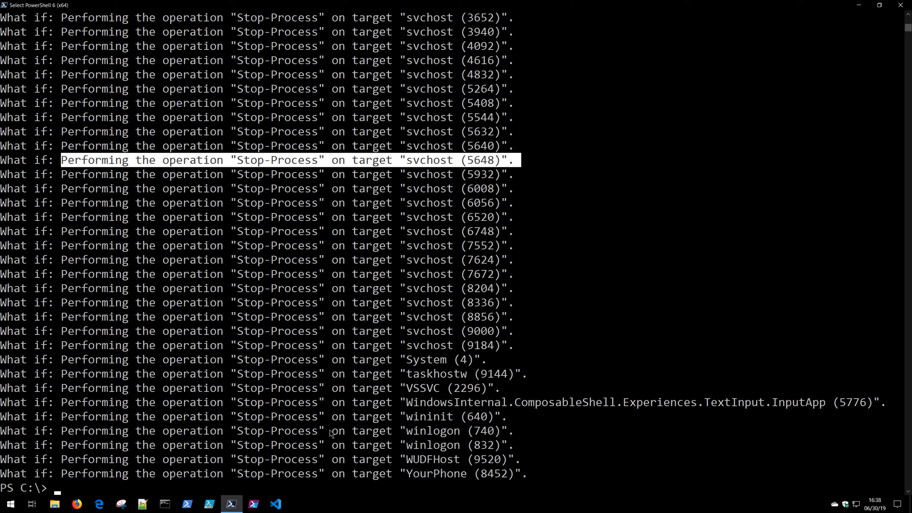